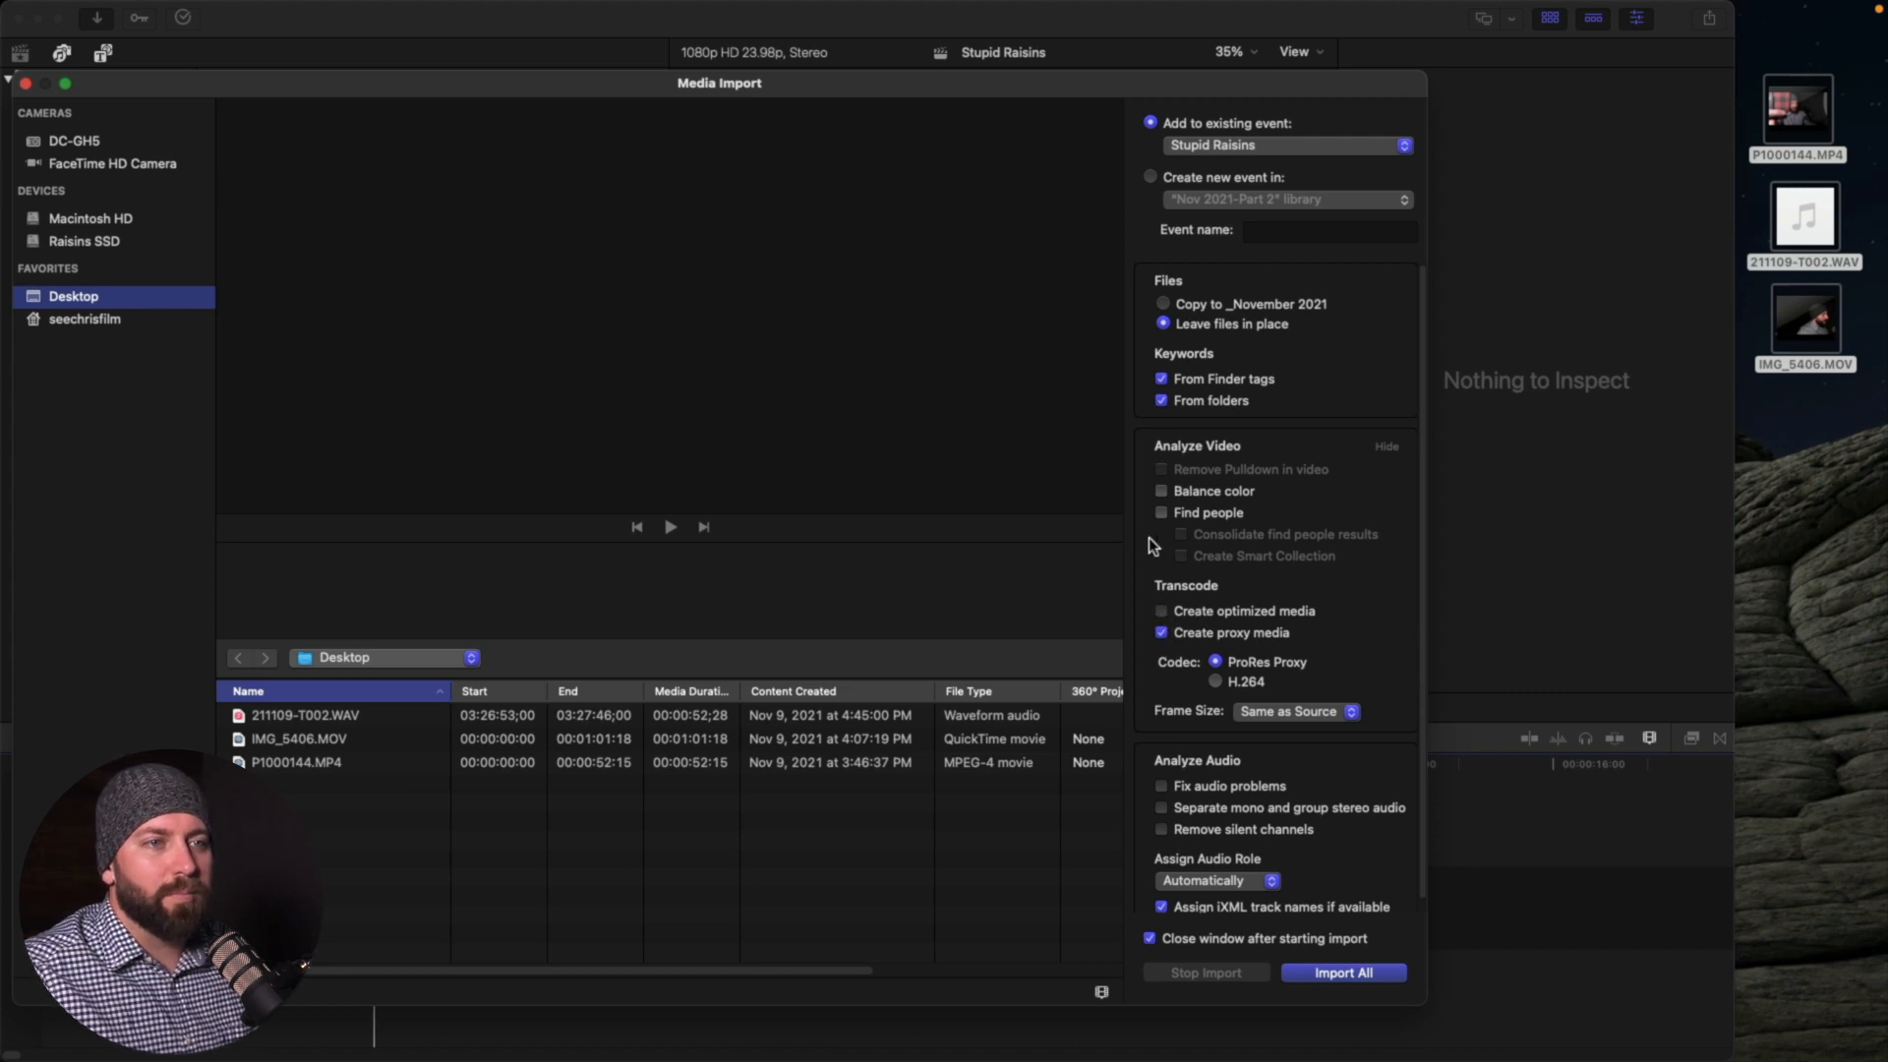
{"action": "mouse_move", "coordinate": [1259, 570]}
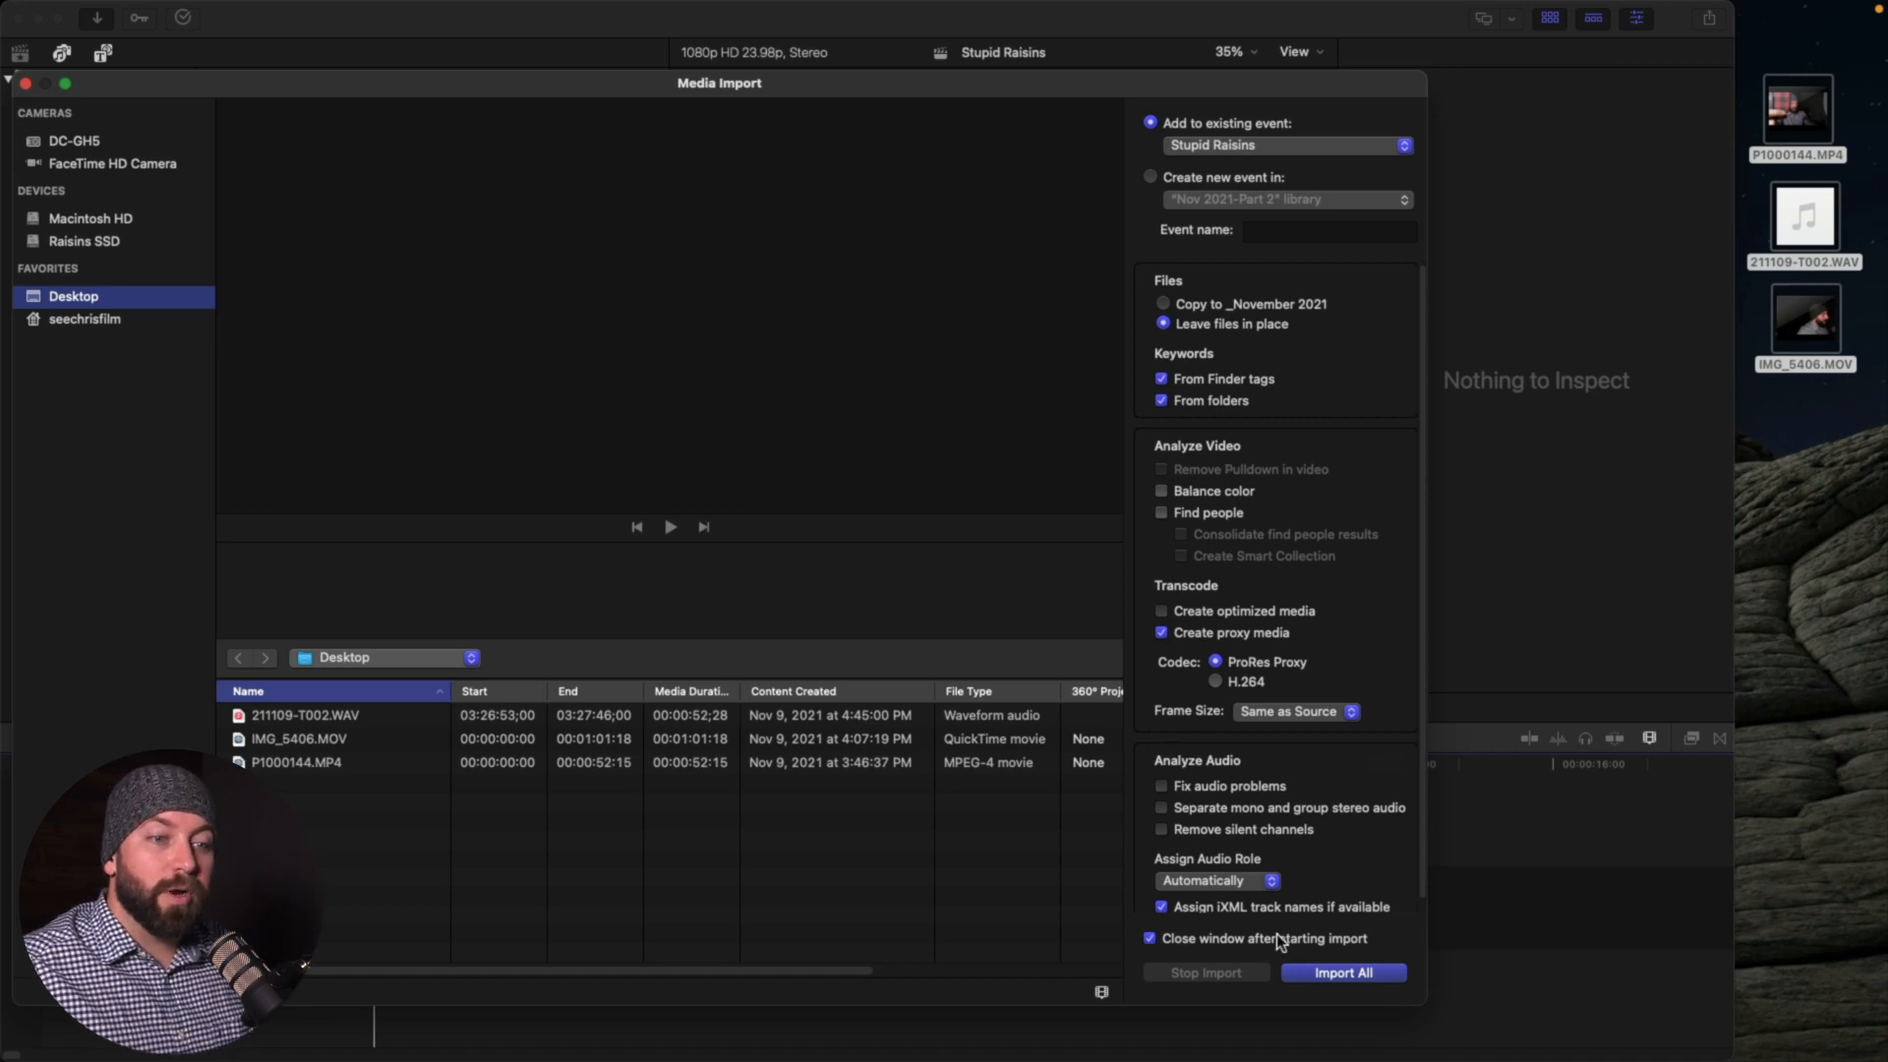
Import all three desktop files into the Stupid Raisins event, leaving files in place
{"action": "left_click", "coordinate": [1344, 971]}
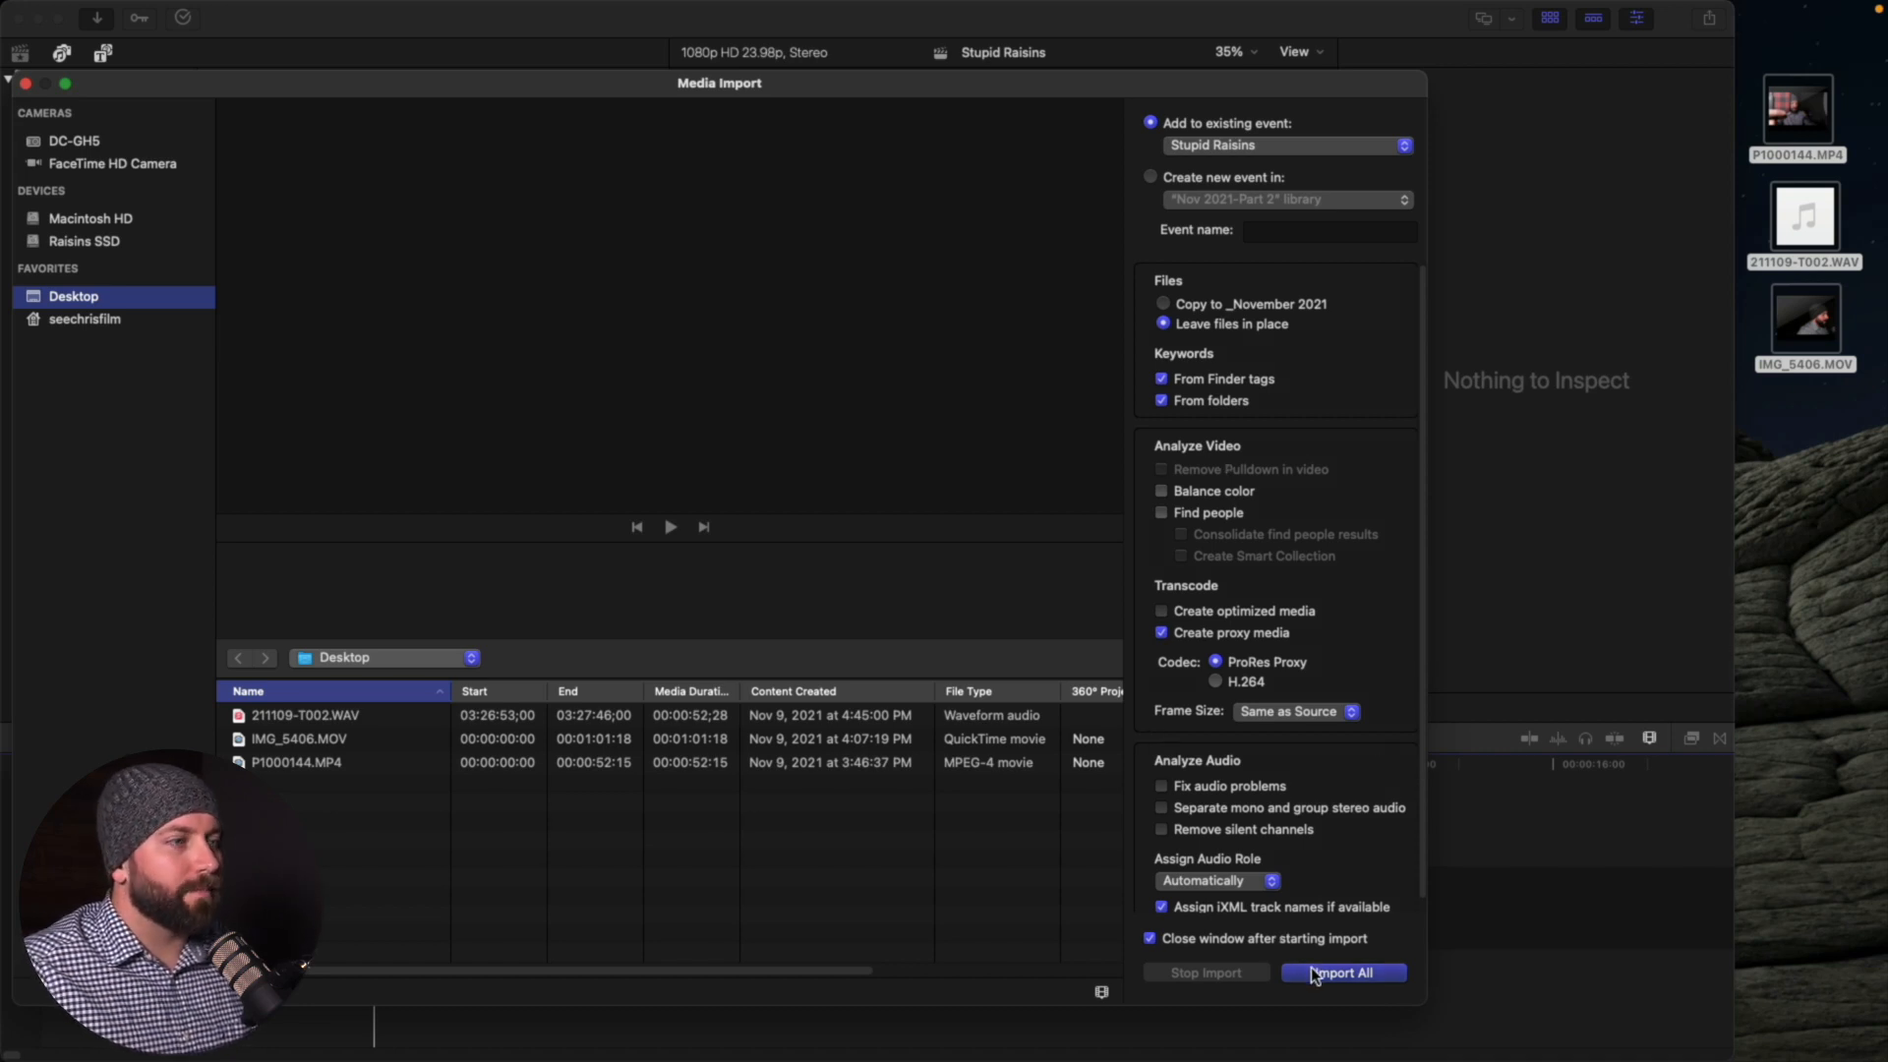
{"action": "left_click", "coordinate": [1343, 971]}
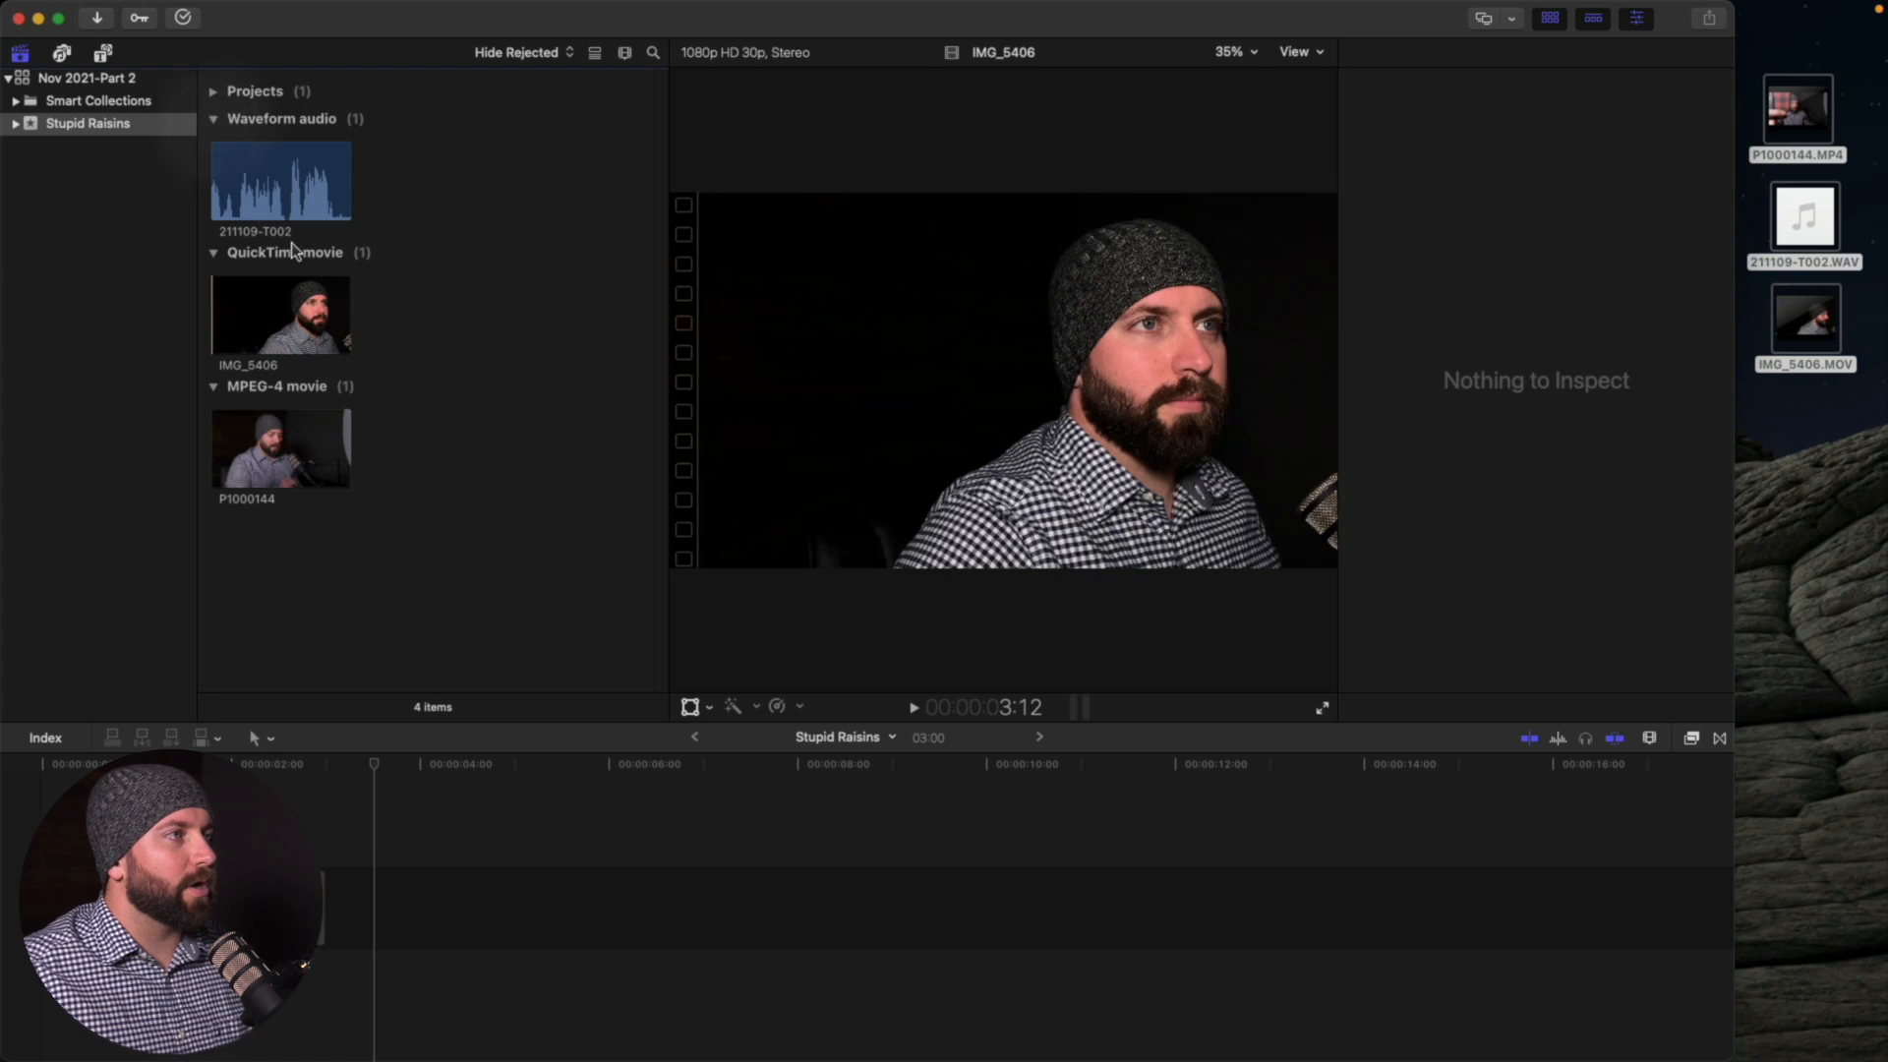
Preview the 211109-T002 audio recording and the IMG_5406 video clip in the browser
{"action": "left_click", "coordinate": [258, 197]}
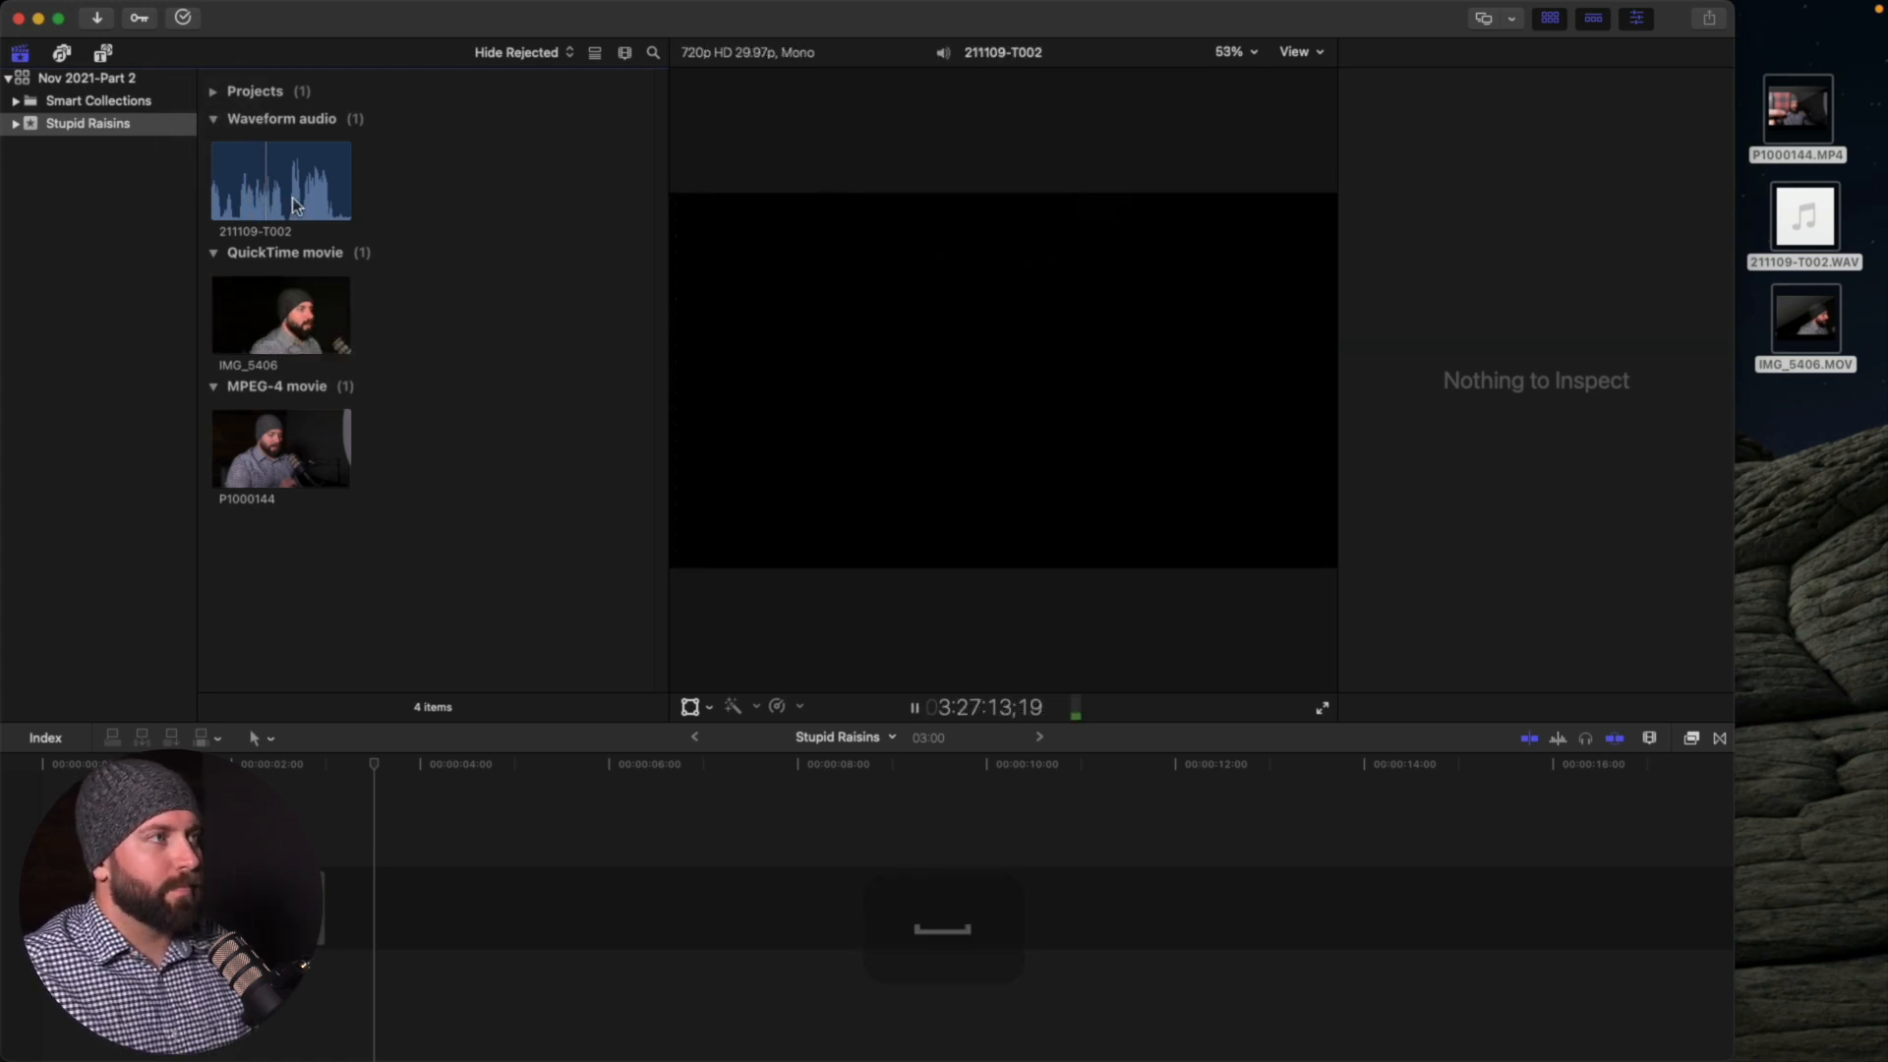
{"action": "left_click", "coordinate": [276, 314]}
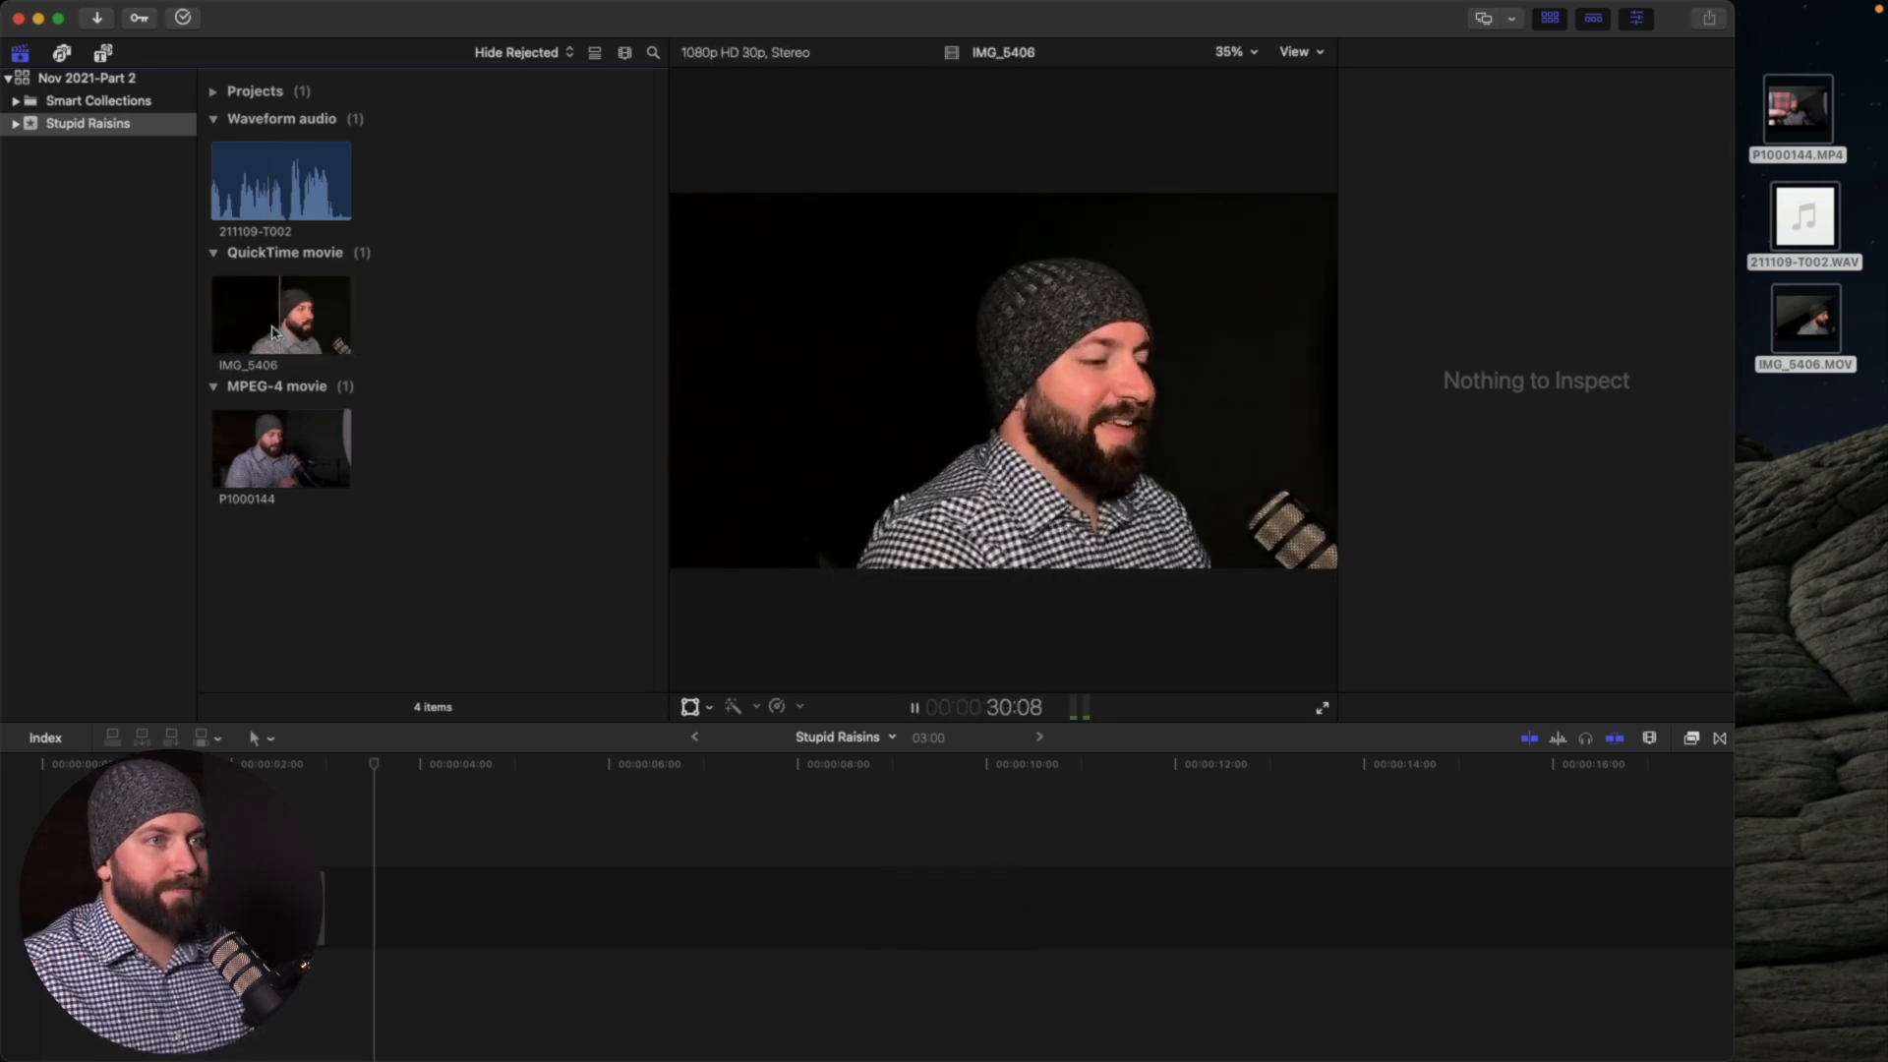
{"action": "left_click", "coordinate": [279, 468]}
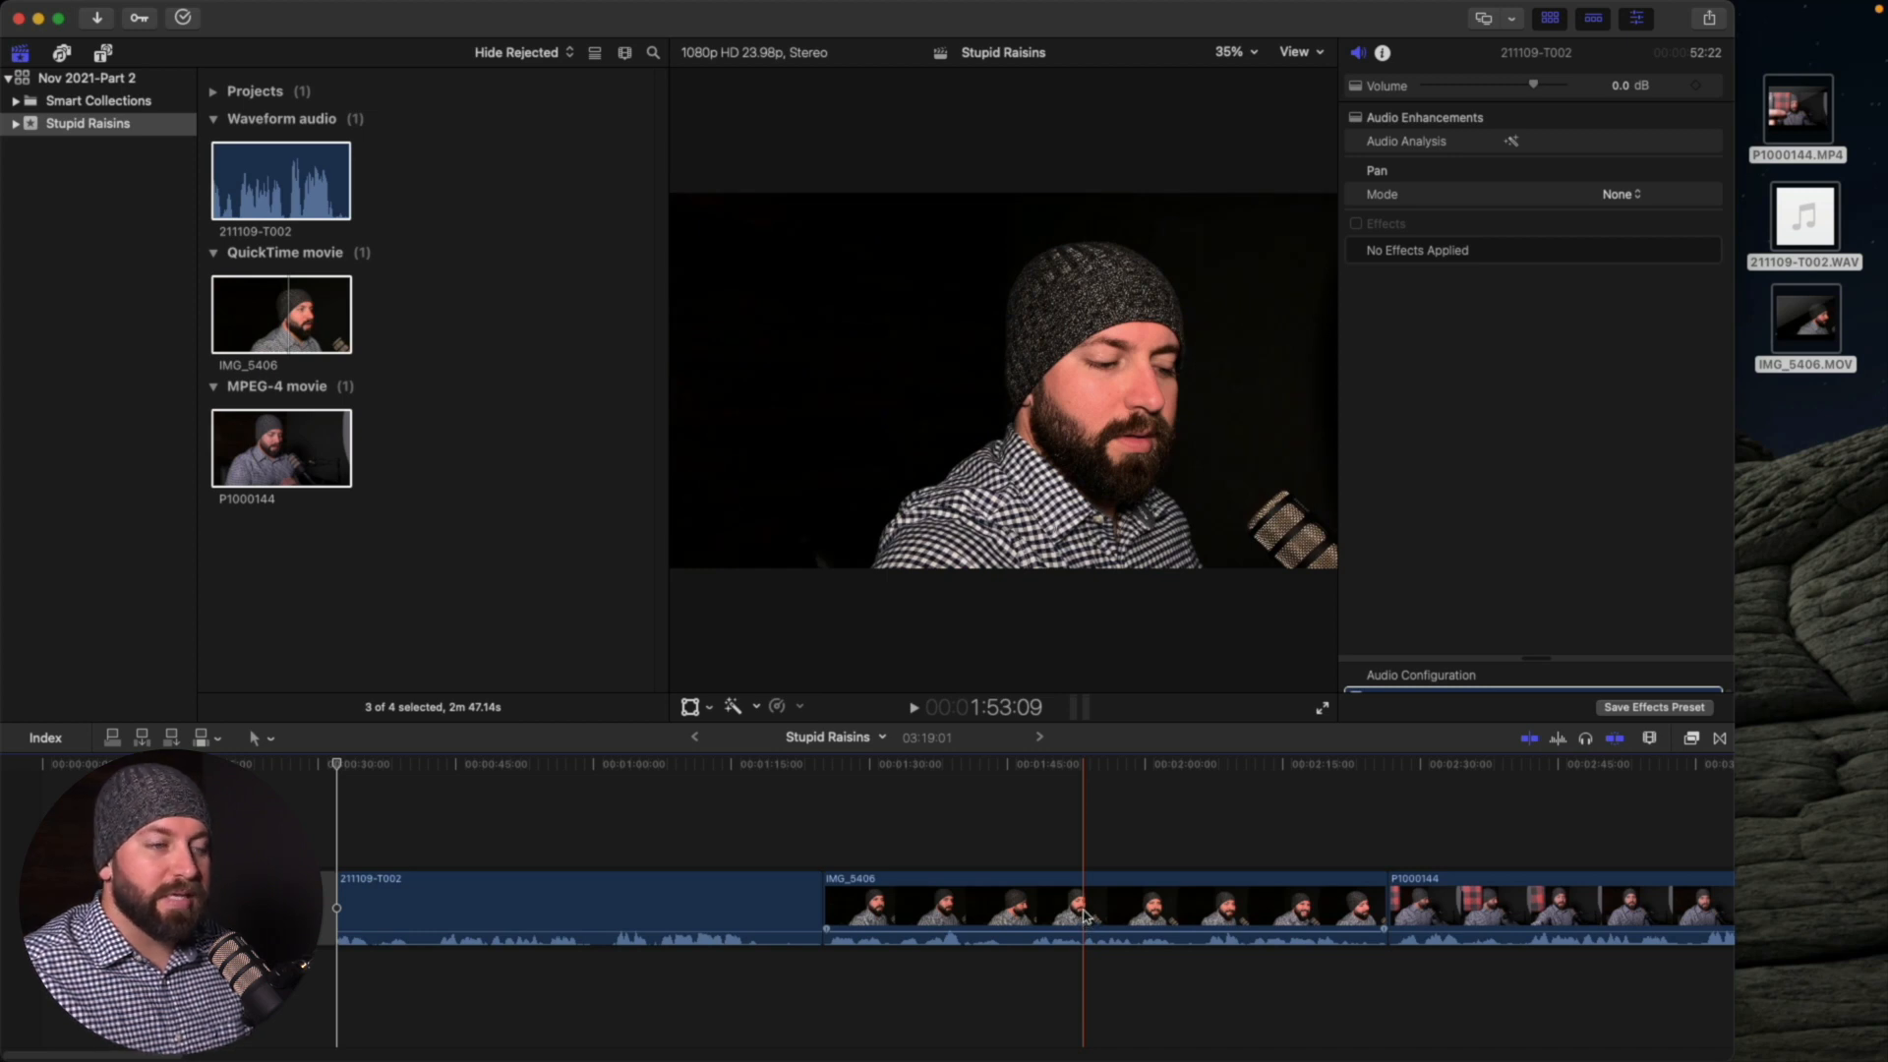
Move IMG_5406 above the audio recording and slide it toward the timeline start
{"action": "left_click_drag", "start_coordinate": [1083, 907], "coordinate": [748, 806]}
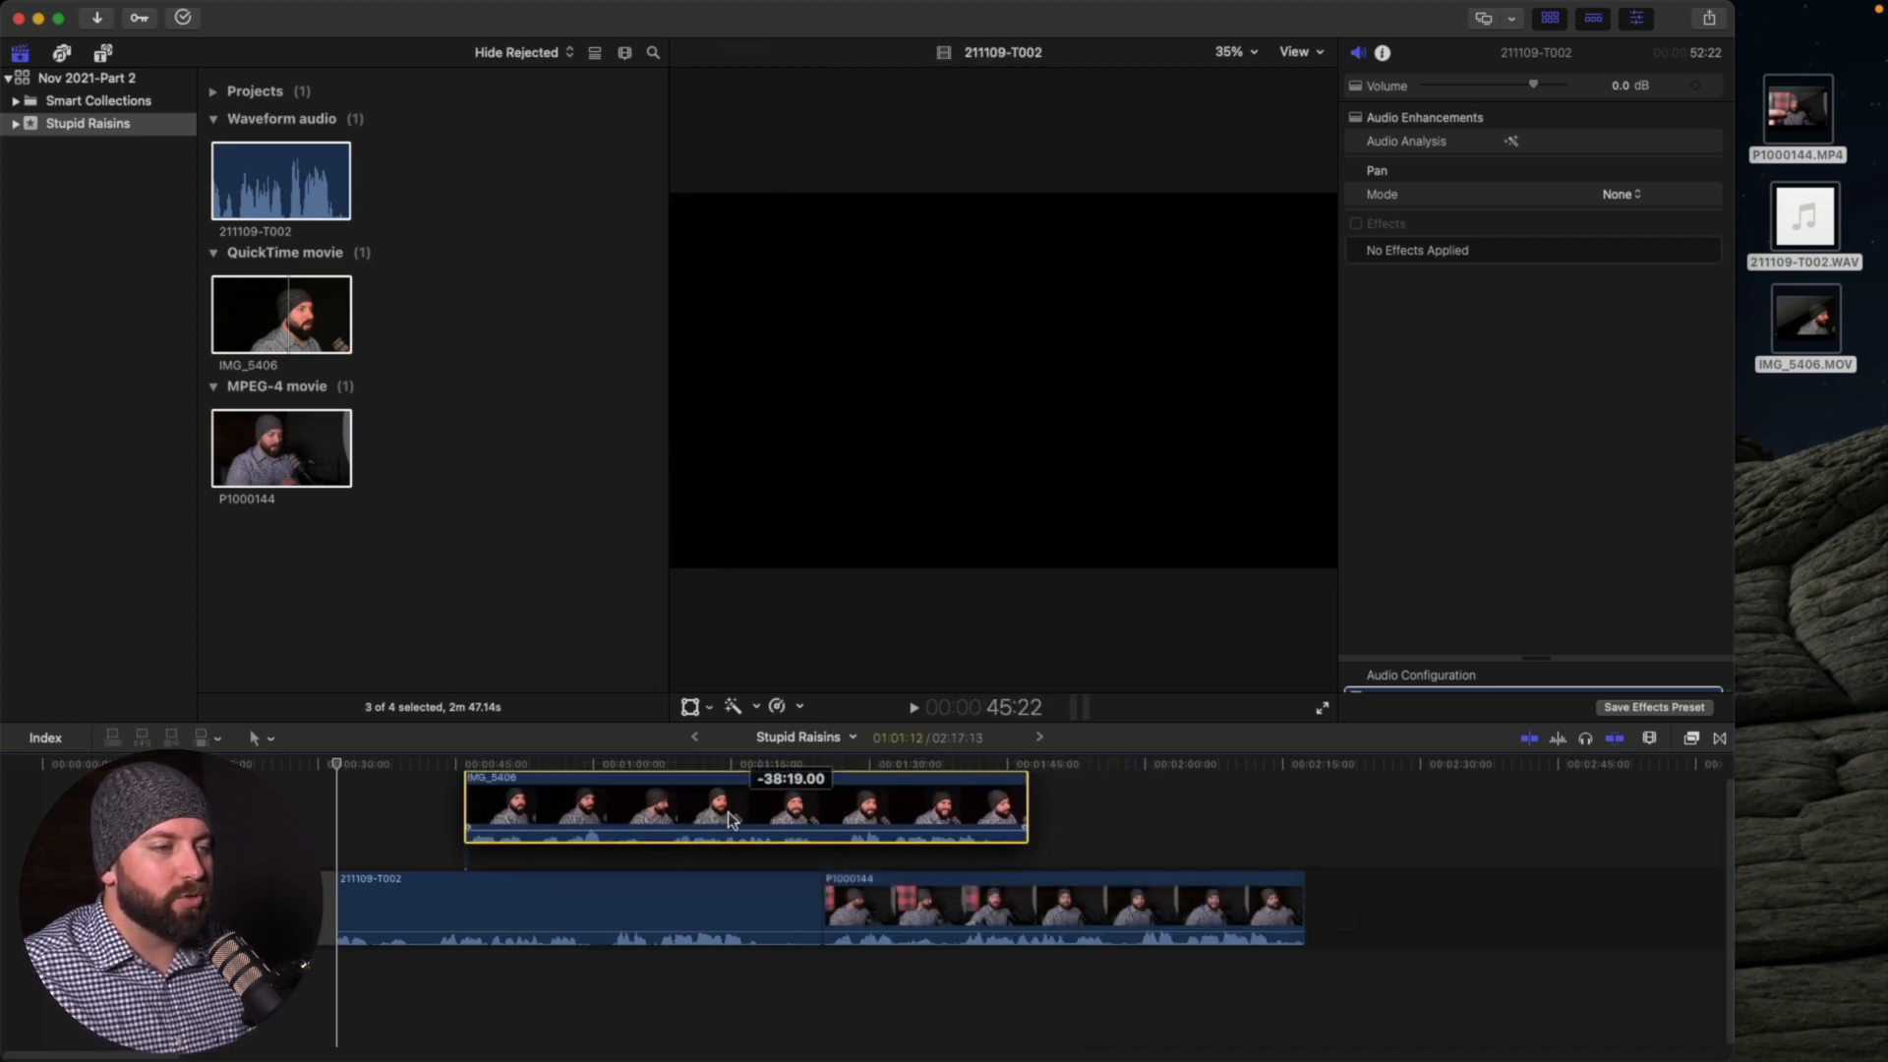
{"action": "left_click_drag", "start_coordinate": [741, 818], "coordinate": [500, 830]}
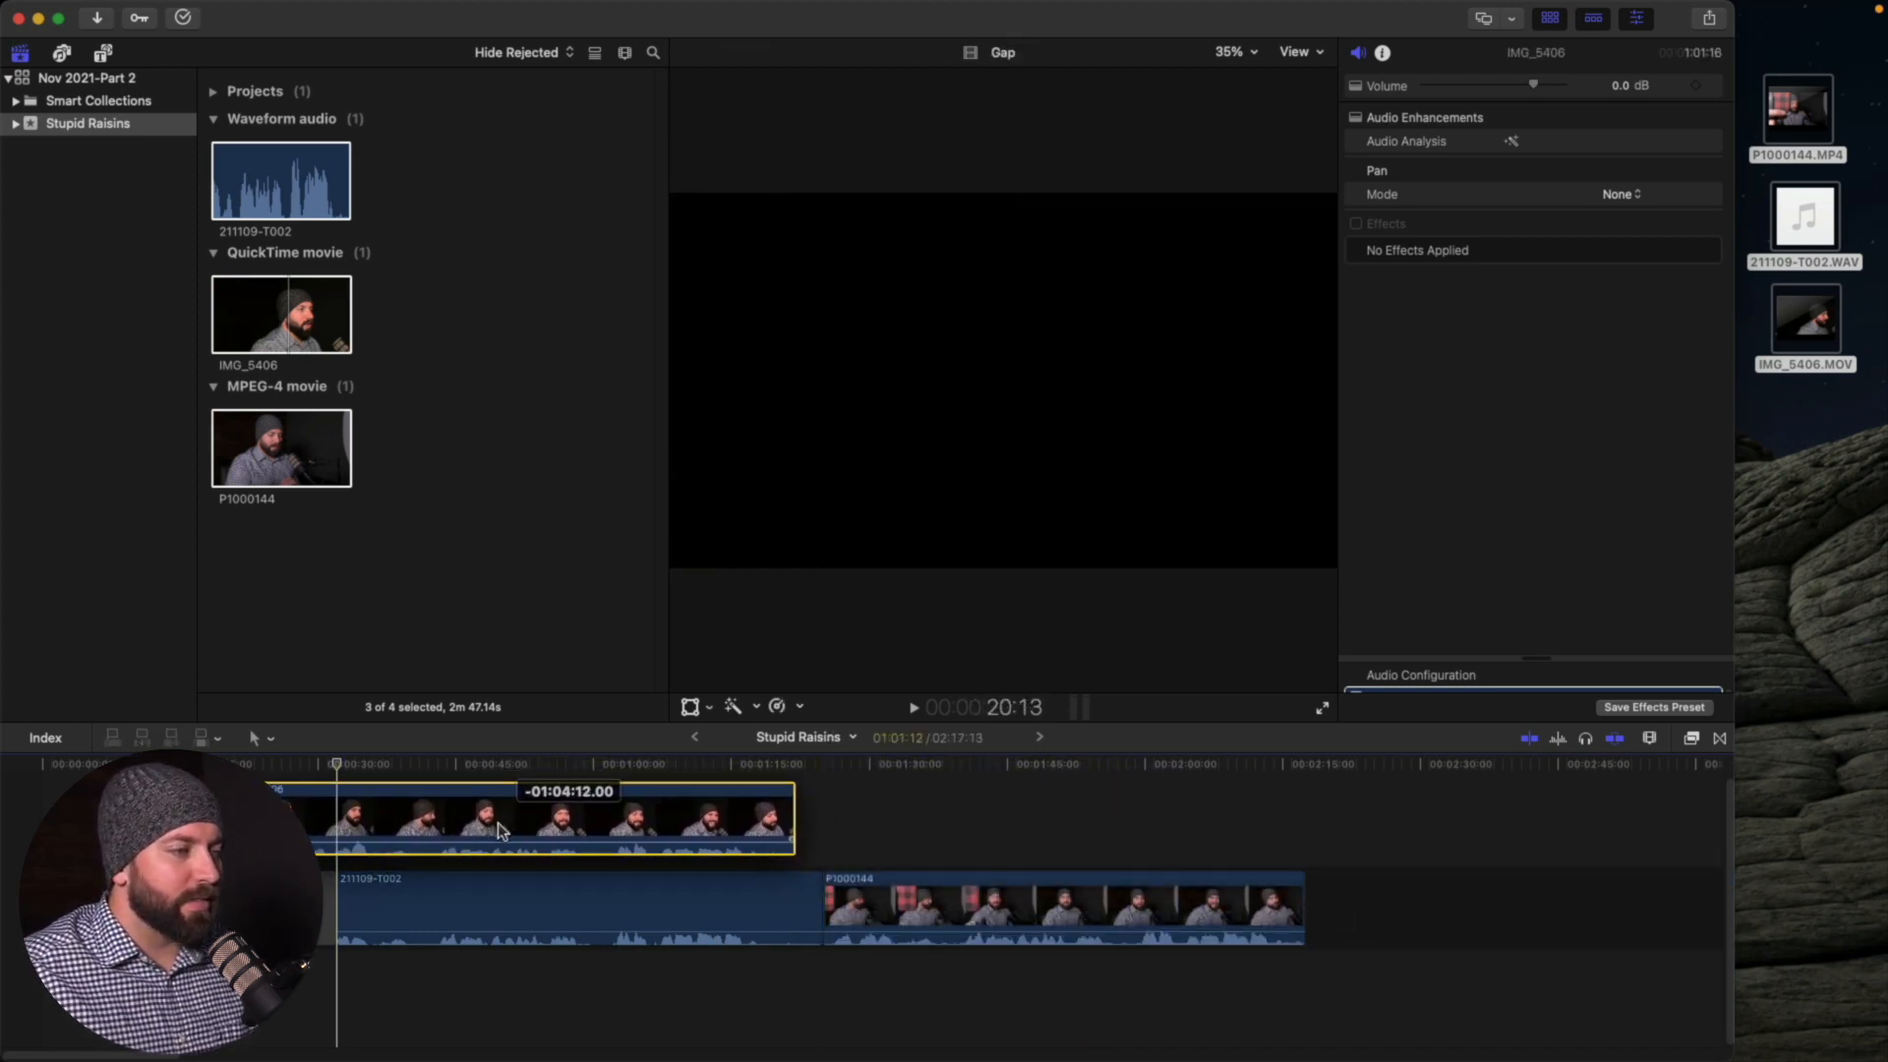
{"action": "left_click", "coordinate": [660, 899]}
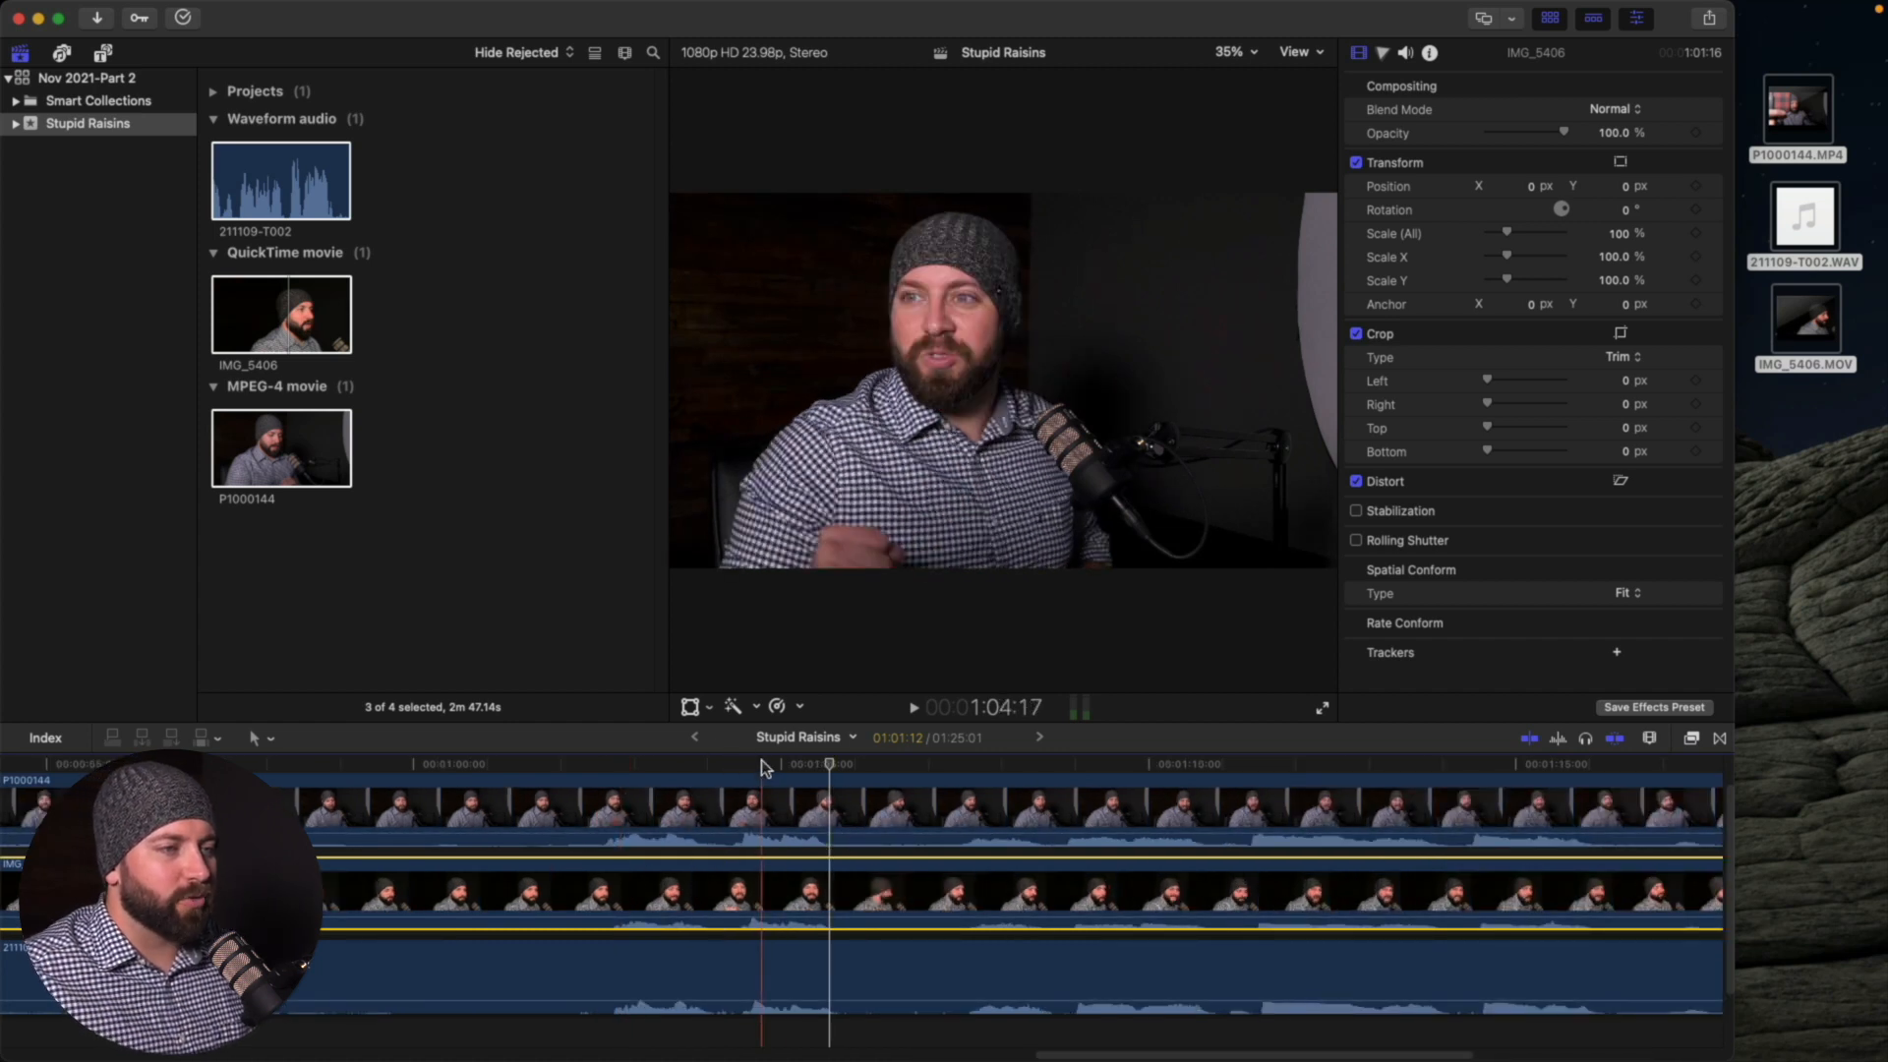
{"action": "left_click", "coordinate": [751, 767]}
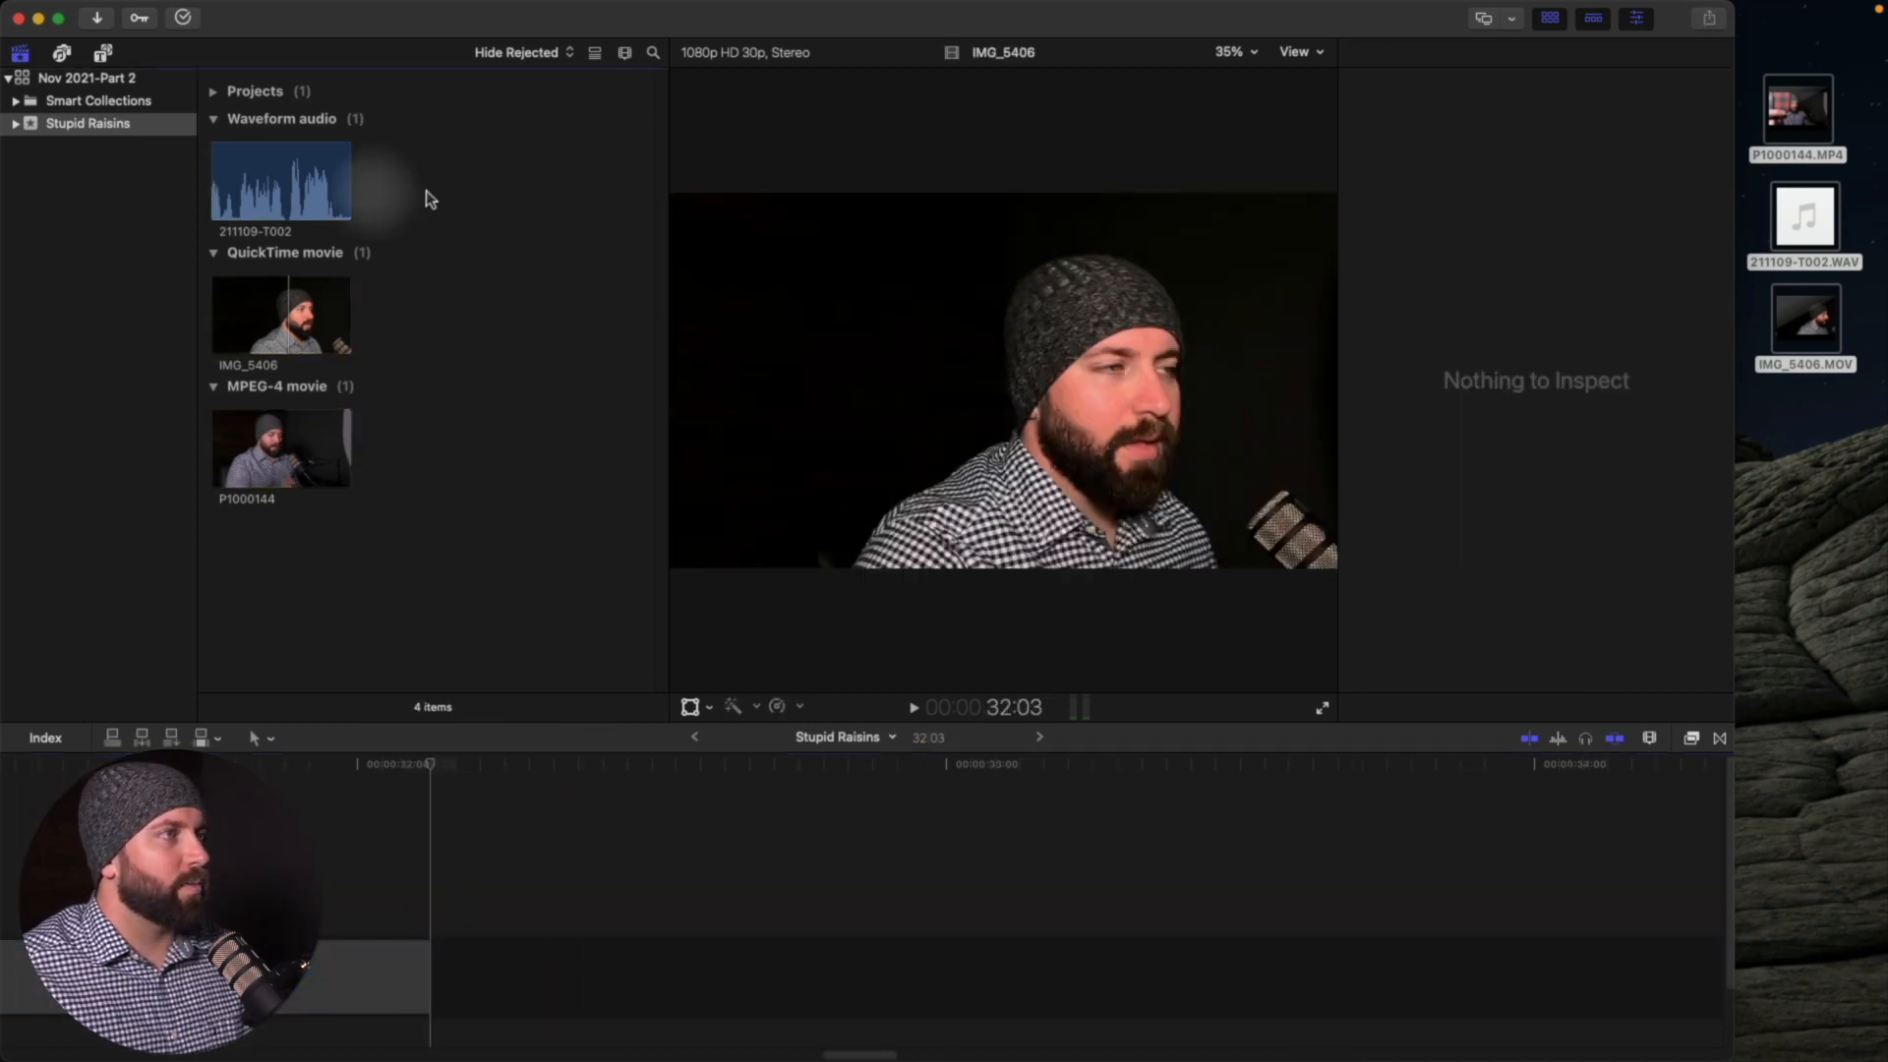
Bring up Synchronize Clips for the three selected clips via the Clip menu
{"action": "right_click", "coordinate": [279, 315]}
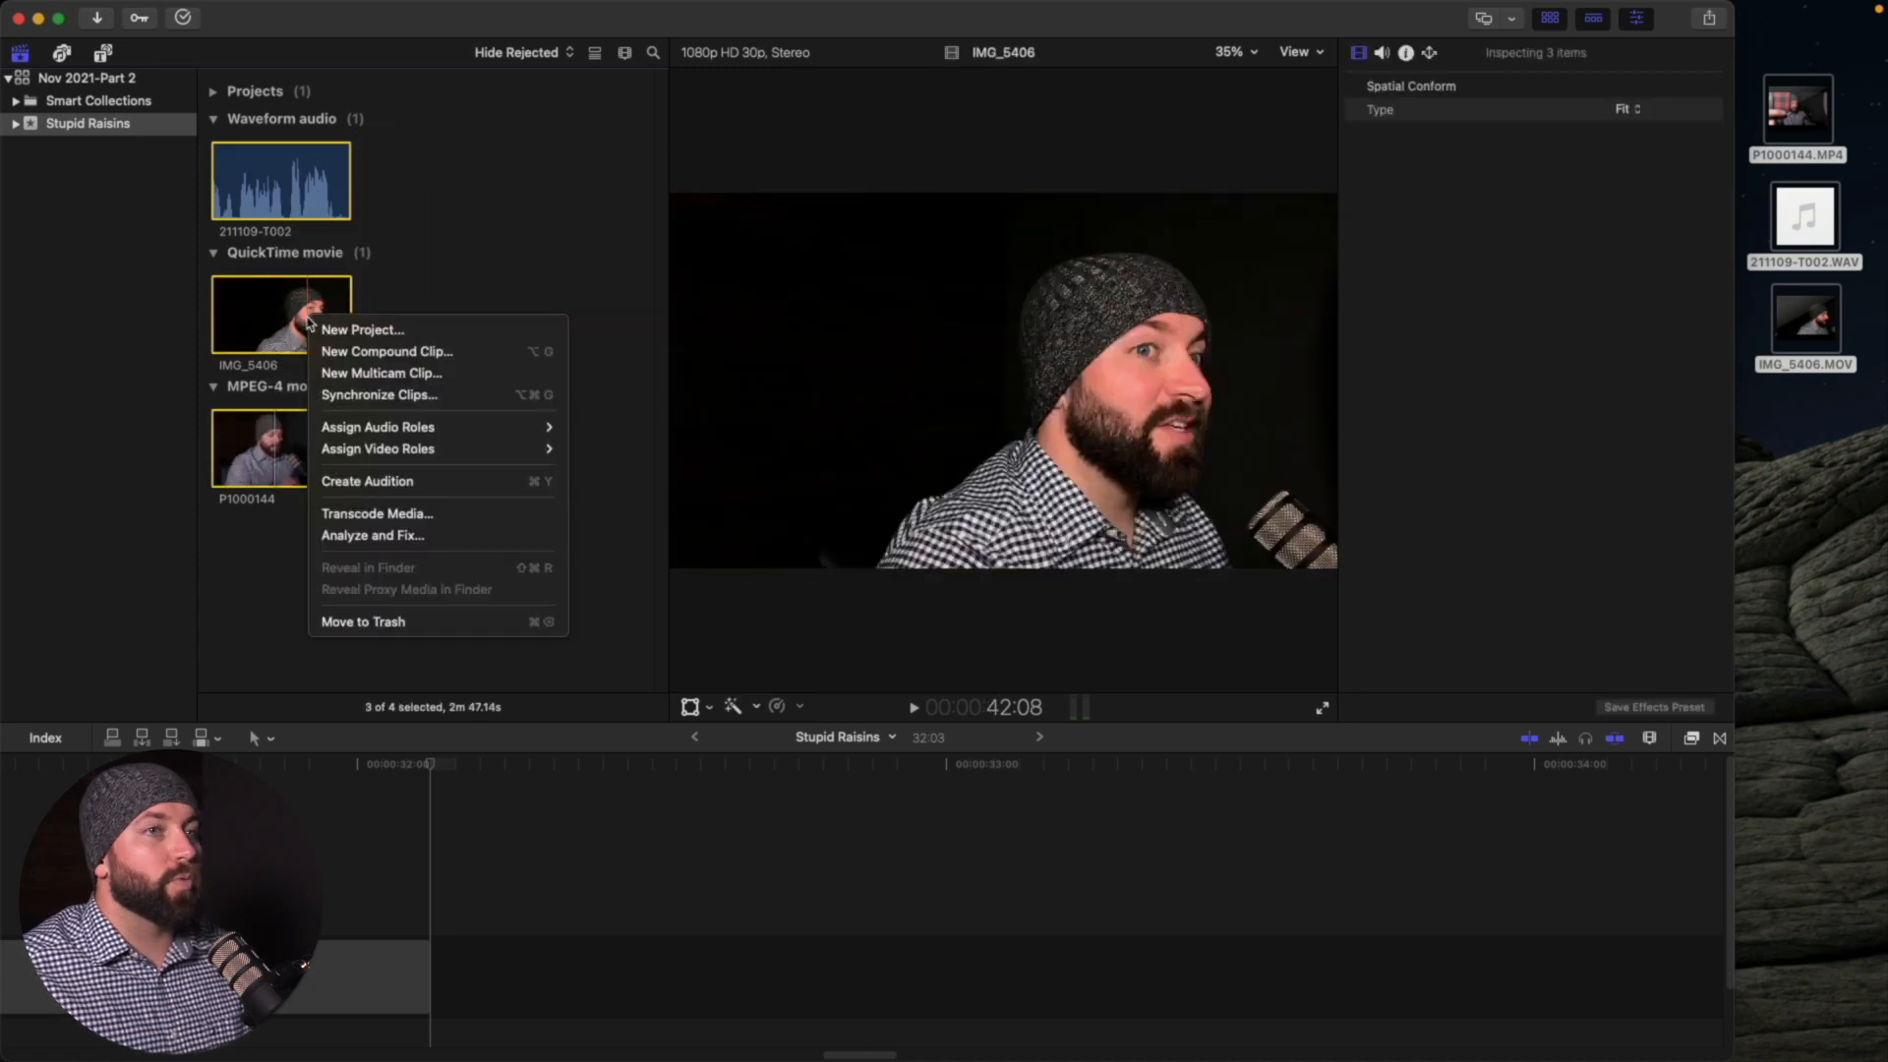
{"action": "mouse_move", "coordinate": [403, 393]}
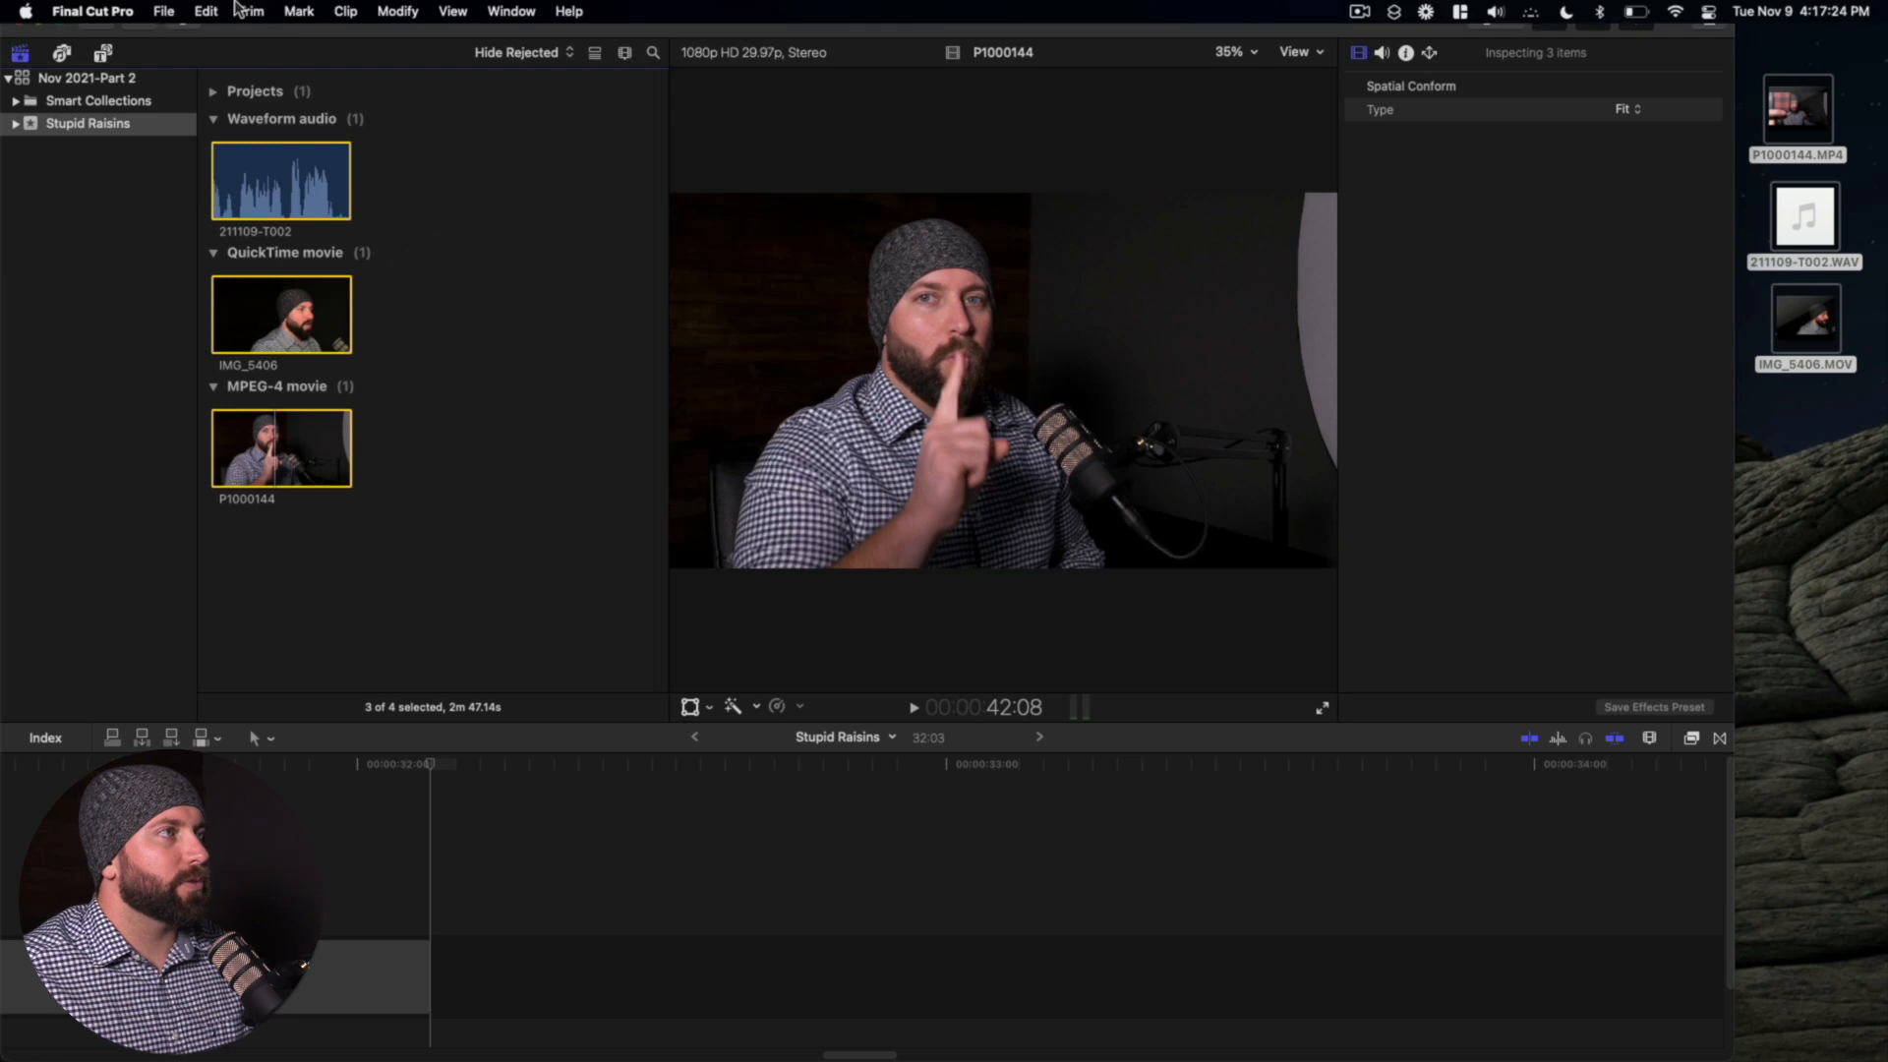
{"action": "left_click", "coordinate": [347, 10]}
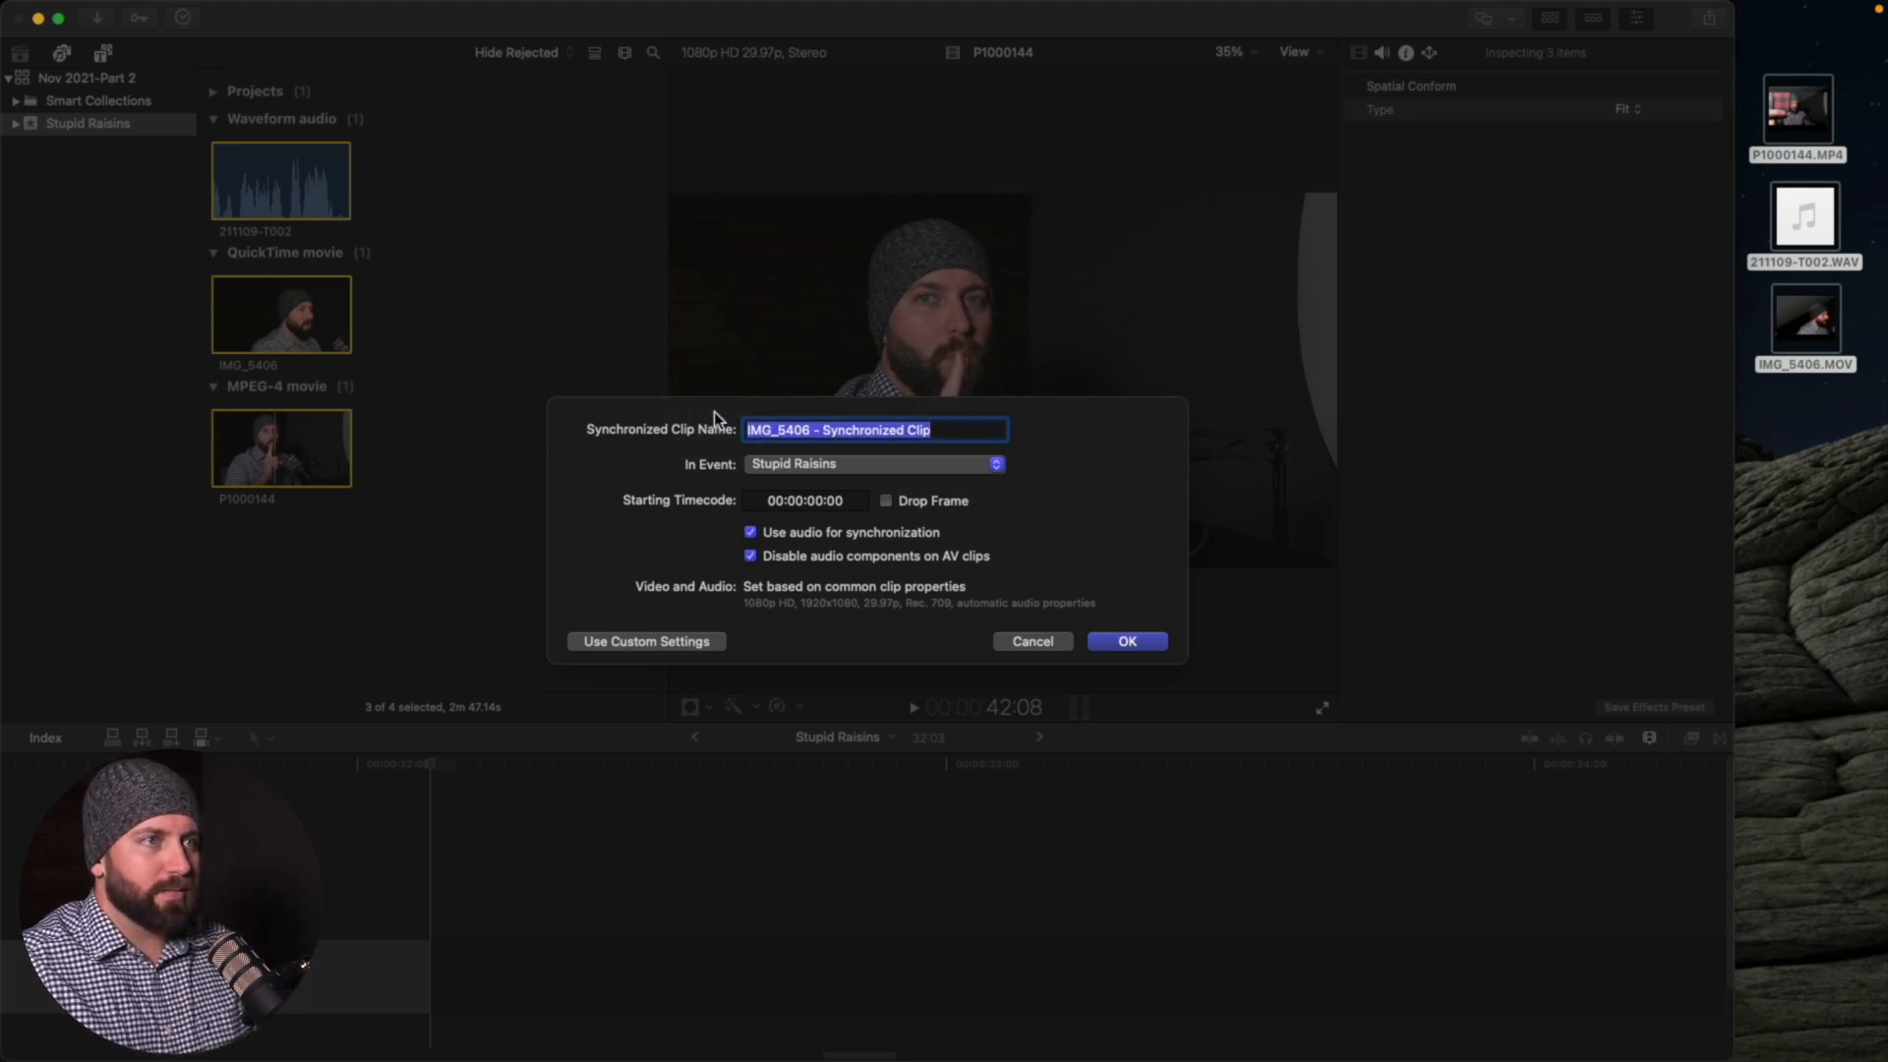
Name the clip 'Sync Clip', keep Stupid Raisins as the event, and reveal custom settings
{"action": "type", "text": "Sync Clip"}
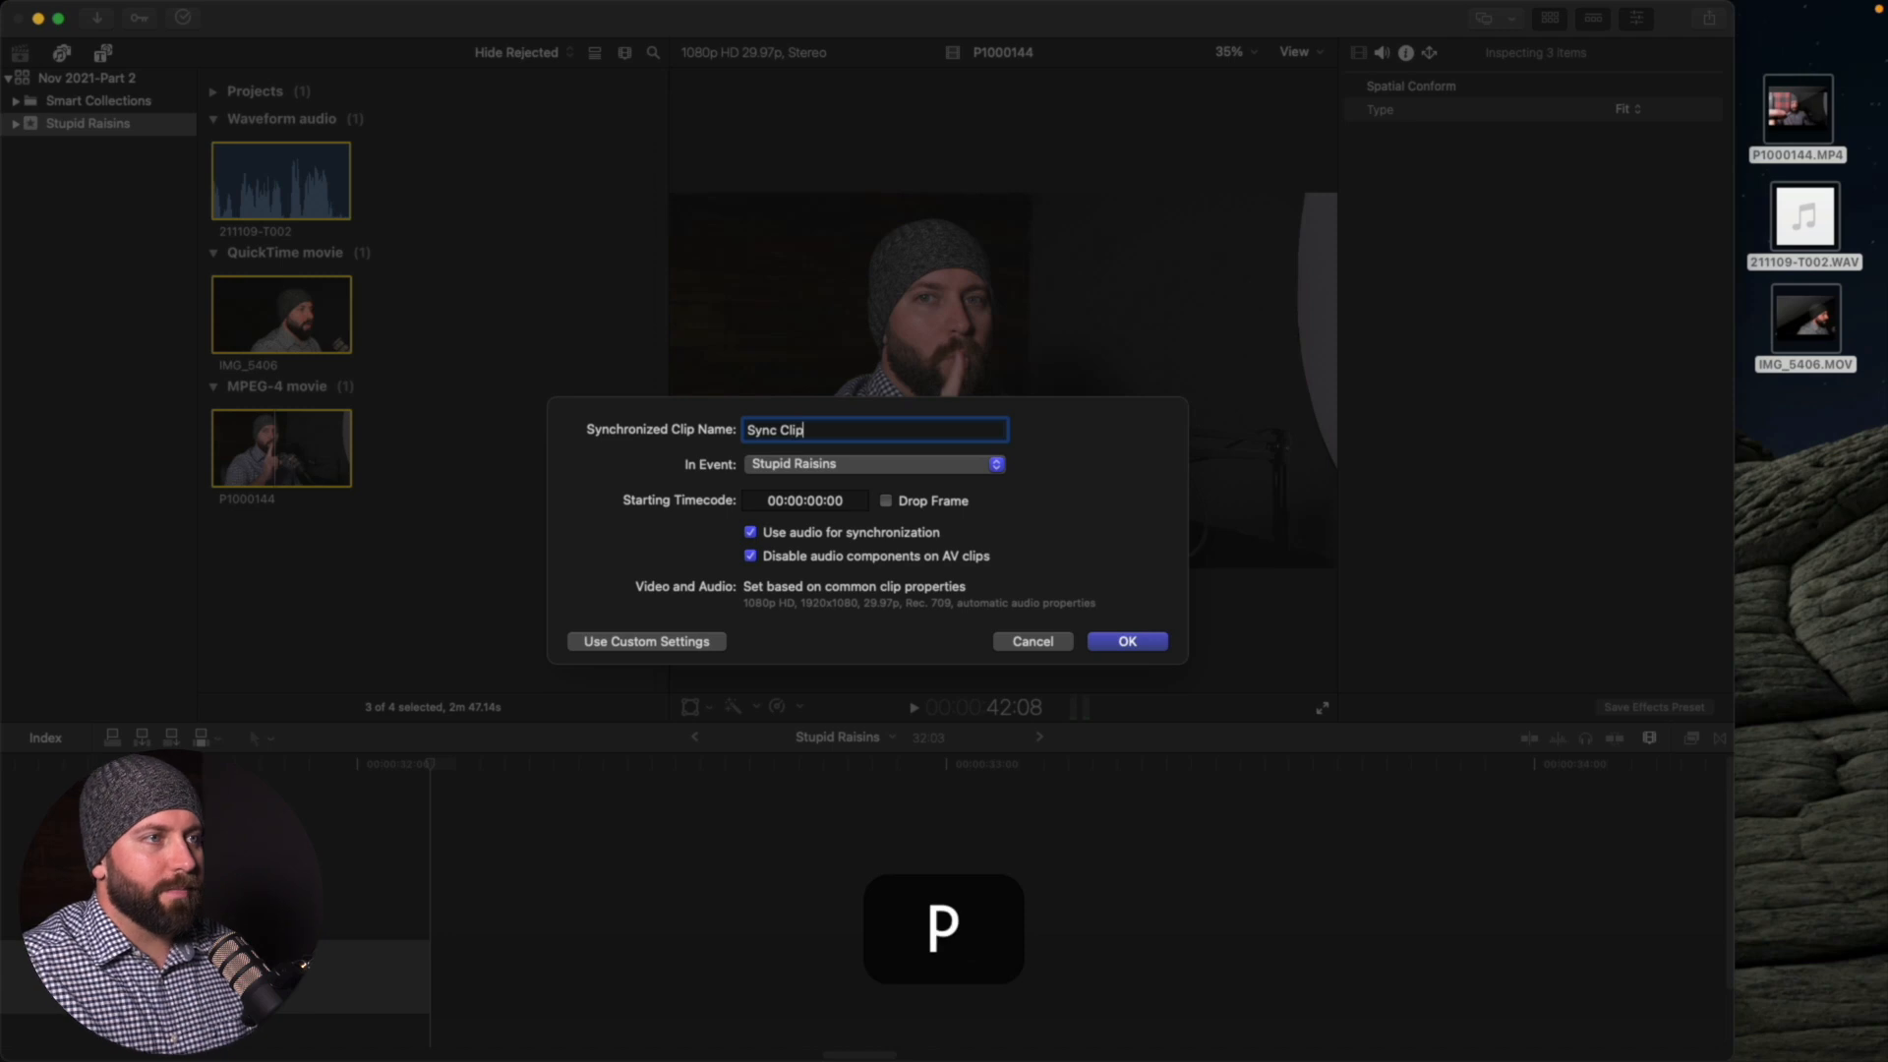
{"action": "left_click", "coordinate": [873, 464]}
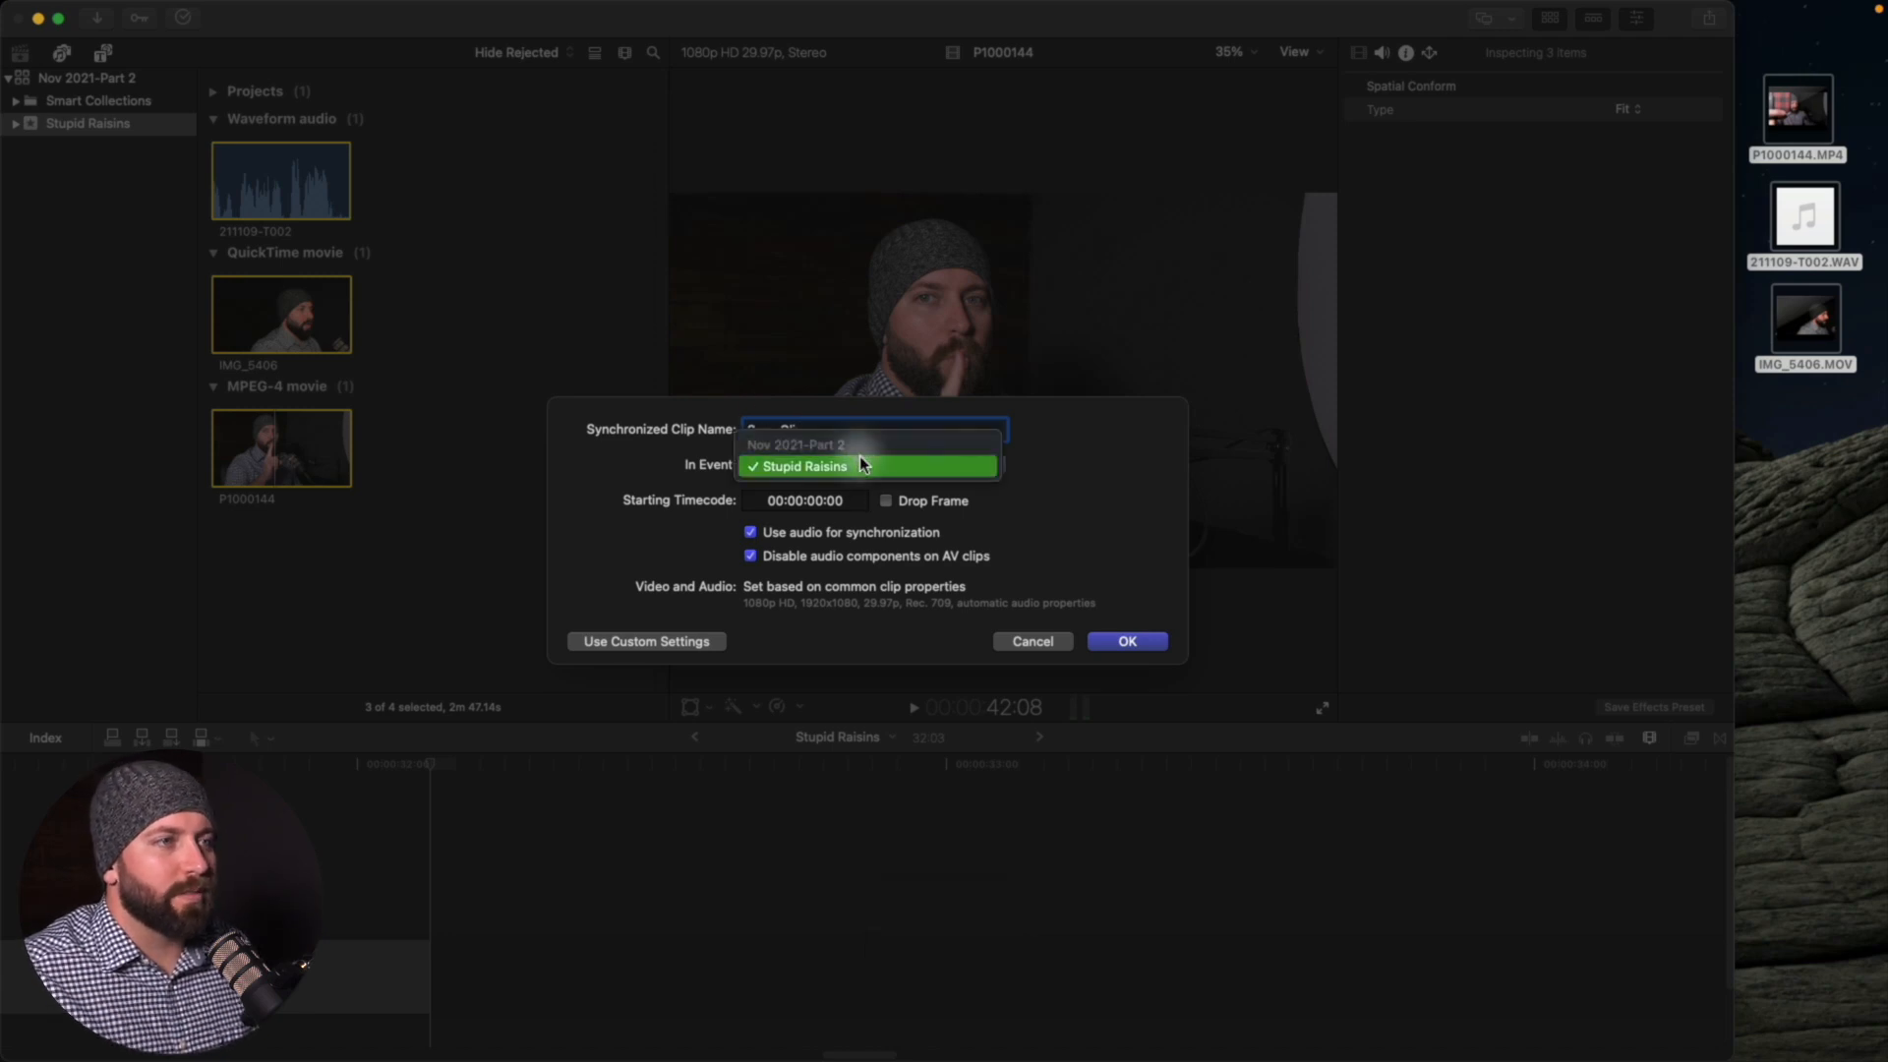
{"action": "left_click", "coordinate": [803, 464]}
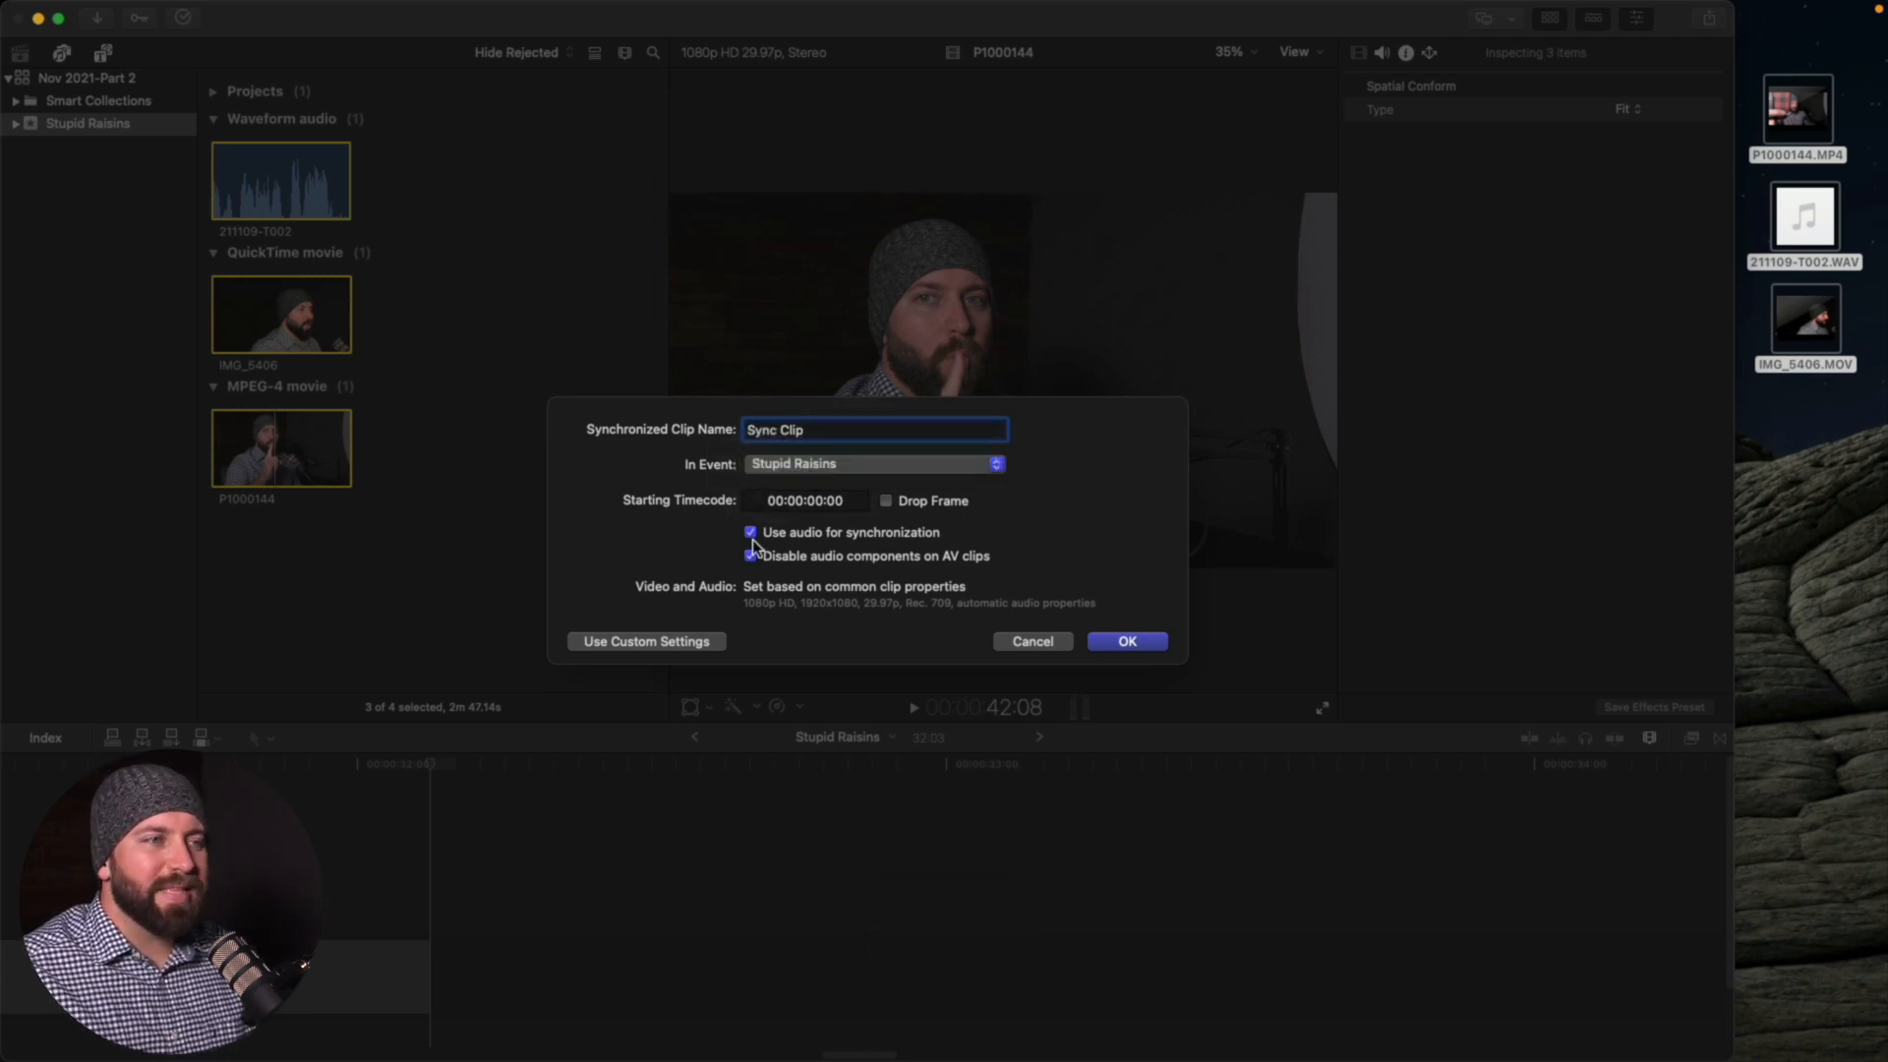
{"action": "left_click", "coordinate": [751, 555]}
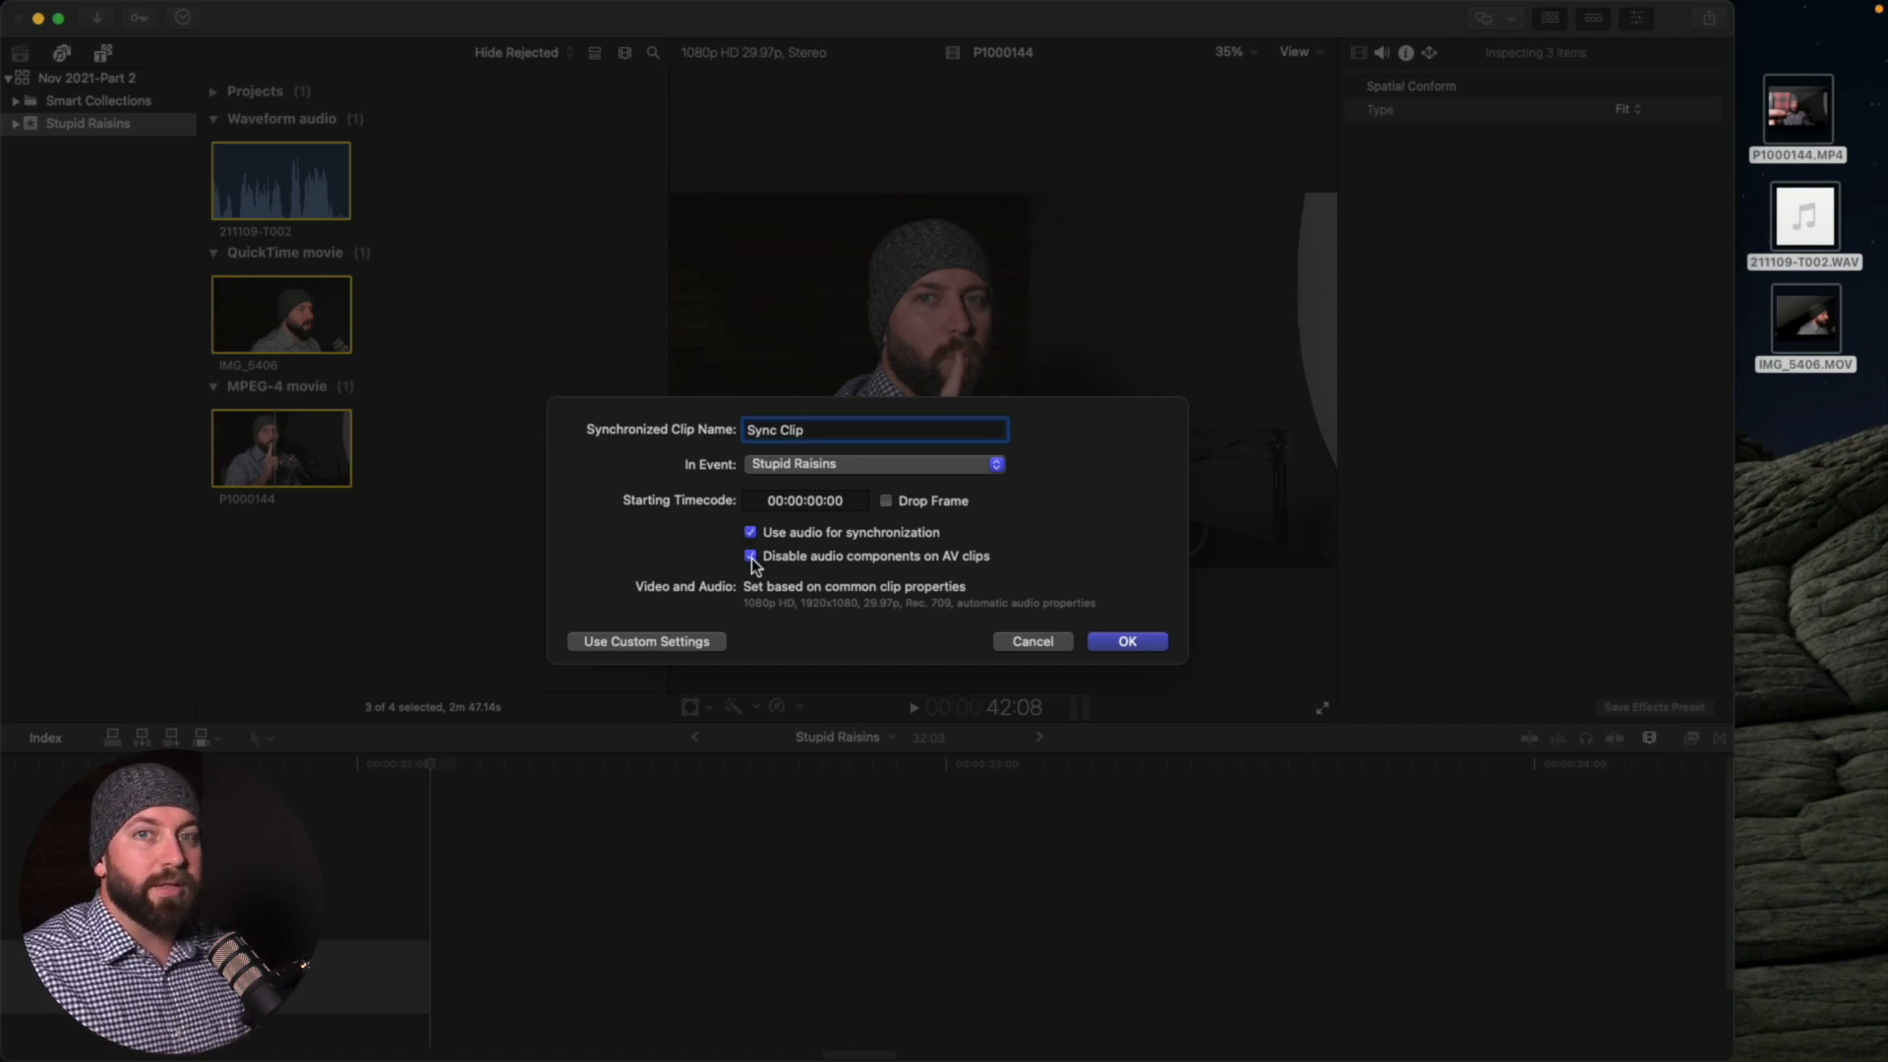
{"action": "left_click", "coordinate": [645, 641]}
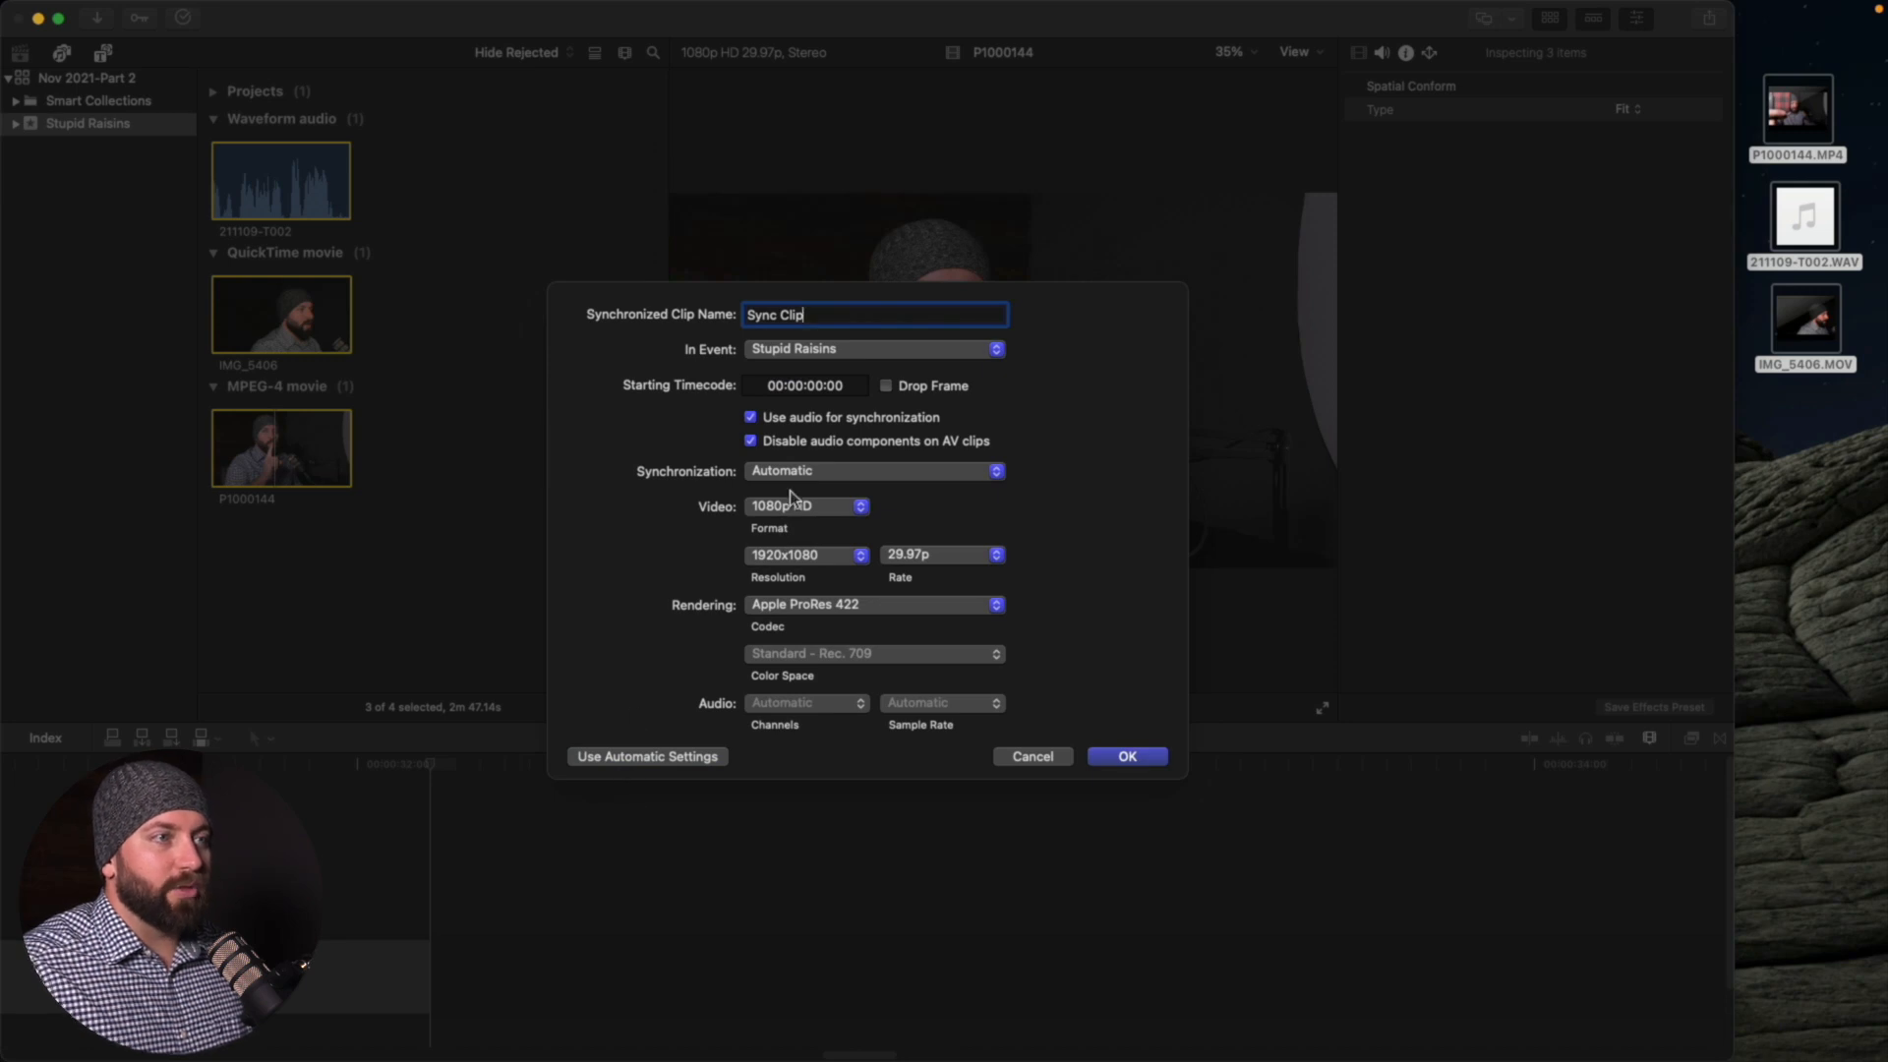
Keep automatic synchronization and confirm creating Sync Clip at 1080p HD, 29.97p
{"action": "left_click", "coordinate": [873, 472]}
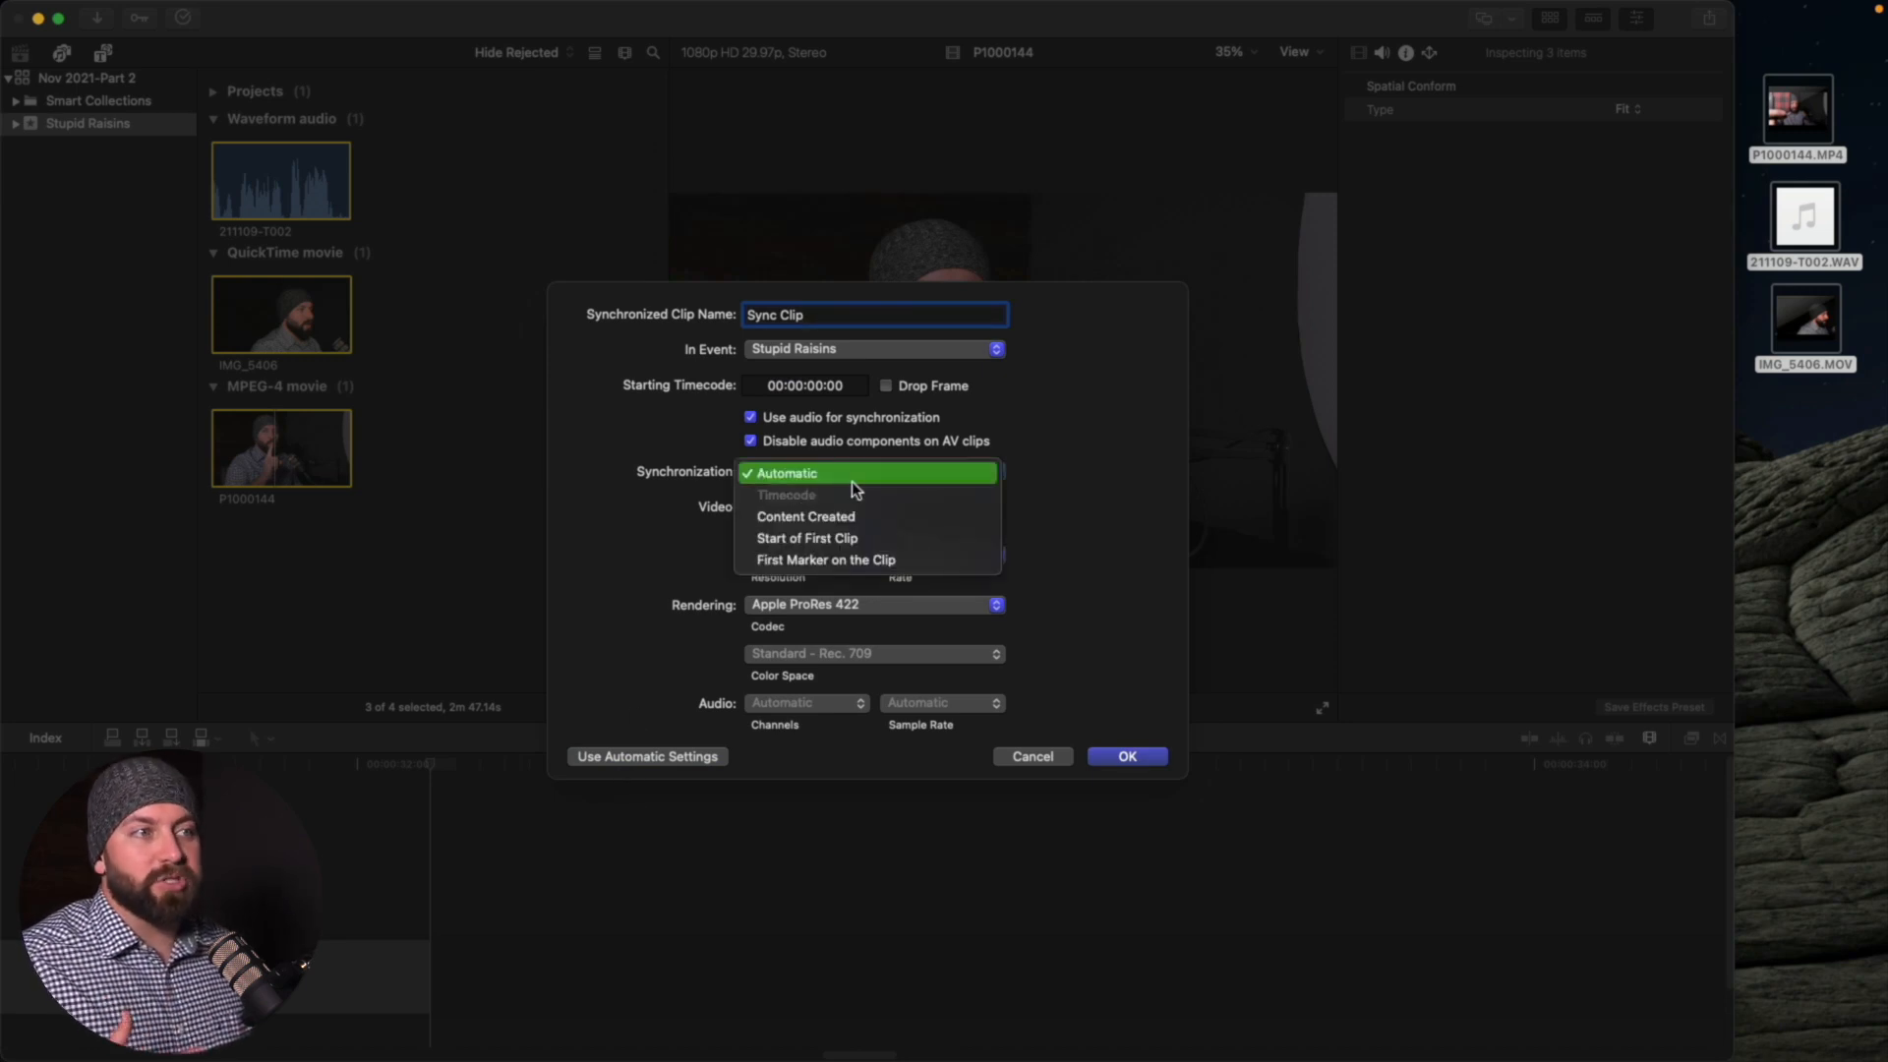
{"action": "mouse_move", "coordinate": [857, 515]}
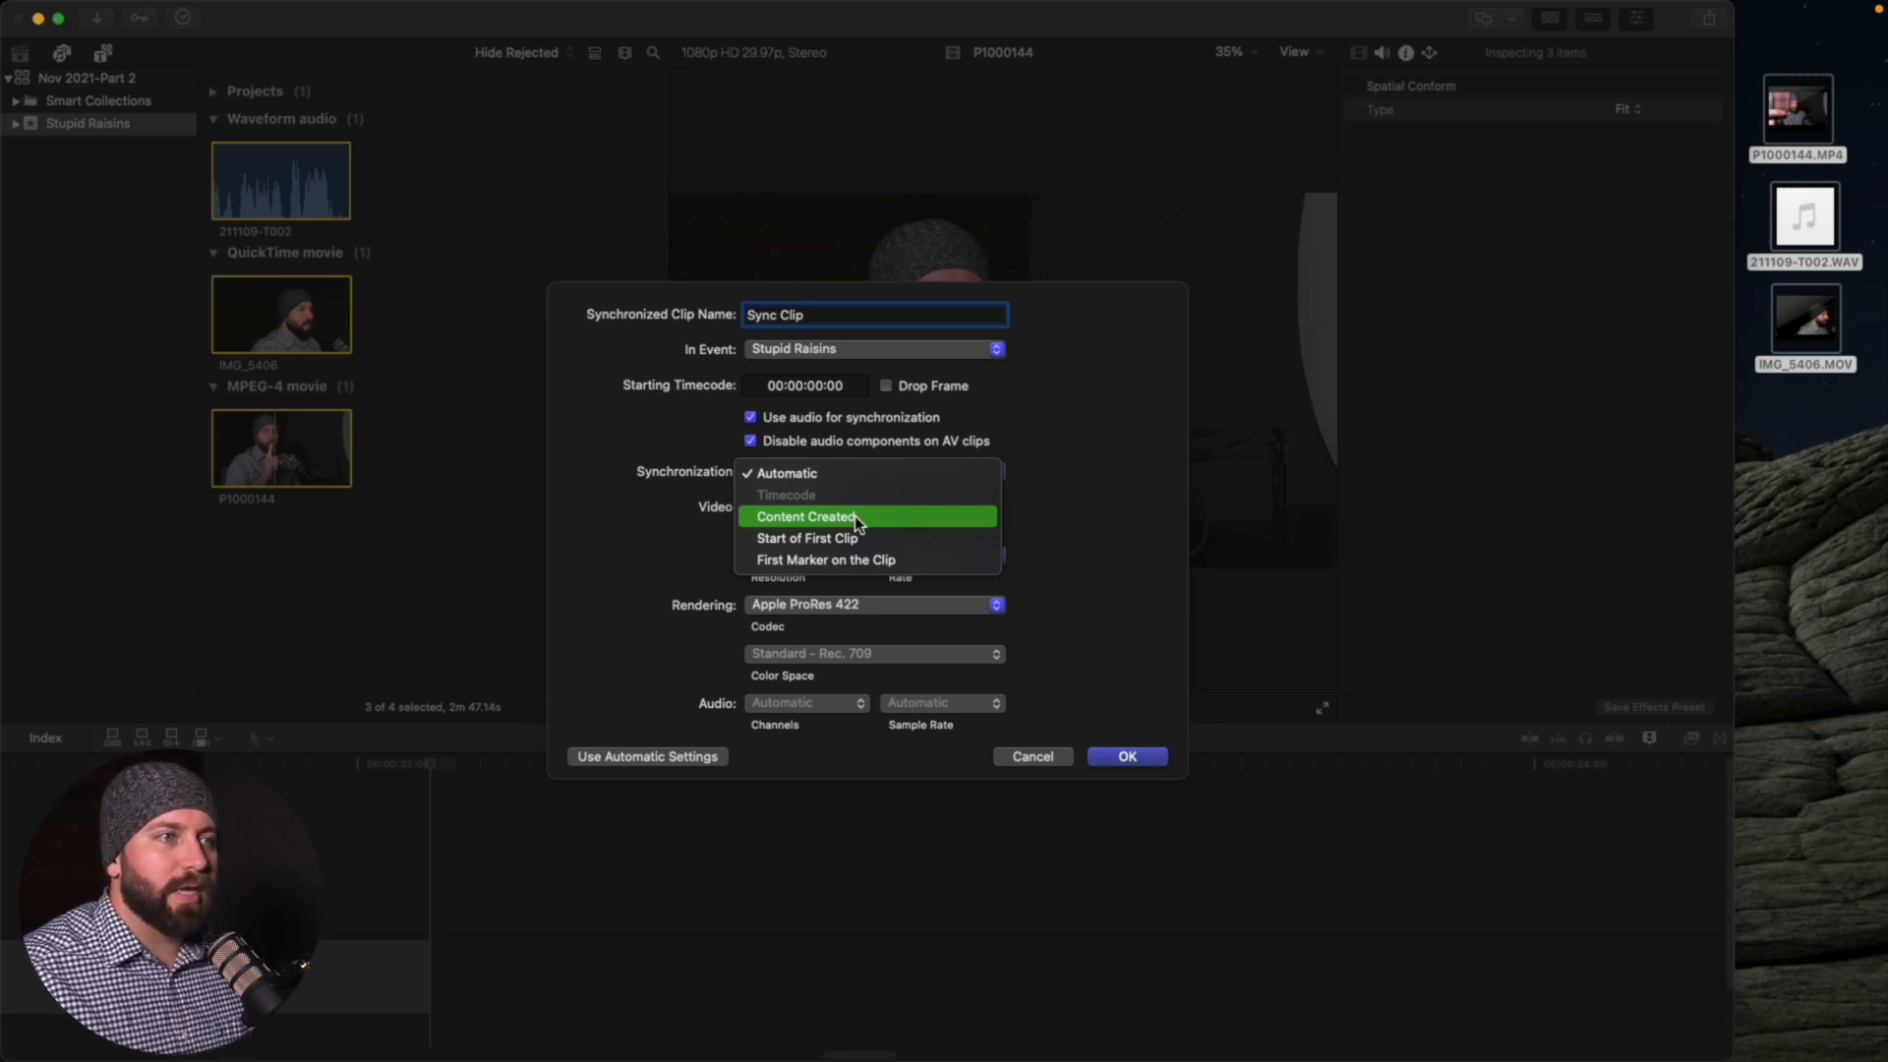
{"action": "mouse_move", "coordinate": [858, 541]}
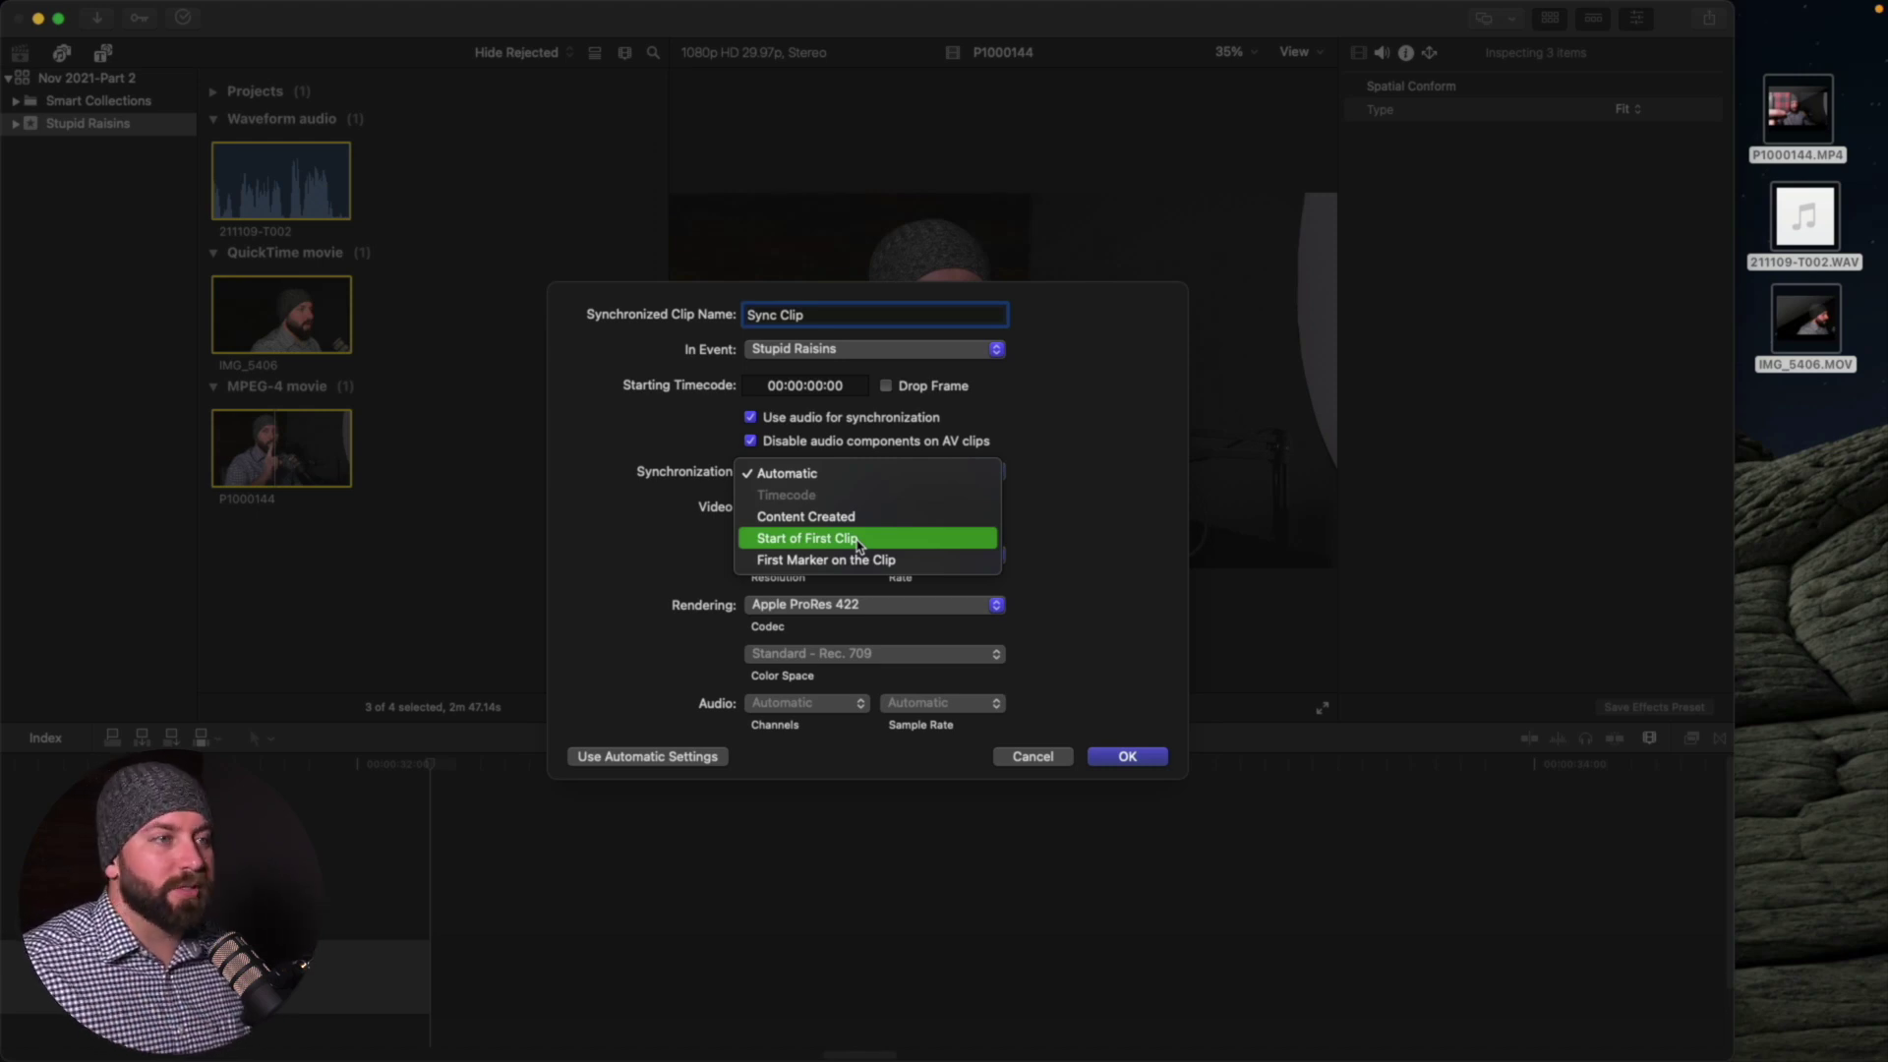
{"action": "mouse_move", "coordinate": [861, 564]}
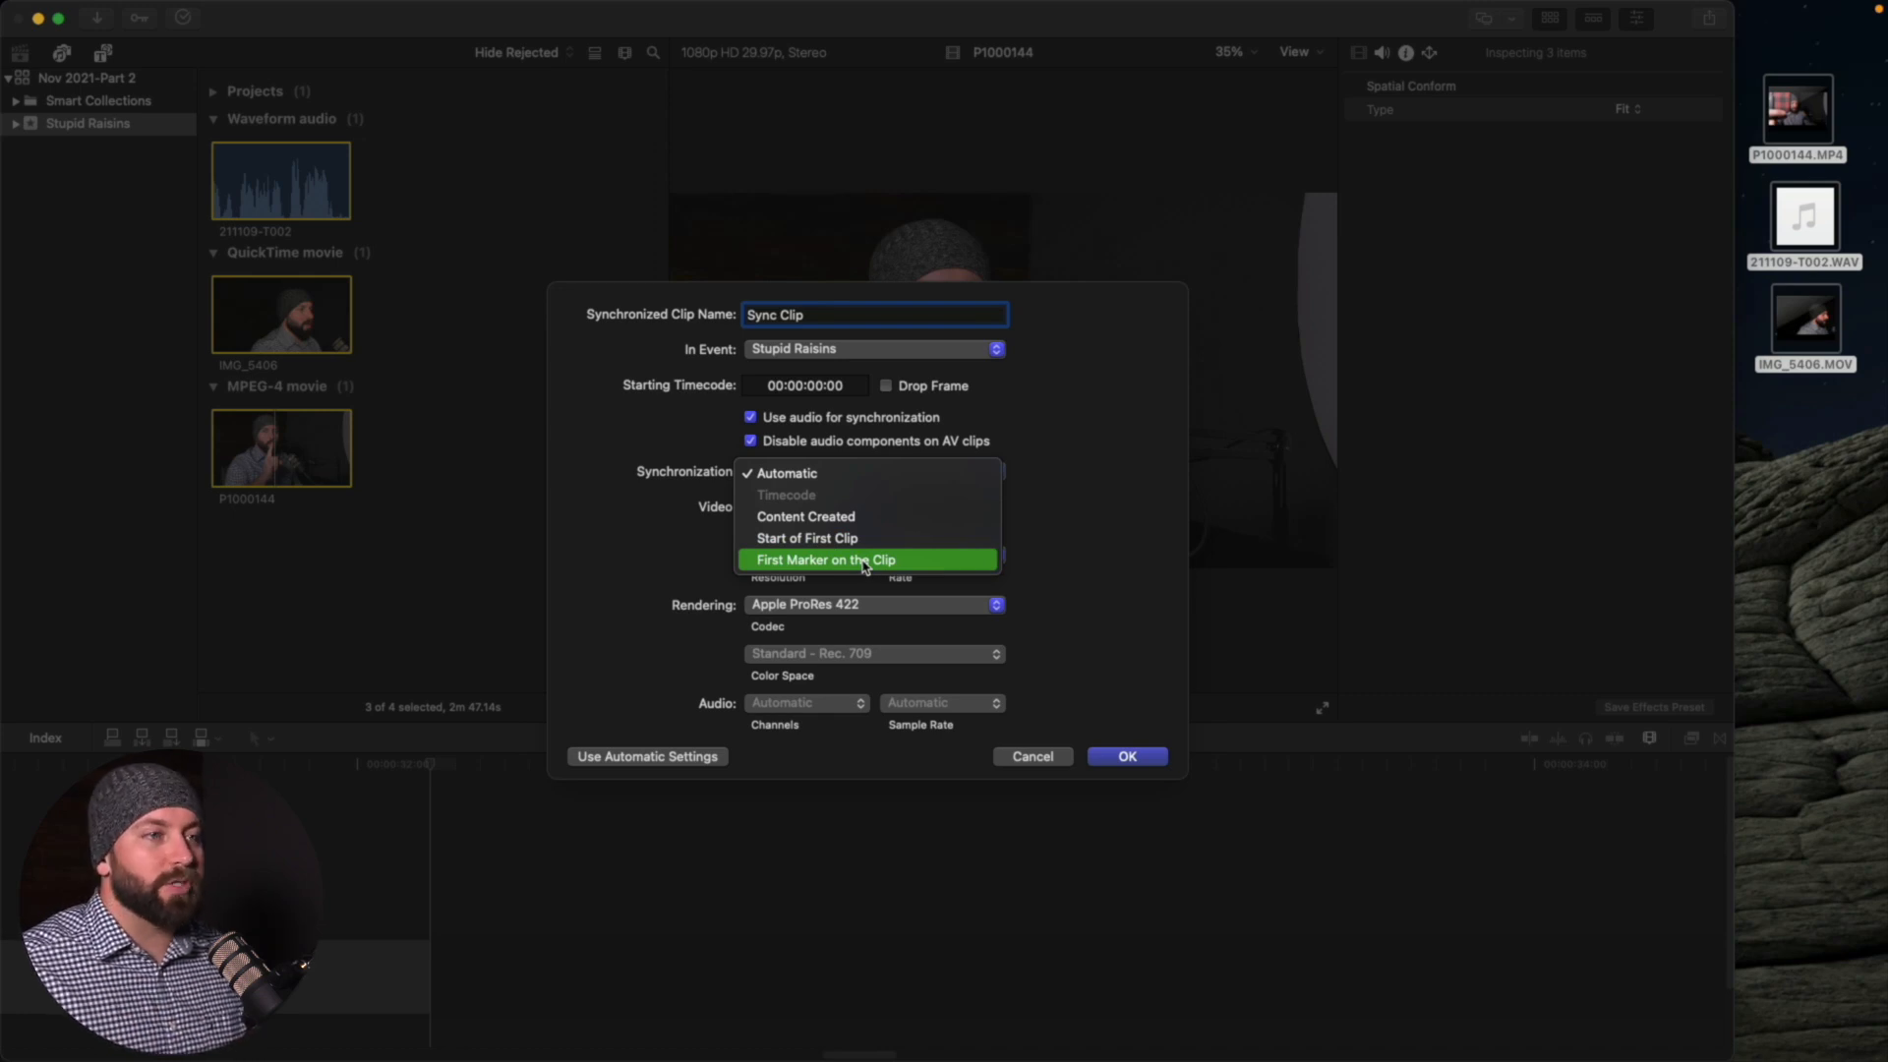
{"action": "mouse_move", "coordinate": [932, 571]}
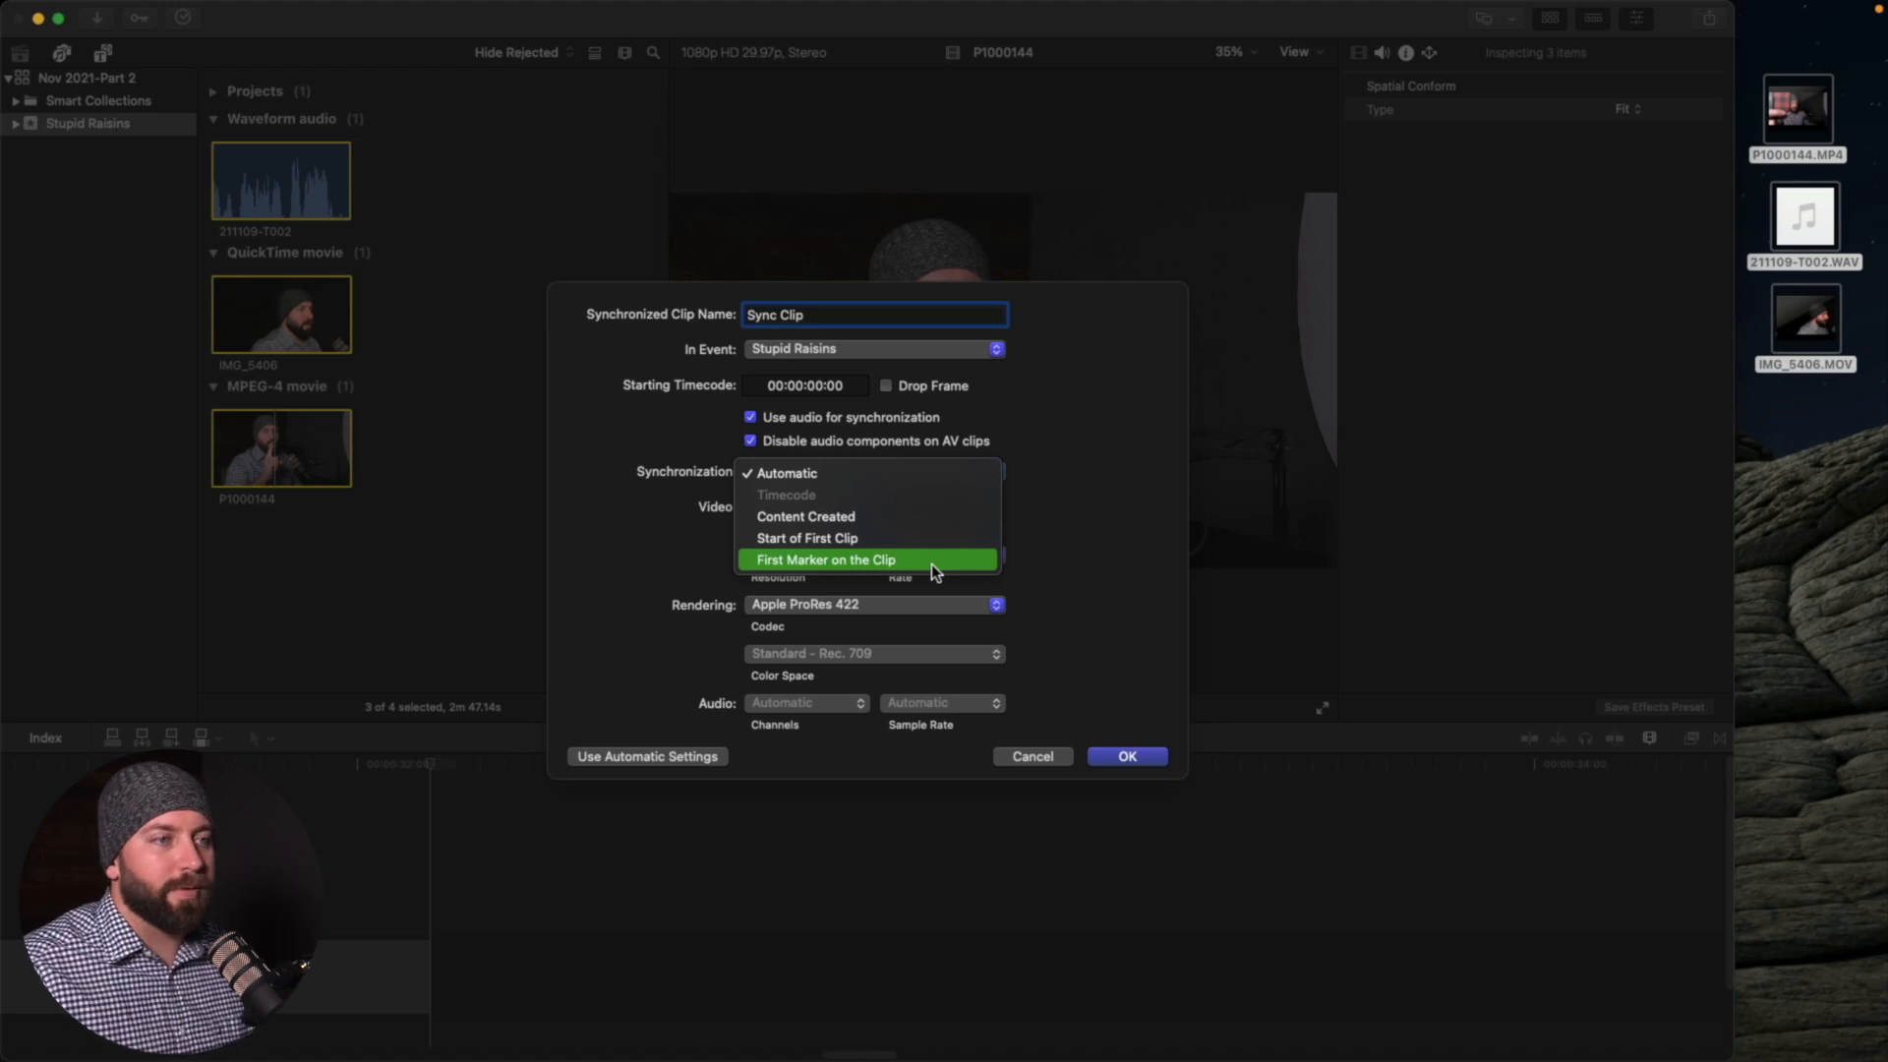
{"action": "left_click", "coordinate": [787, 472]}
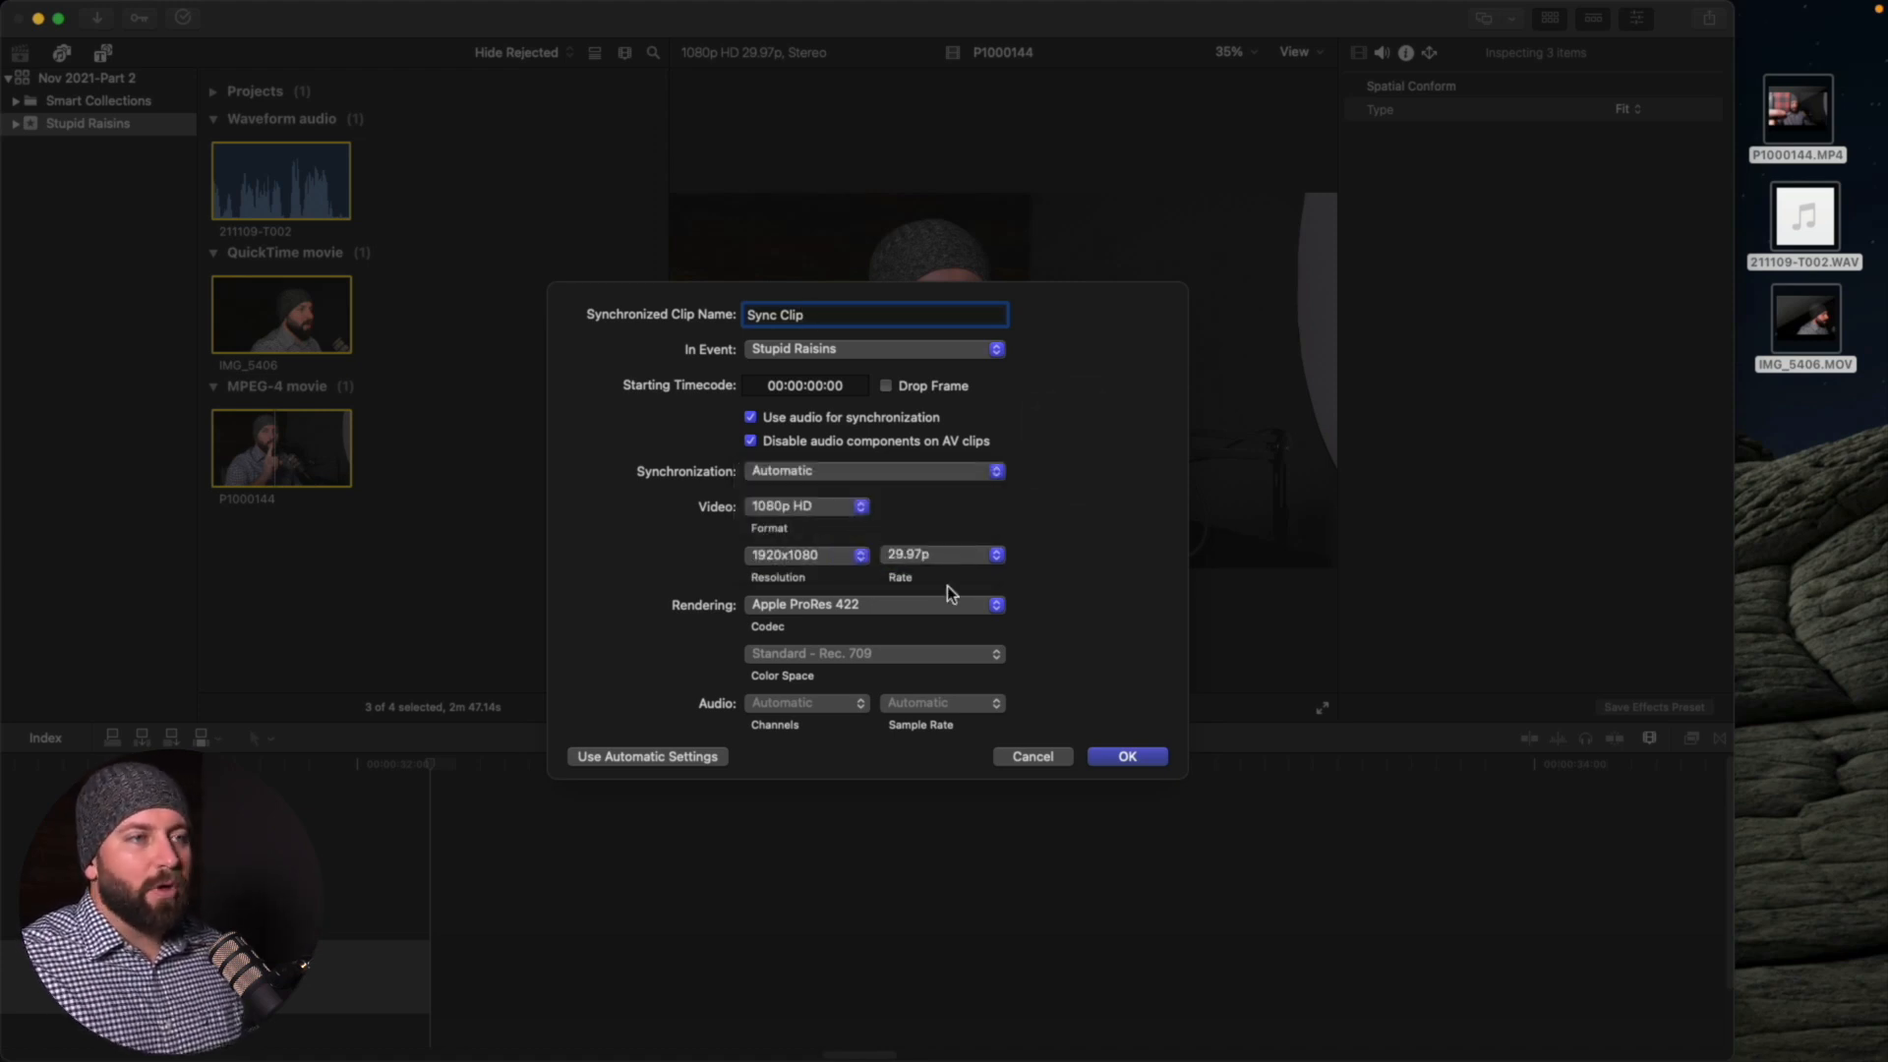
{"action": "mouse_move", "coordinate": [837, 643]}
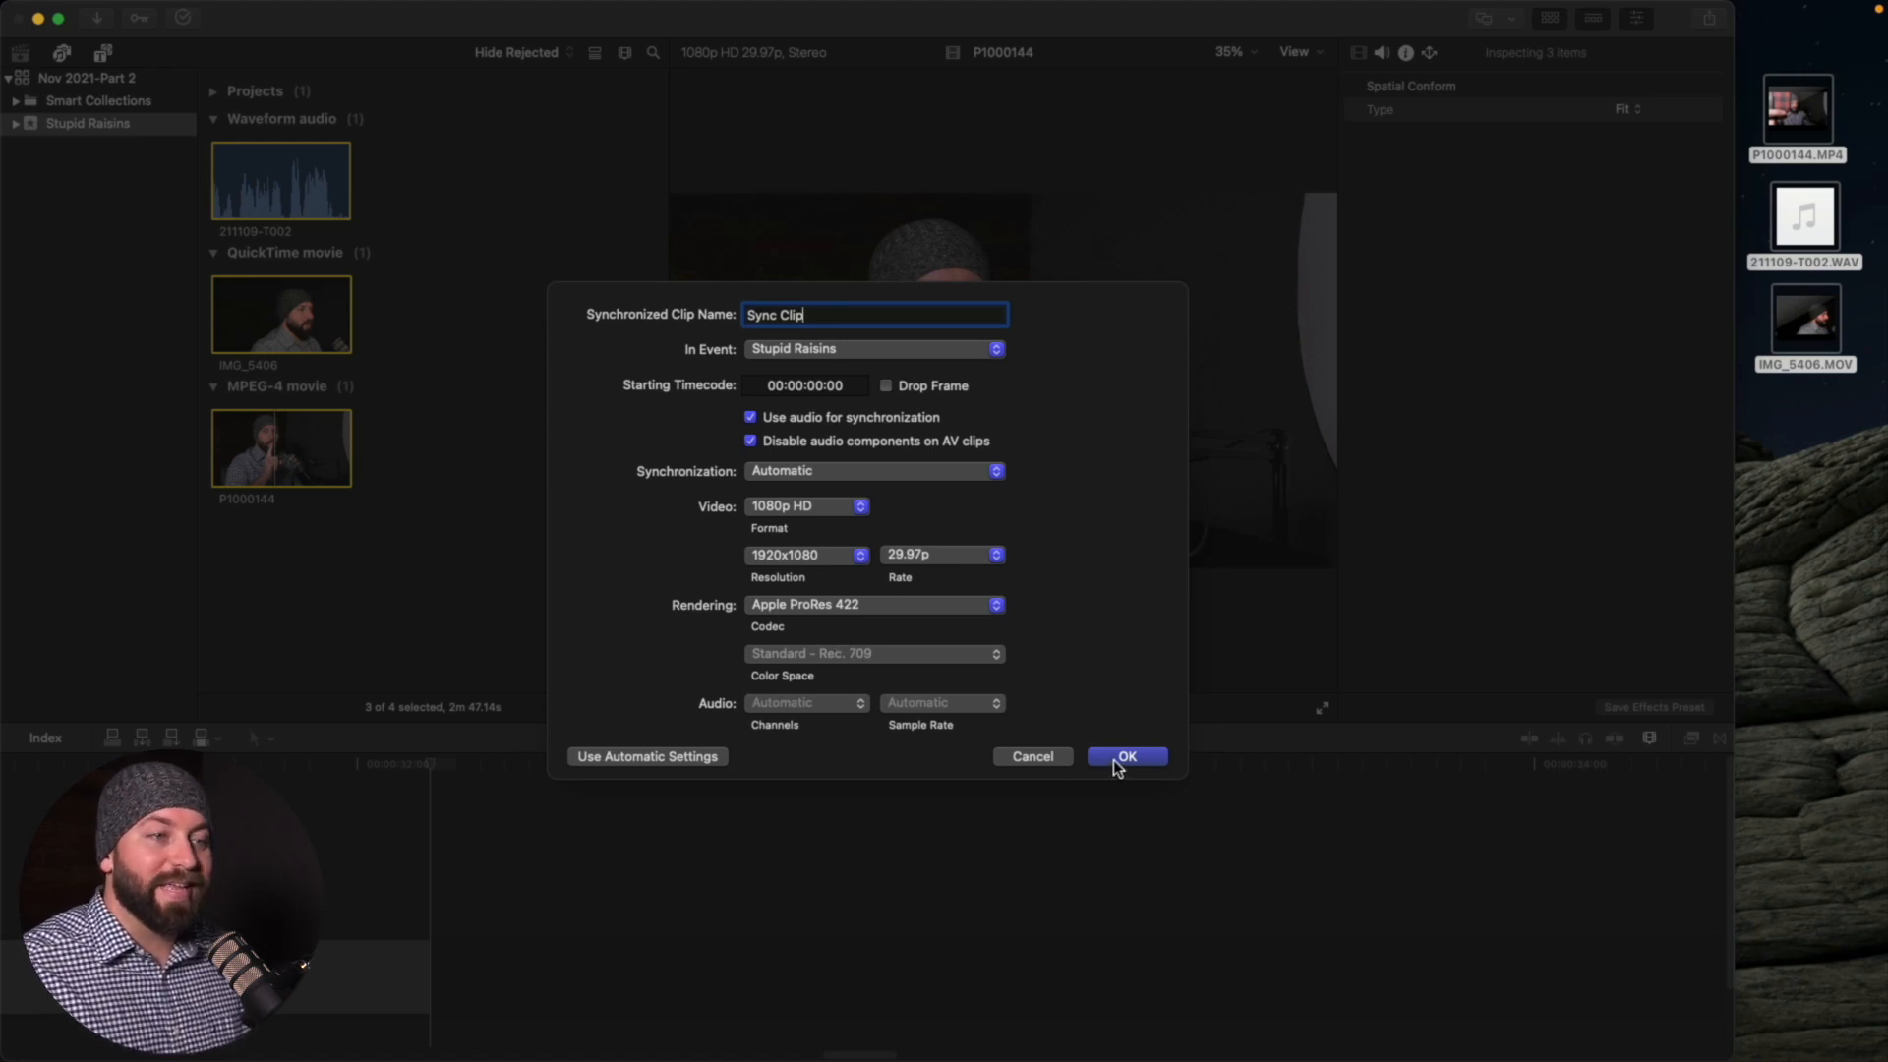
{"action": "left_click", "coordinate": [1125, 755]}
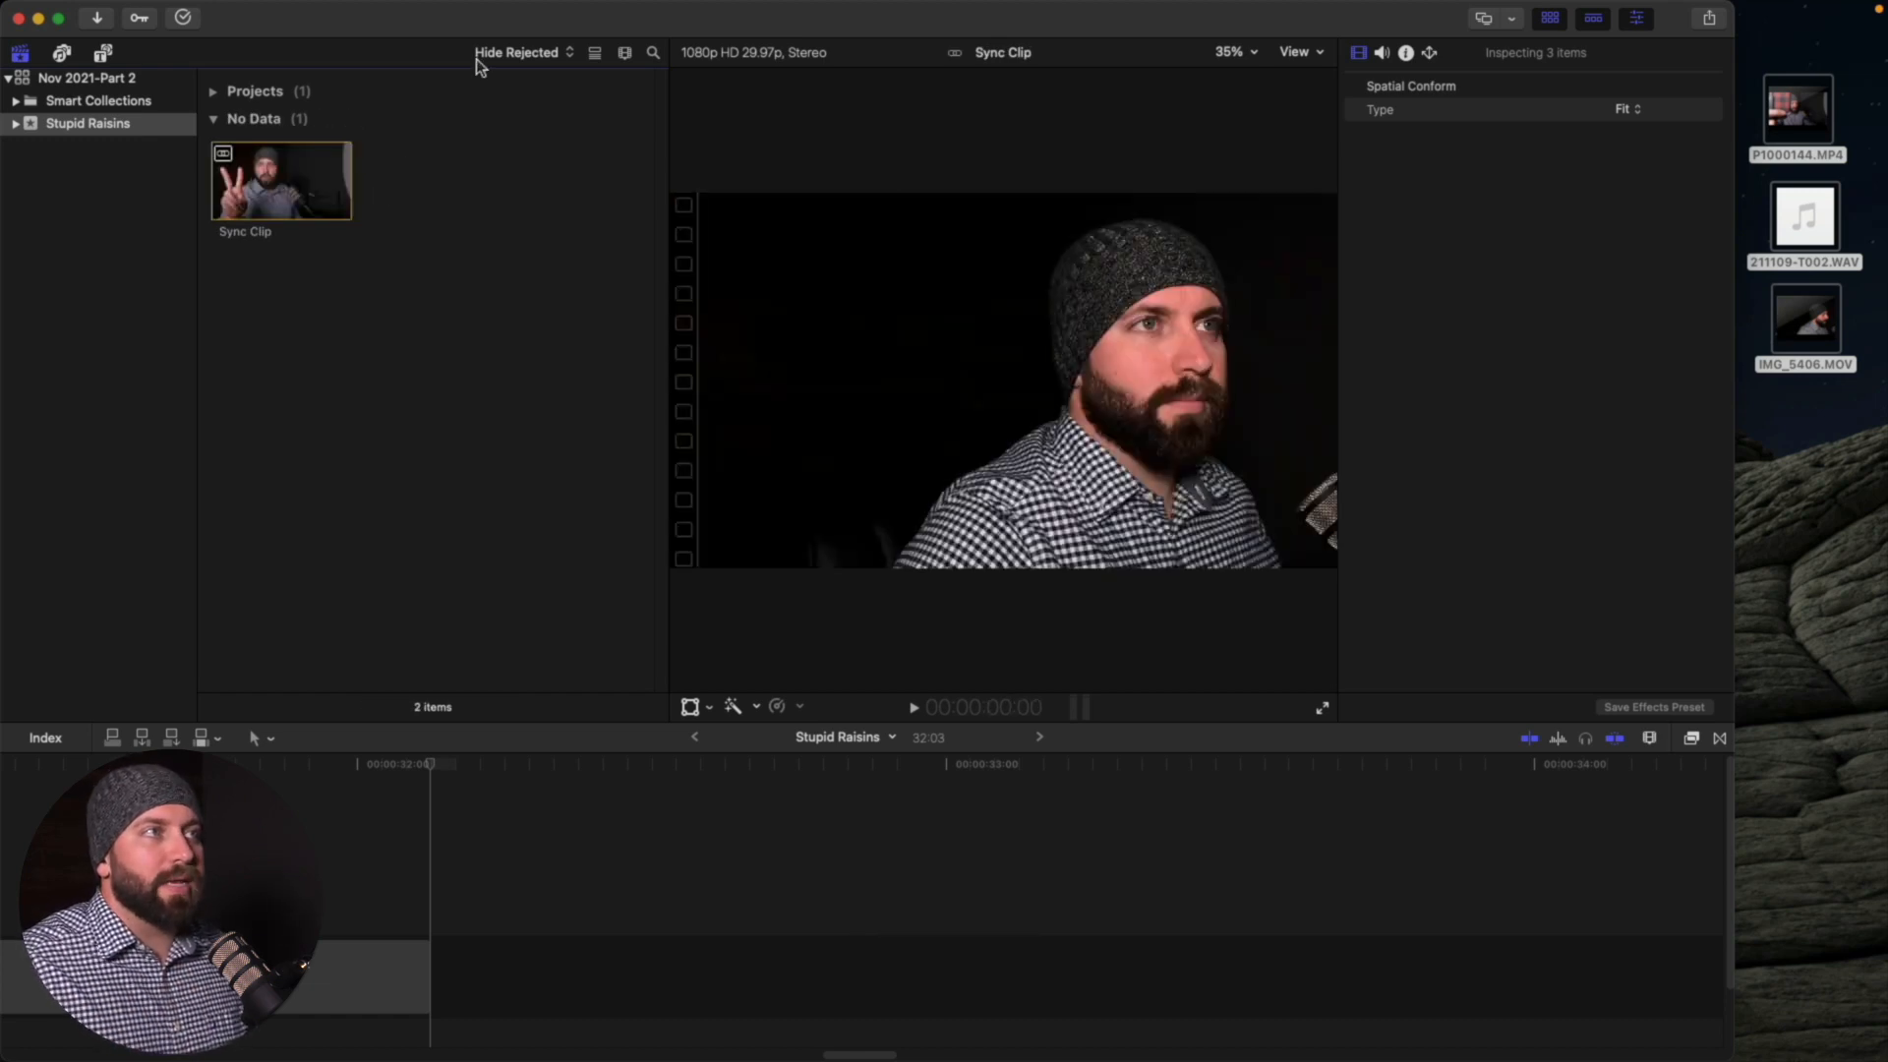
{"action": "left_click", "coordinate": [519, 51]}
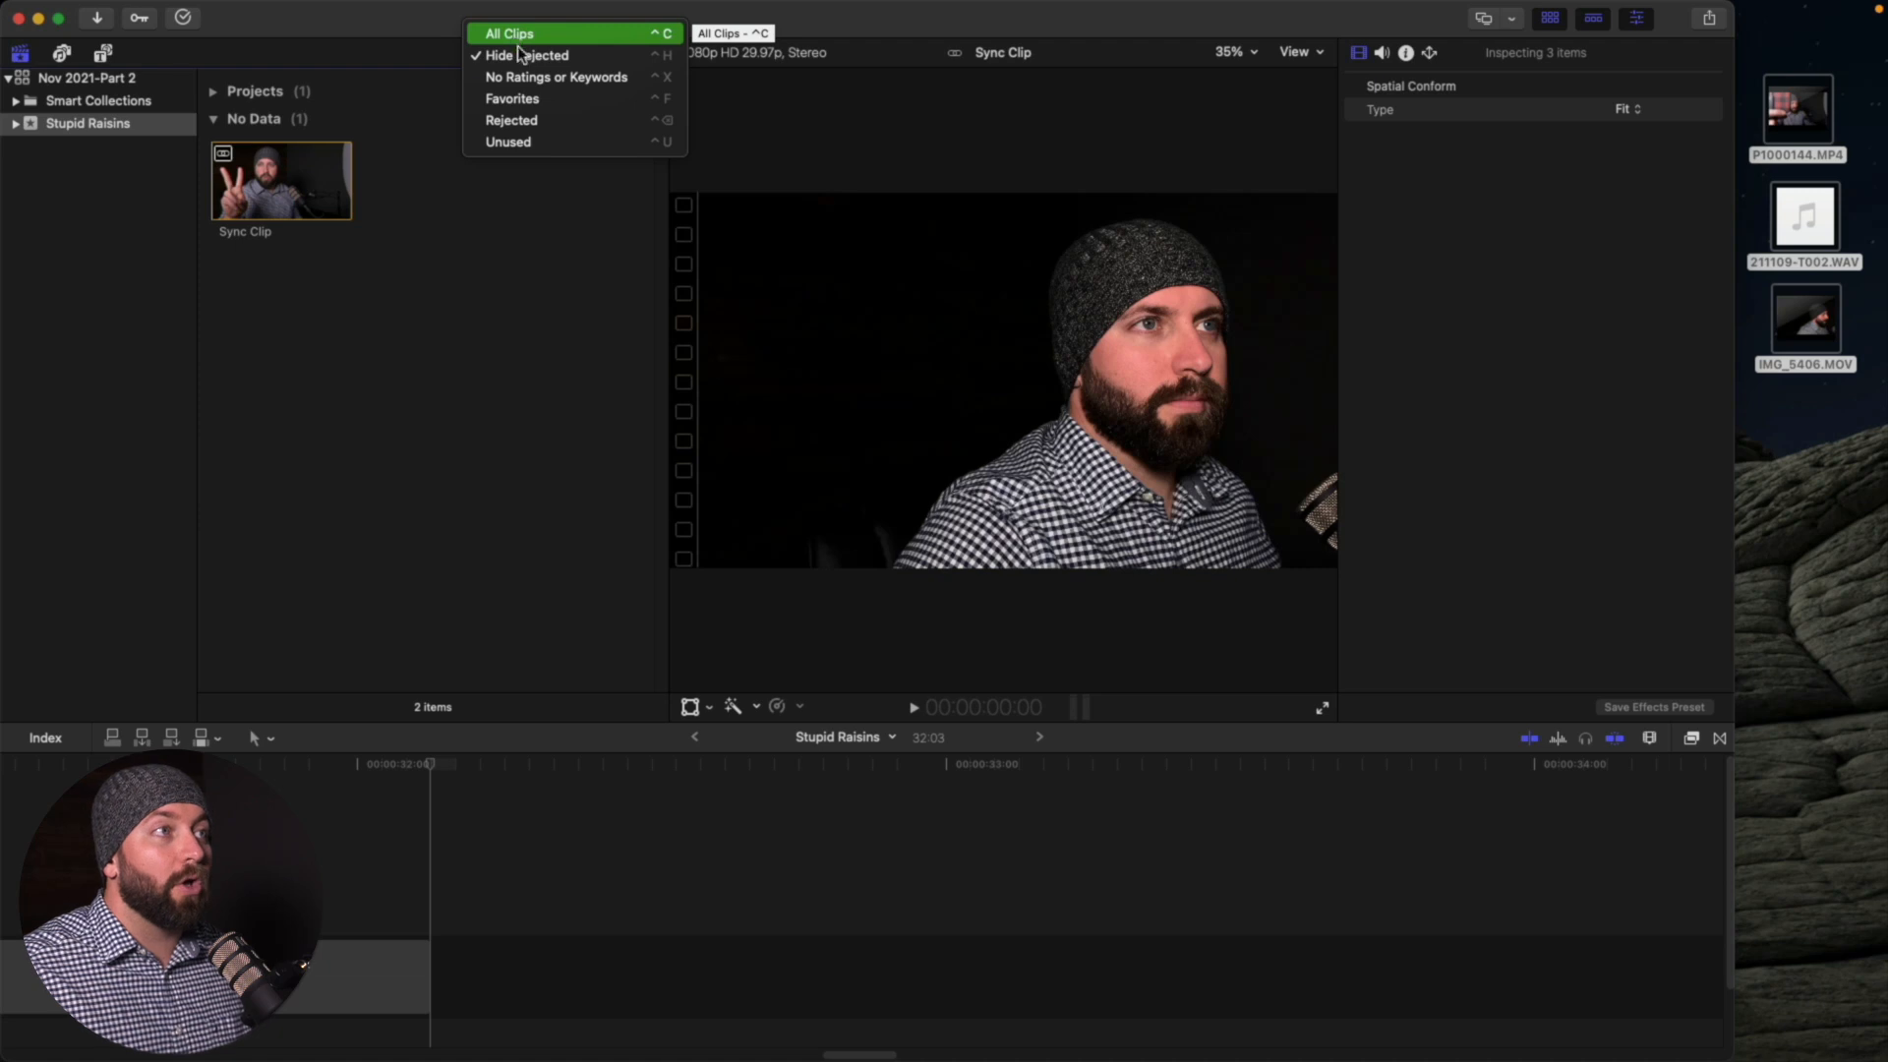
{"action": "mouse_move", "coordinate": [519, 108]}
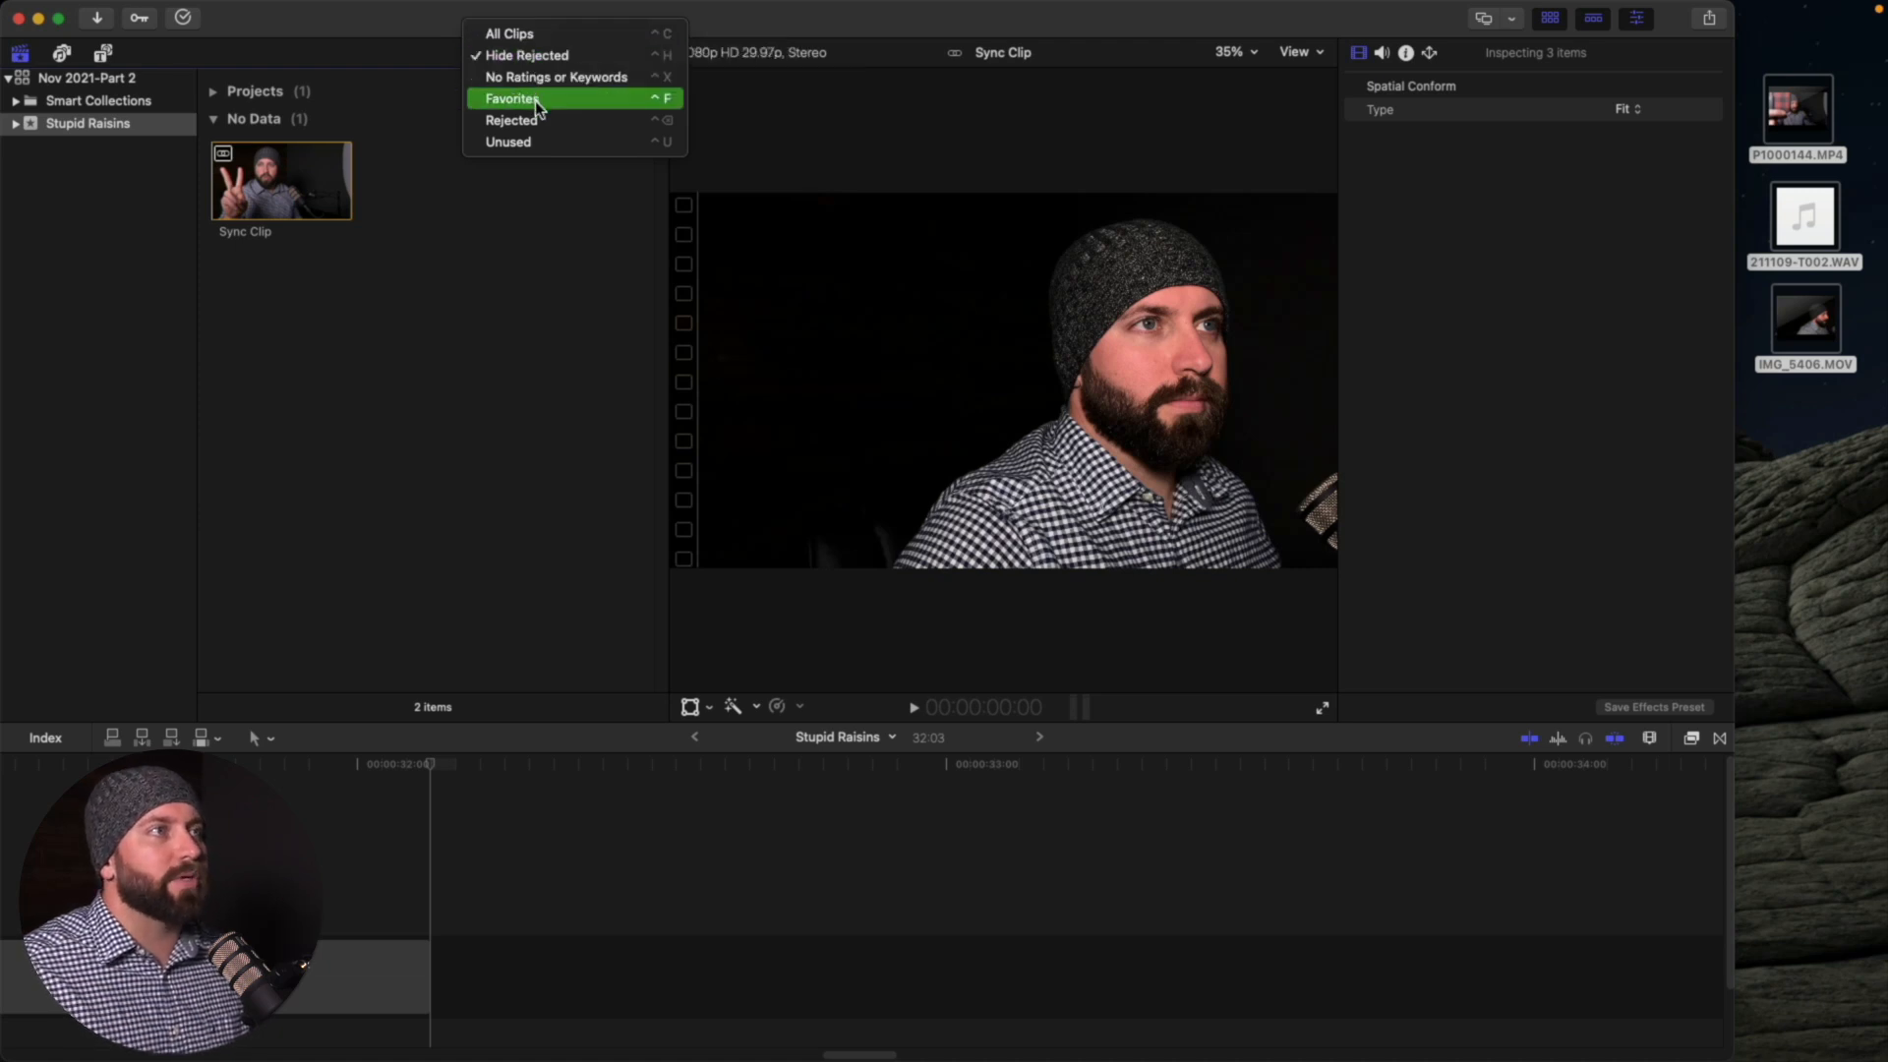
{"action": "mouse_move", "coordinate": [549, 157]}
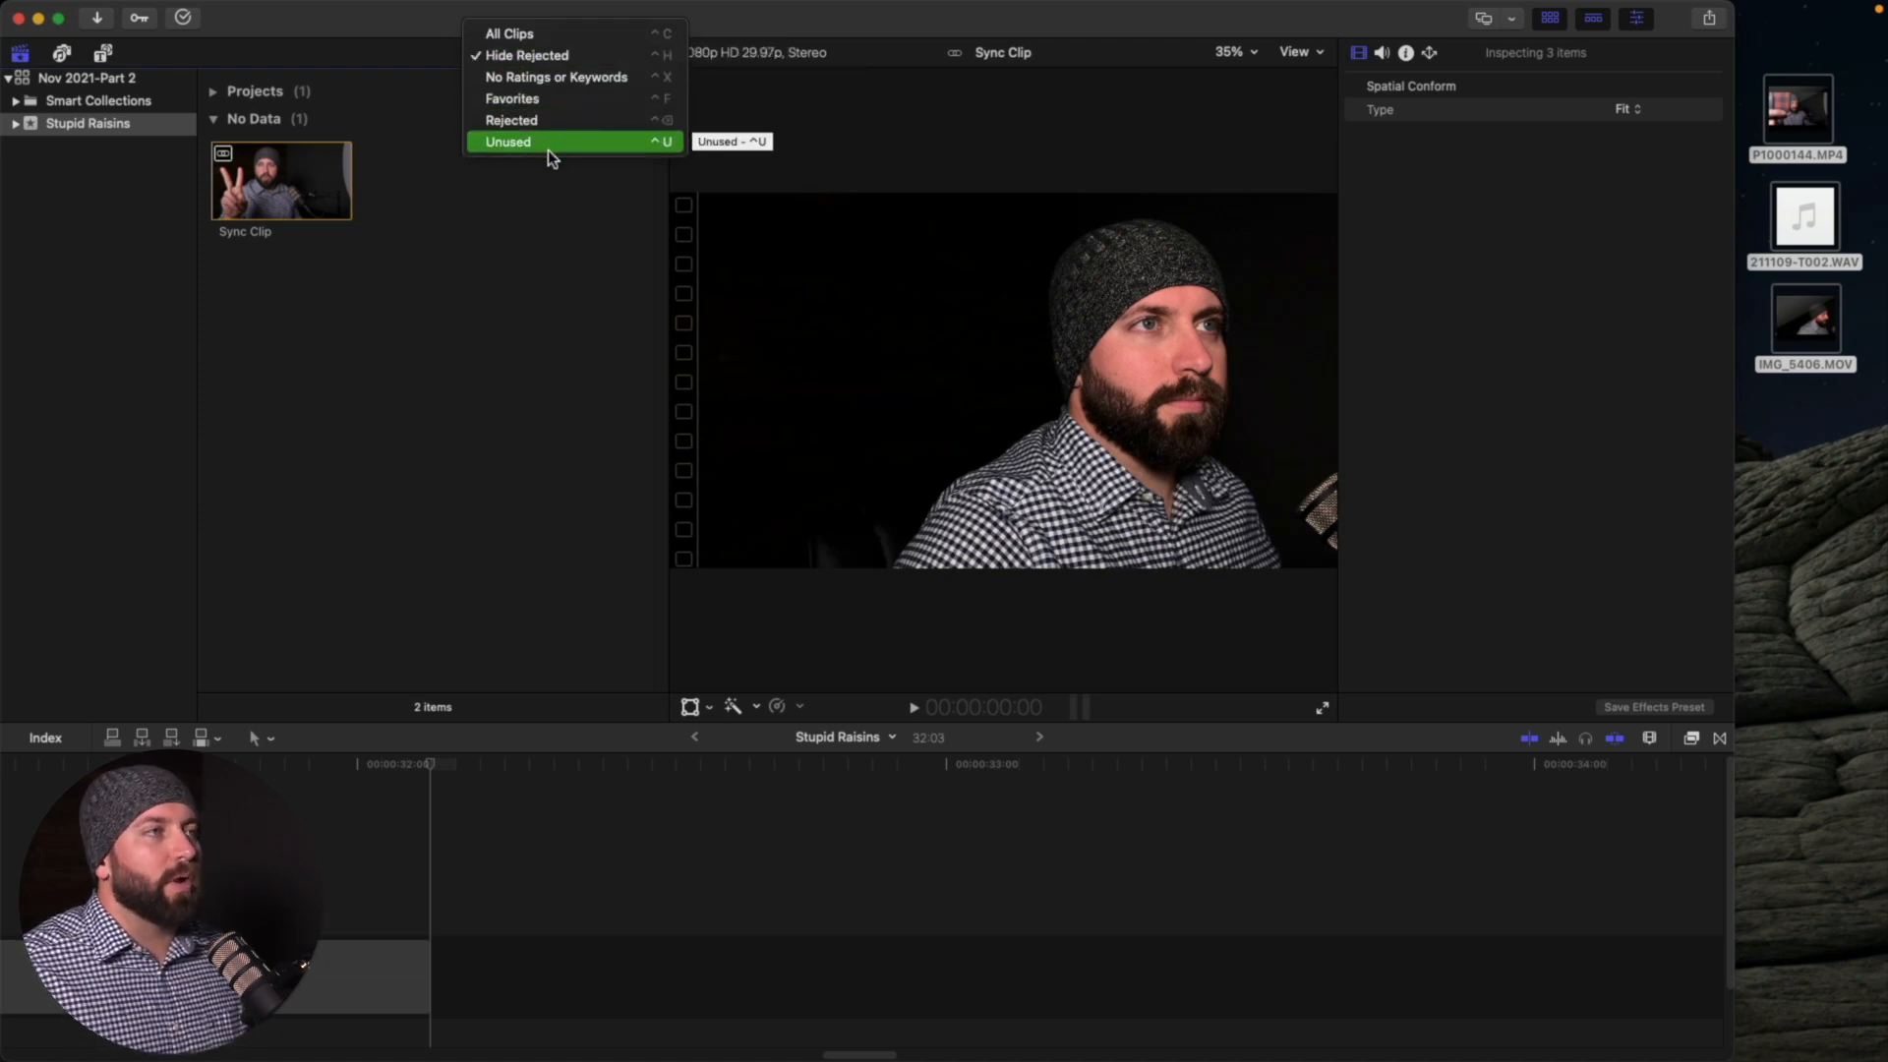
{"action": "left_click", "coordinate": [507, 31]}
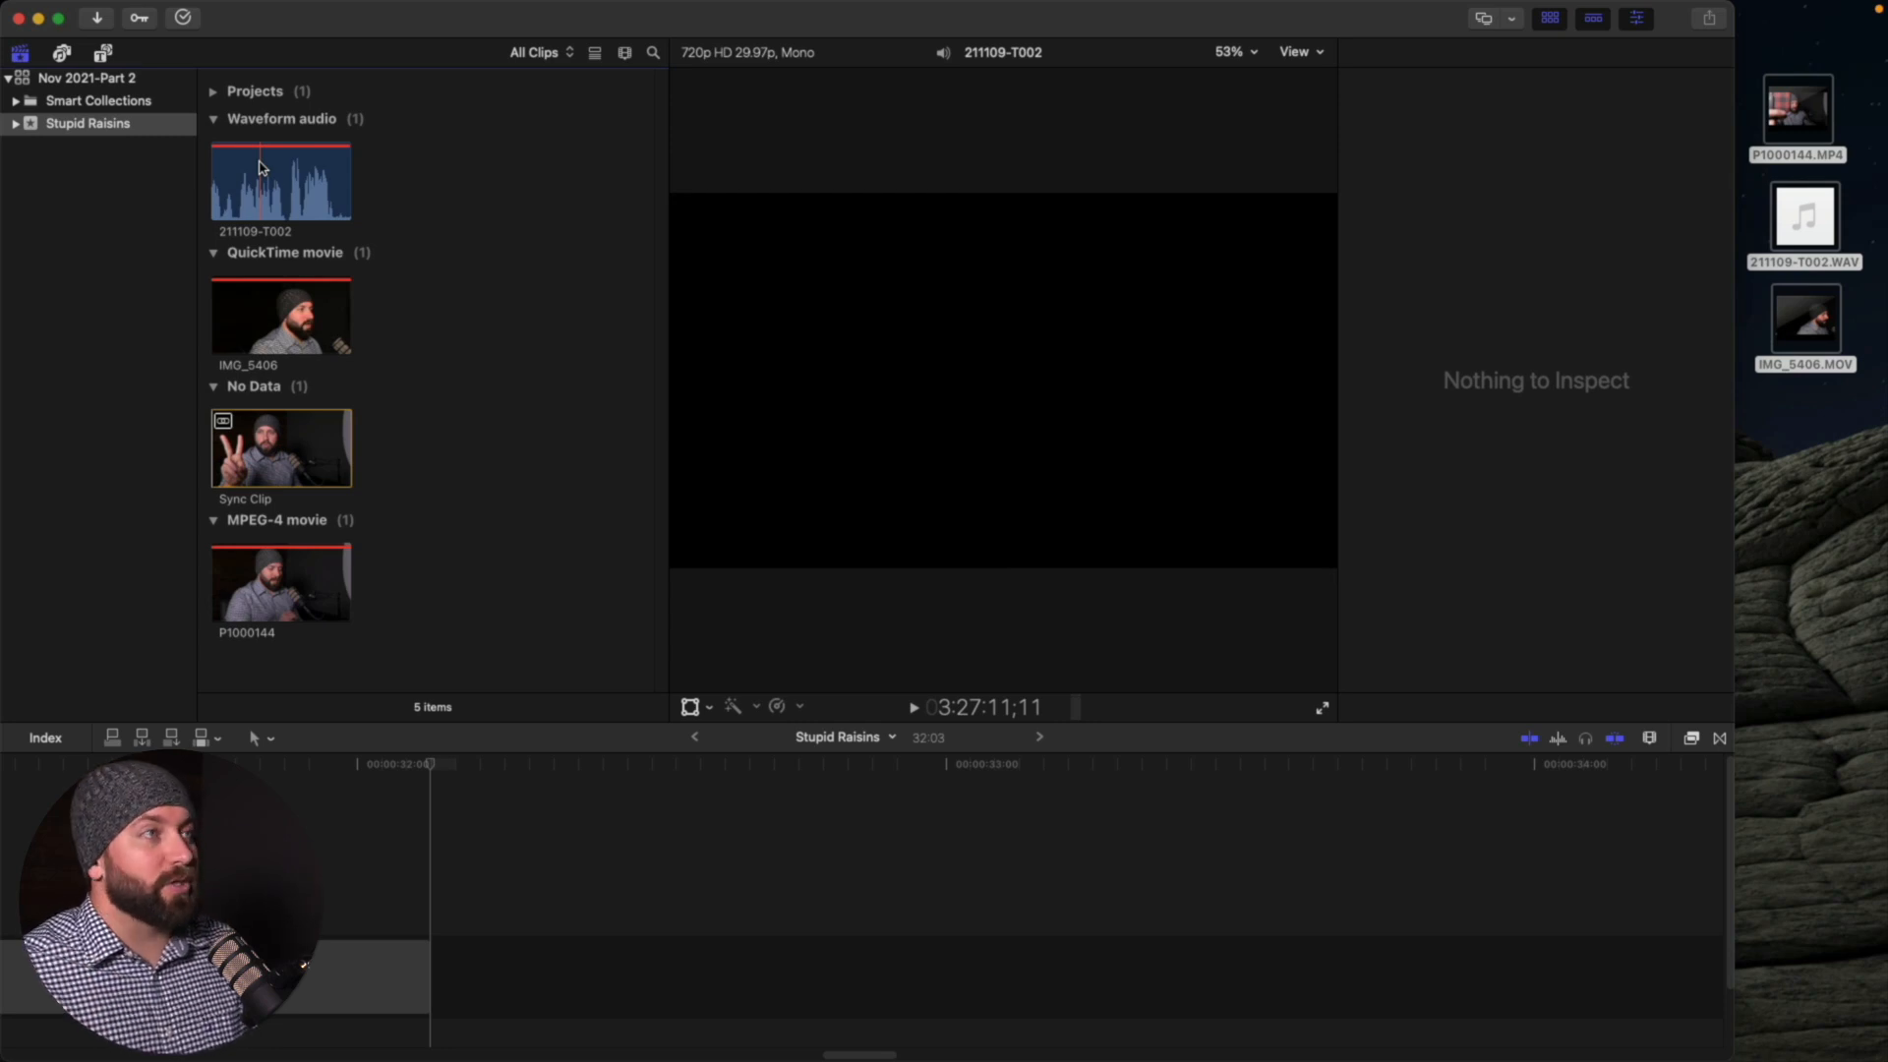
{"action": "left_click", "coordinate": [535, 51]}
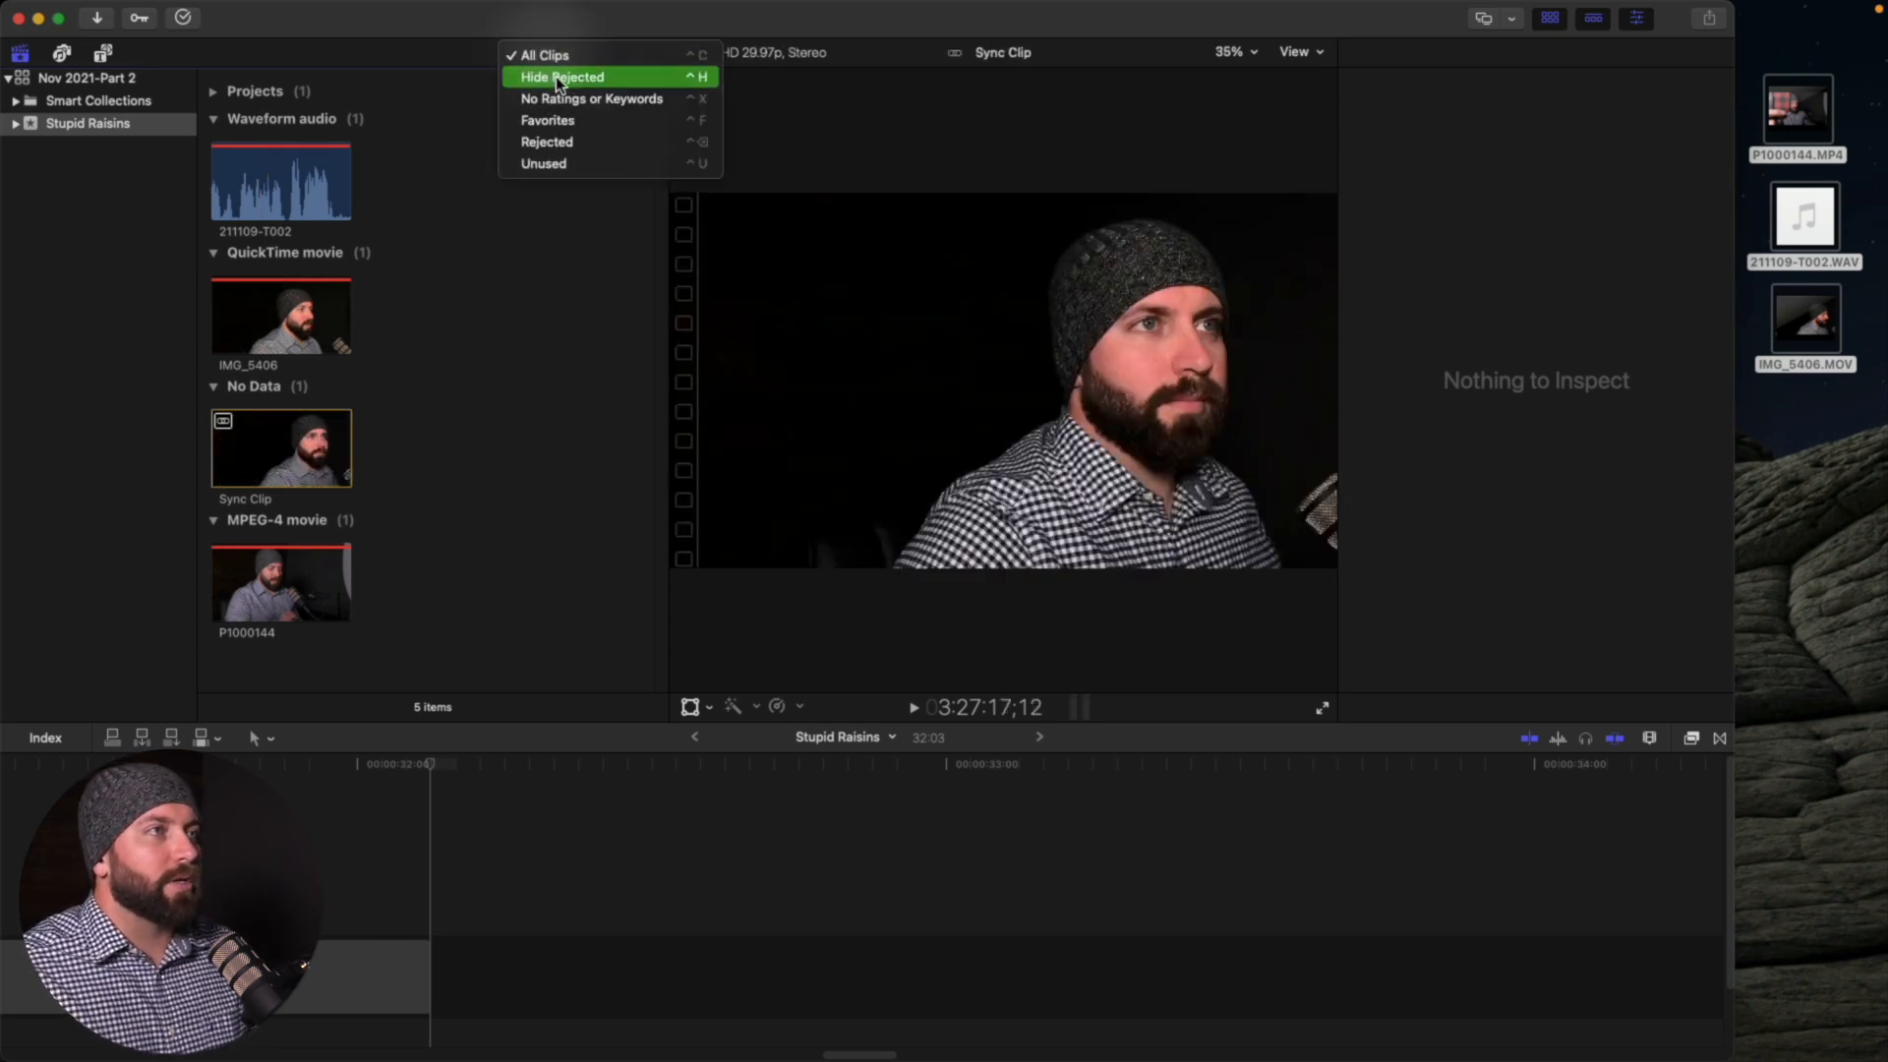
{"action": "left_click", "coordinate": [561, 76]}
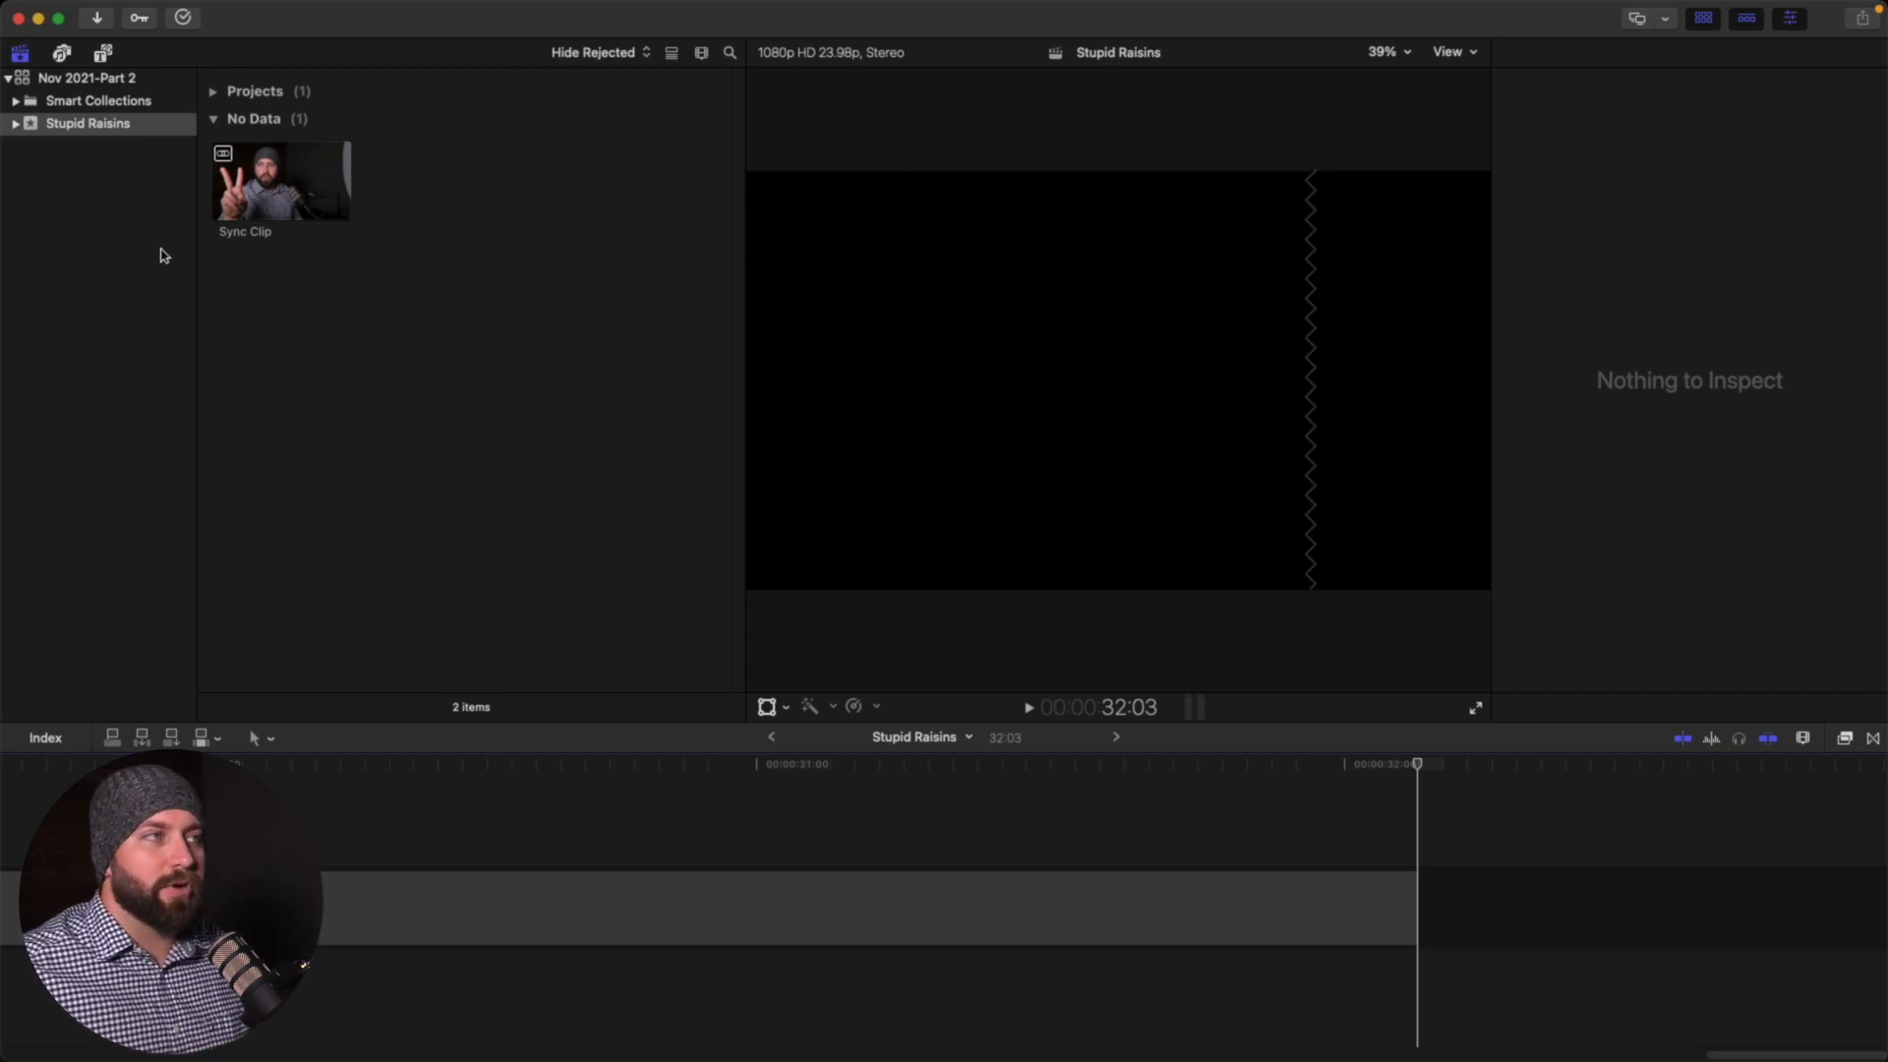
Create a new smart collection named Sync Clips under the Stupid Raisins event
{"action": "left_click", "coordinate": [279, 179]}
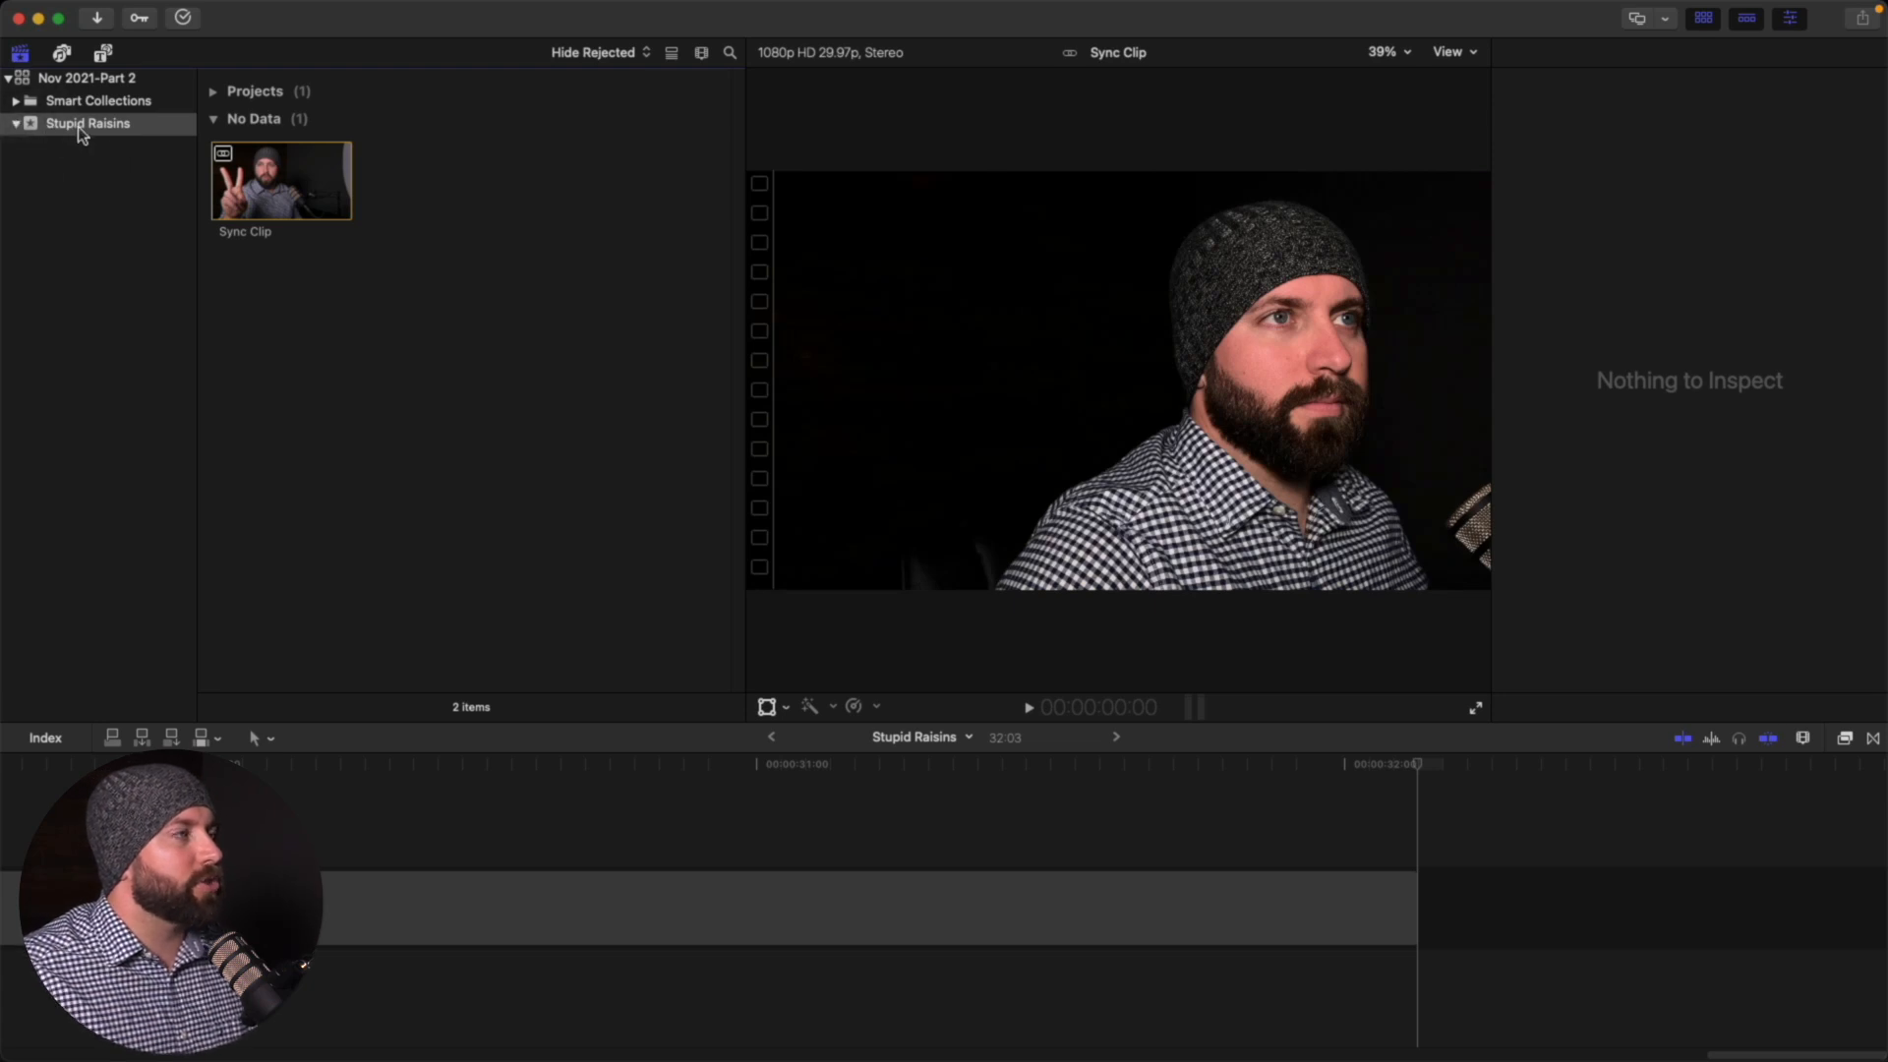
{"action": "right_click", "coordinate": [77, 124]}
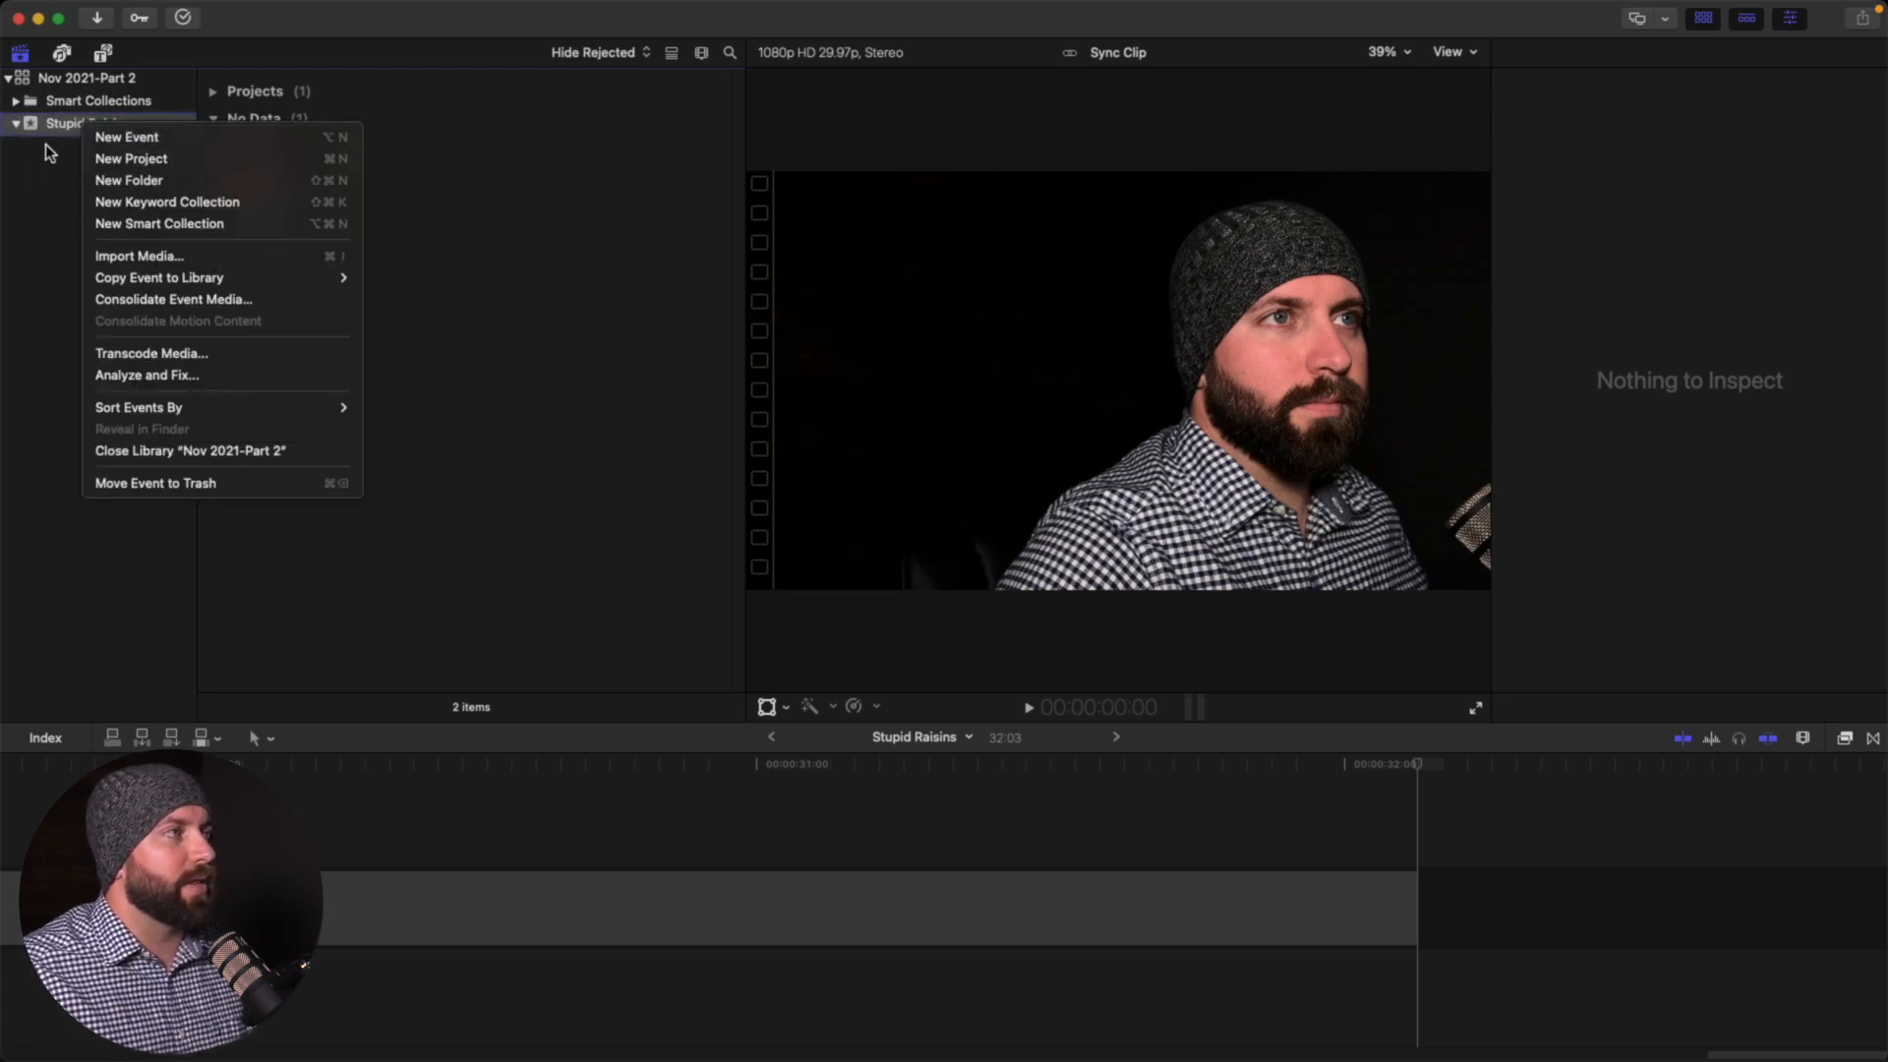
{"action": "mouse_move", "coordinate": [130, 179]}
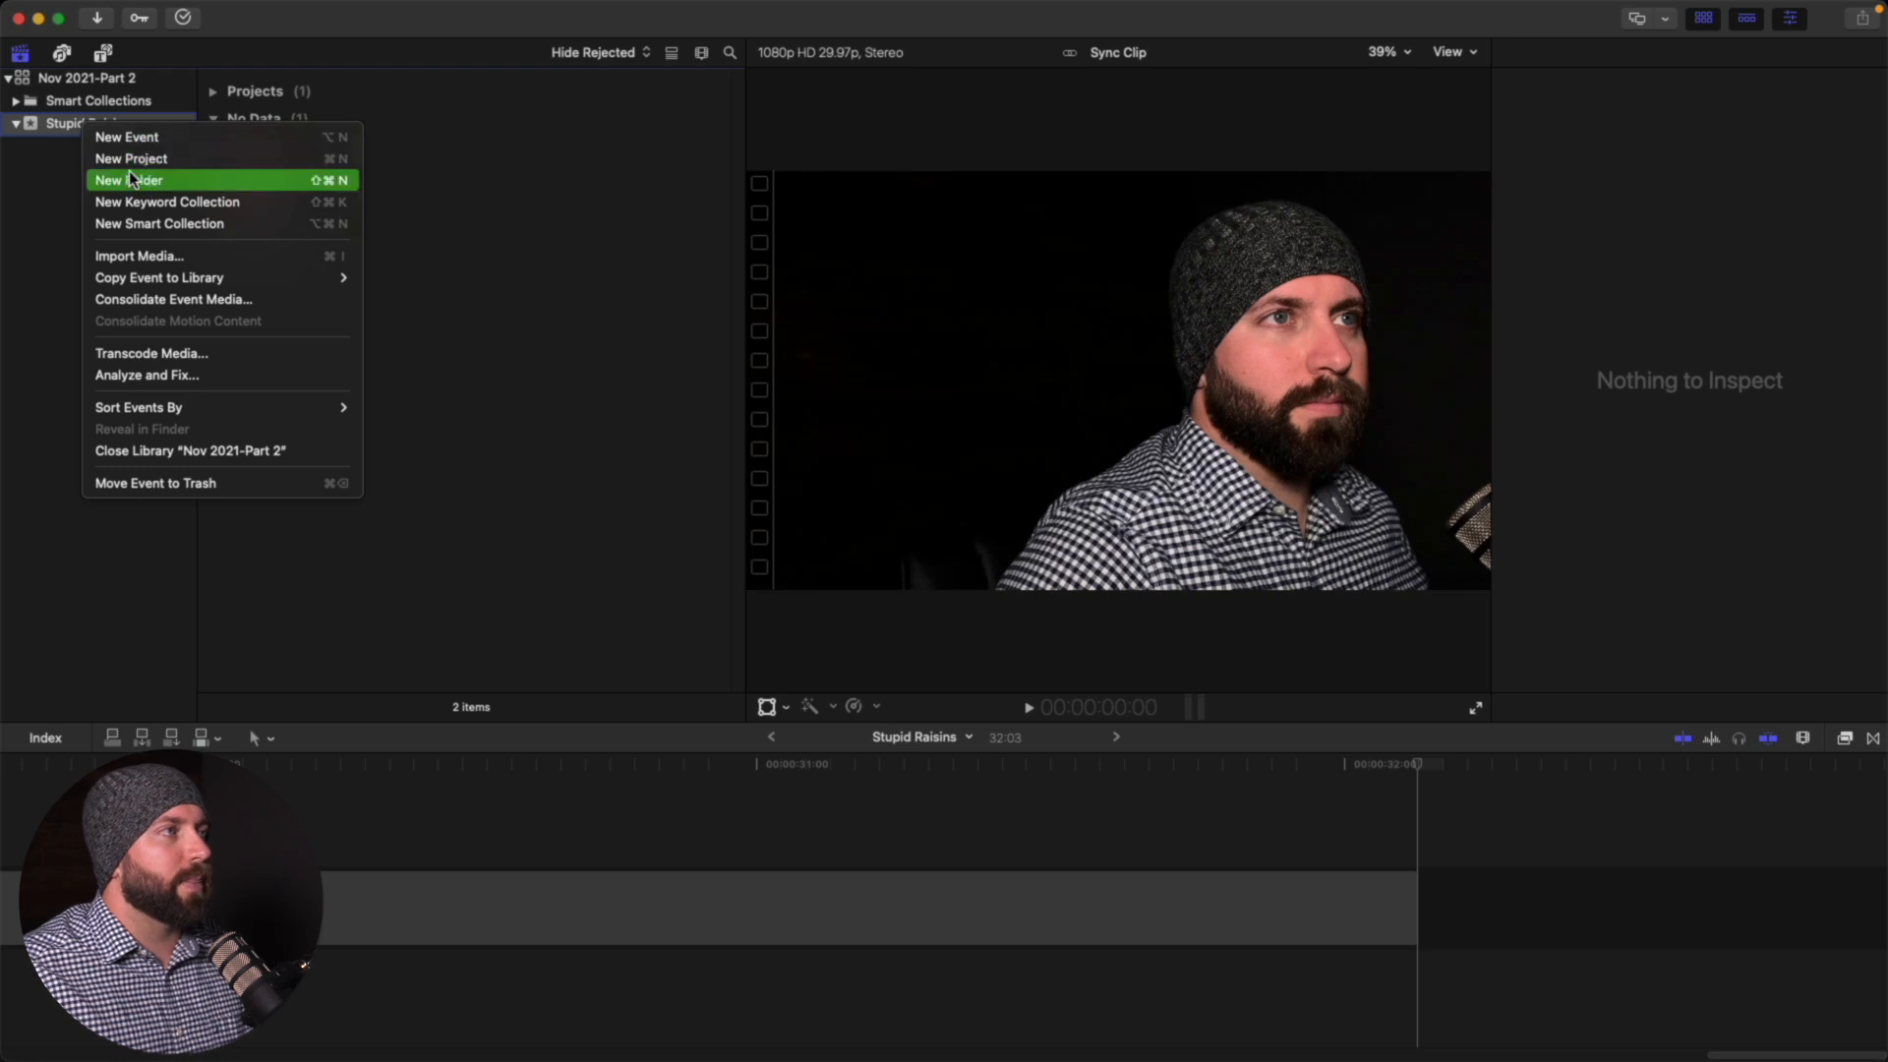
{"action": "mouse_move", "coordinate": [147, 232]}
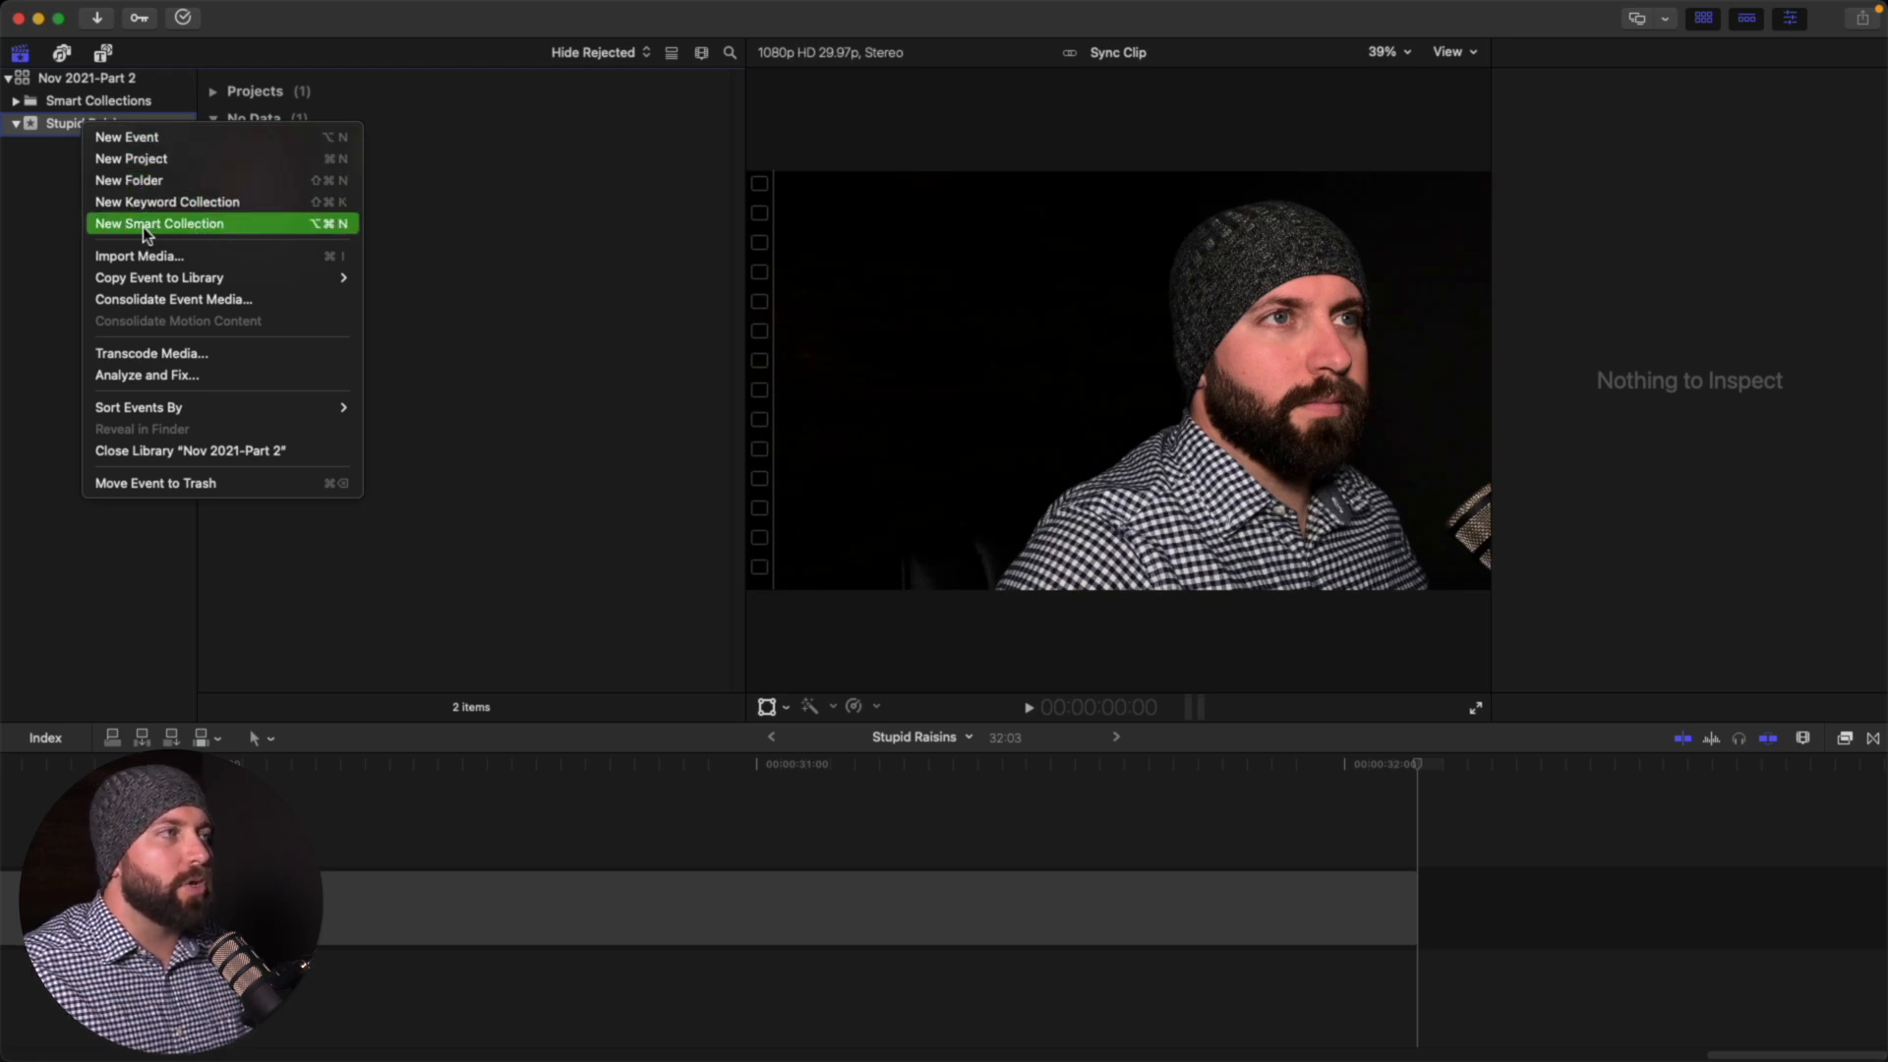
{"action": "left_click", "coordinate": [157, 222]}
{"action": "type", "text": "Sync Clips"}
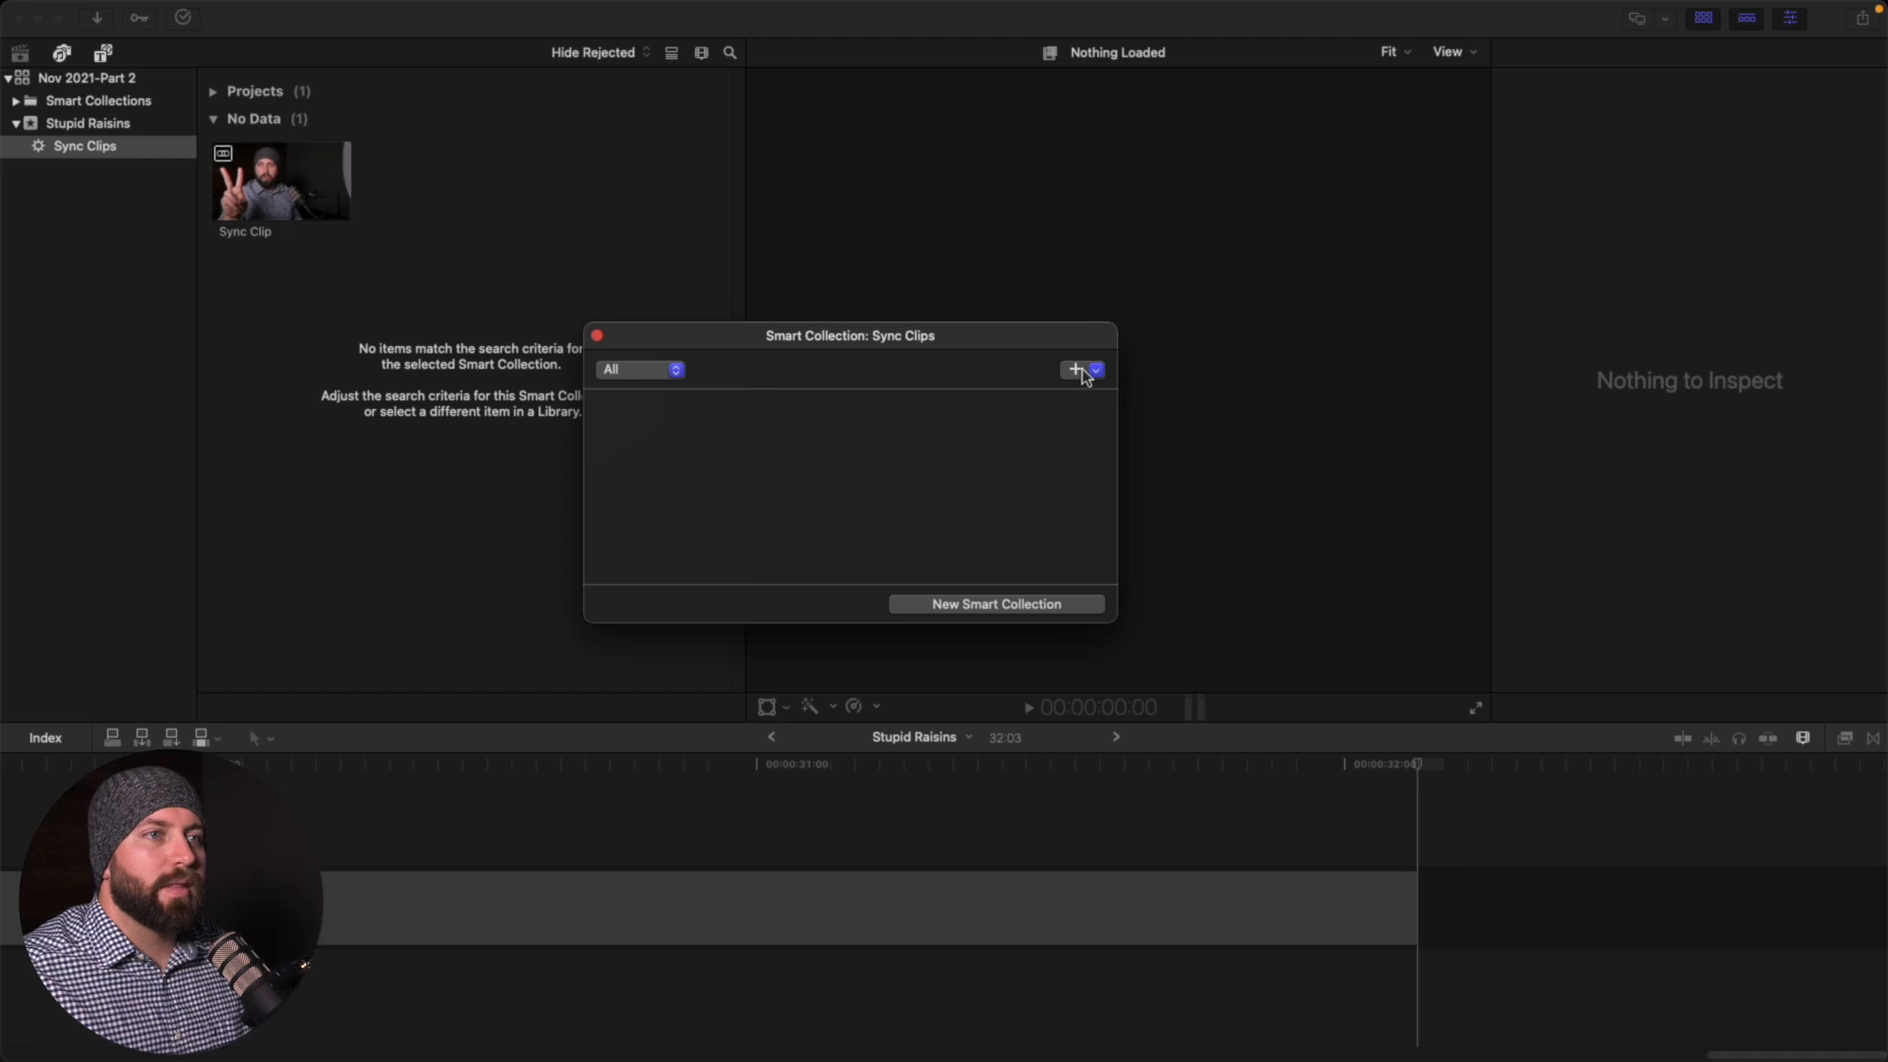
Add a Type is Synchronized rule to the Sync Clips collection and close the criteria
{"action": "left_click", "coordinate": [1073, 369]}
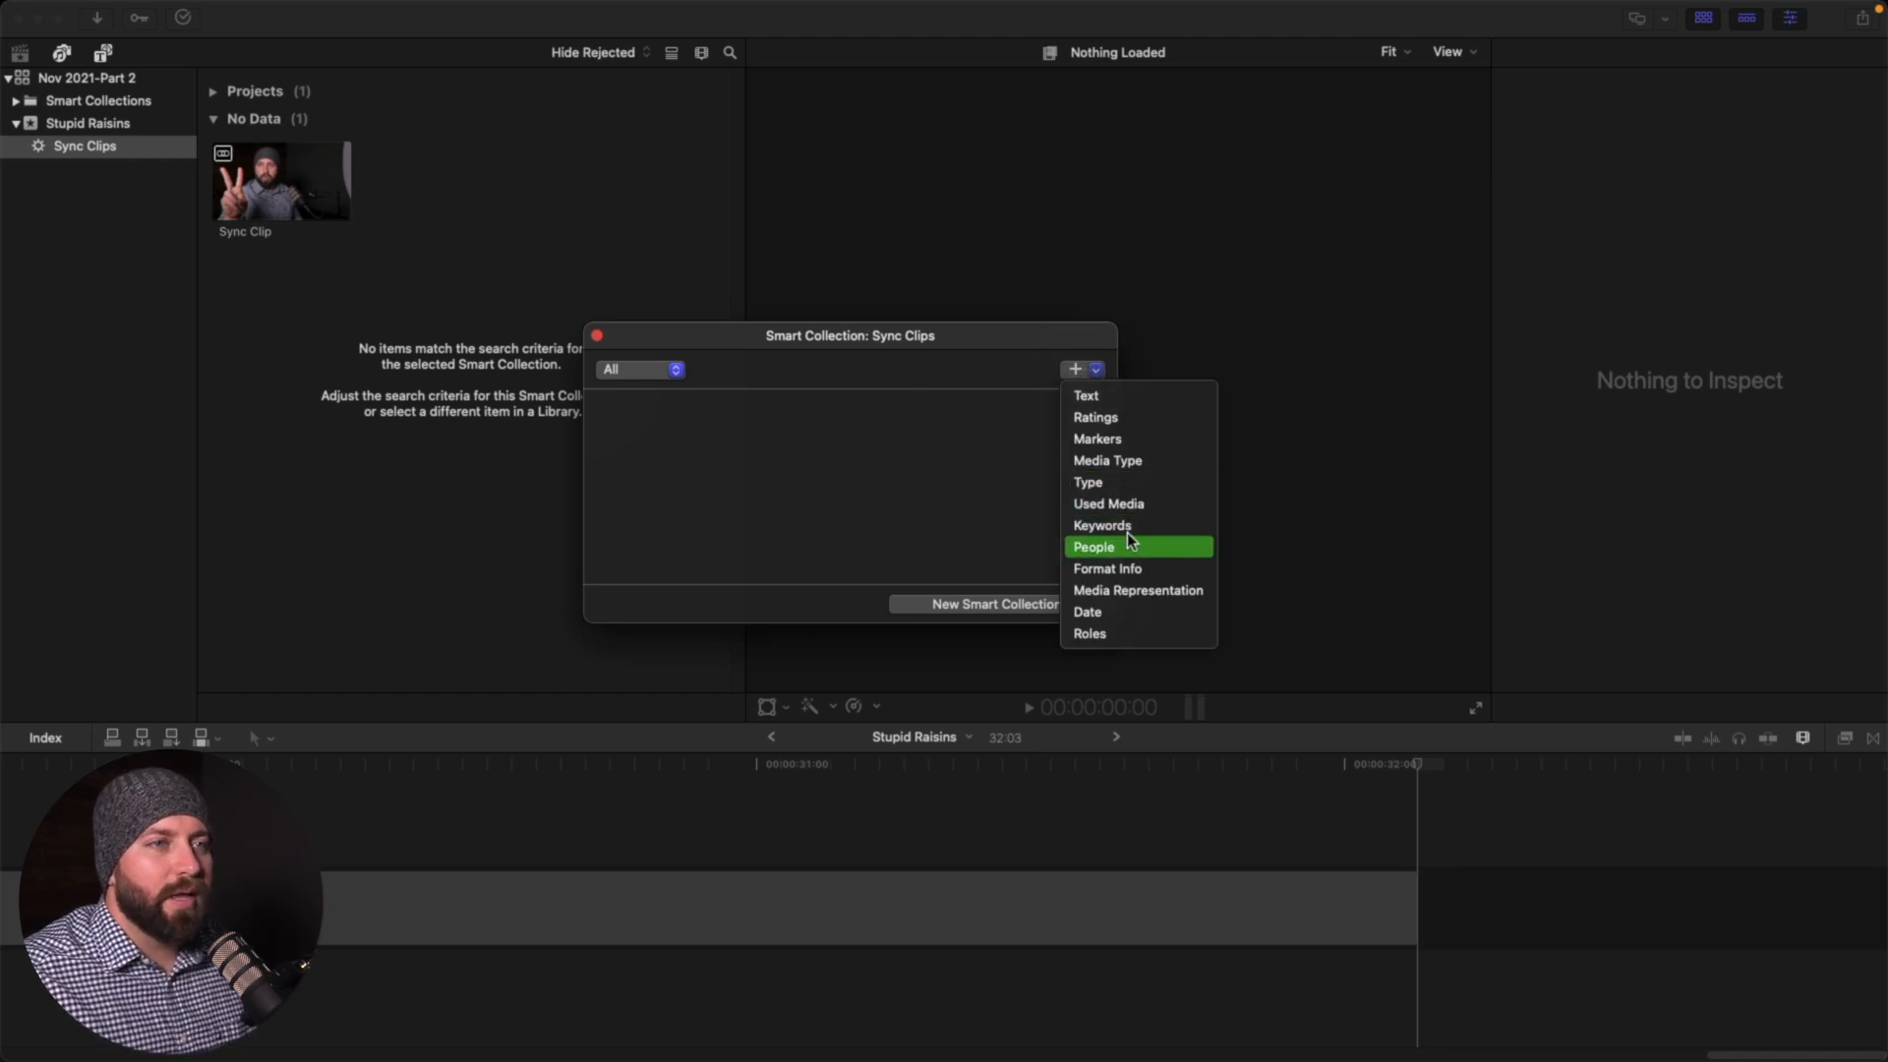
{"action": "mouse_move", "coordinate": [1117, 481]}
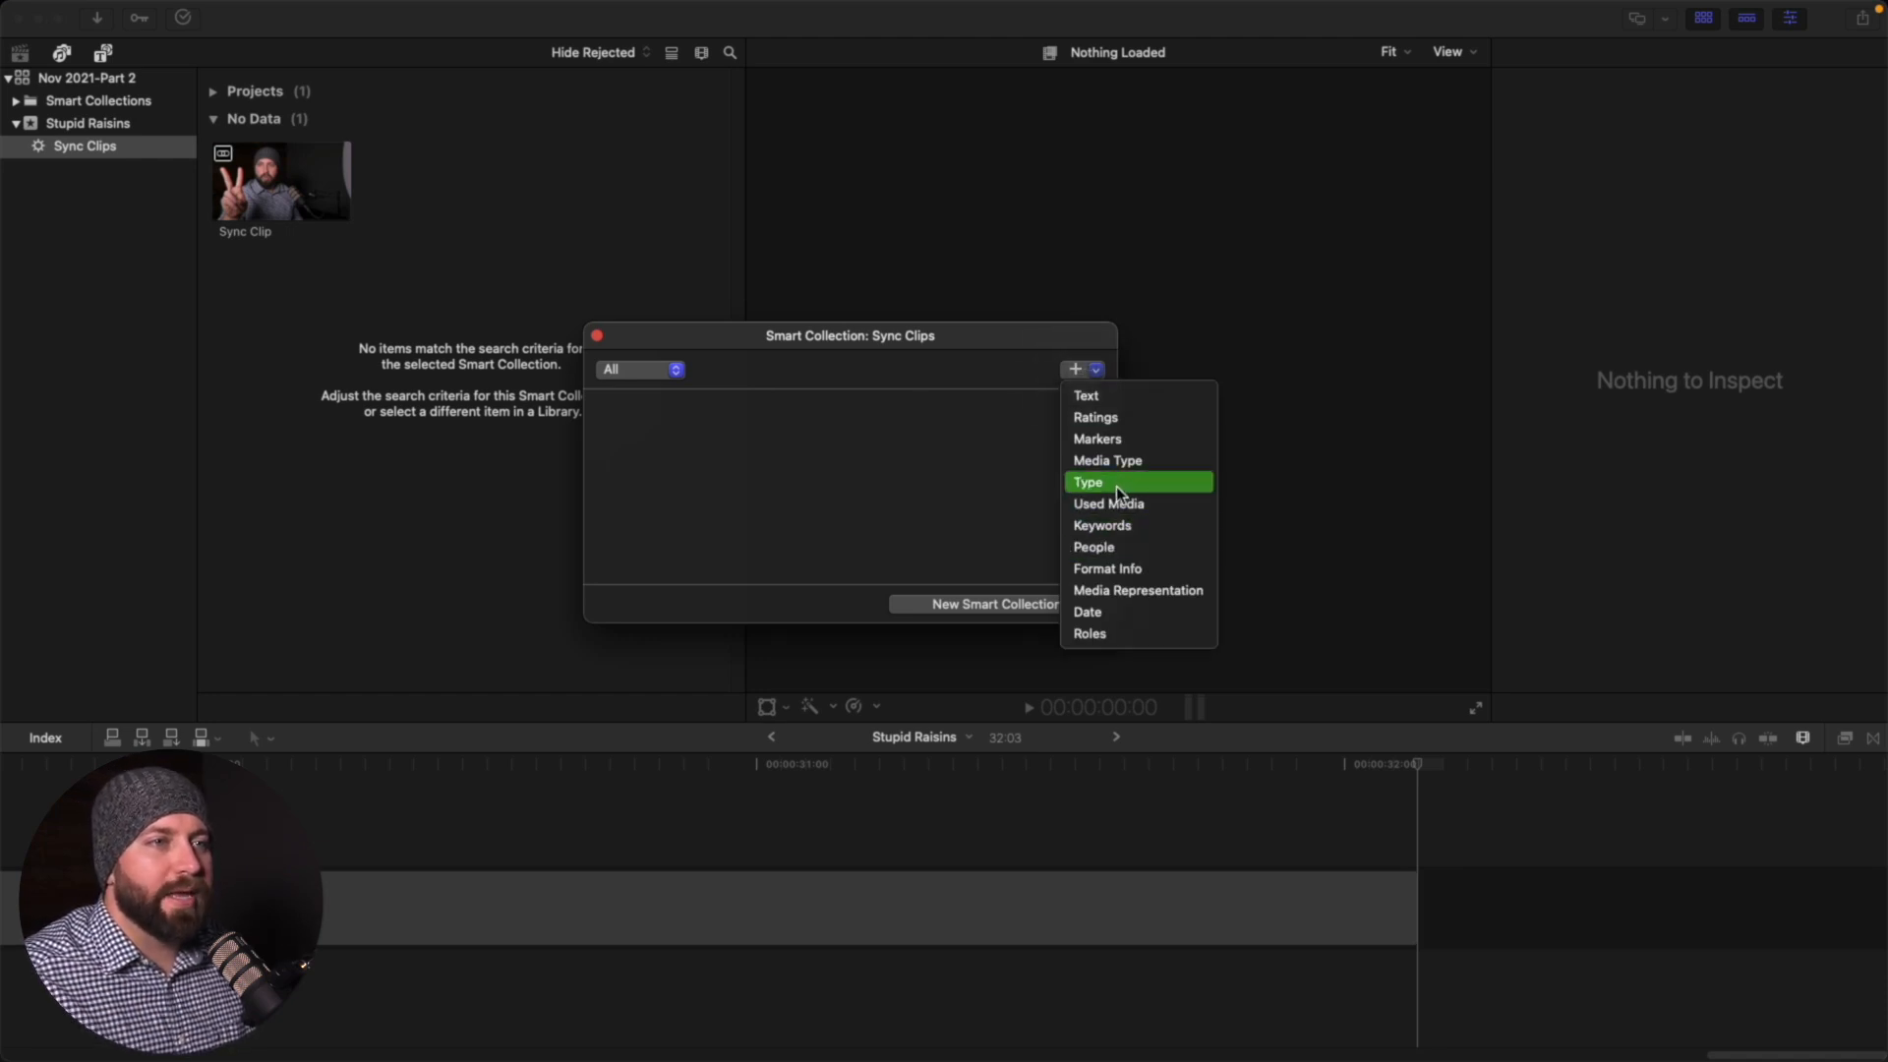
{"action": "left_click", "coordinate": [1088, 482]}
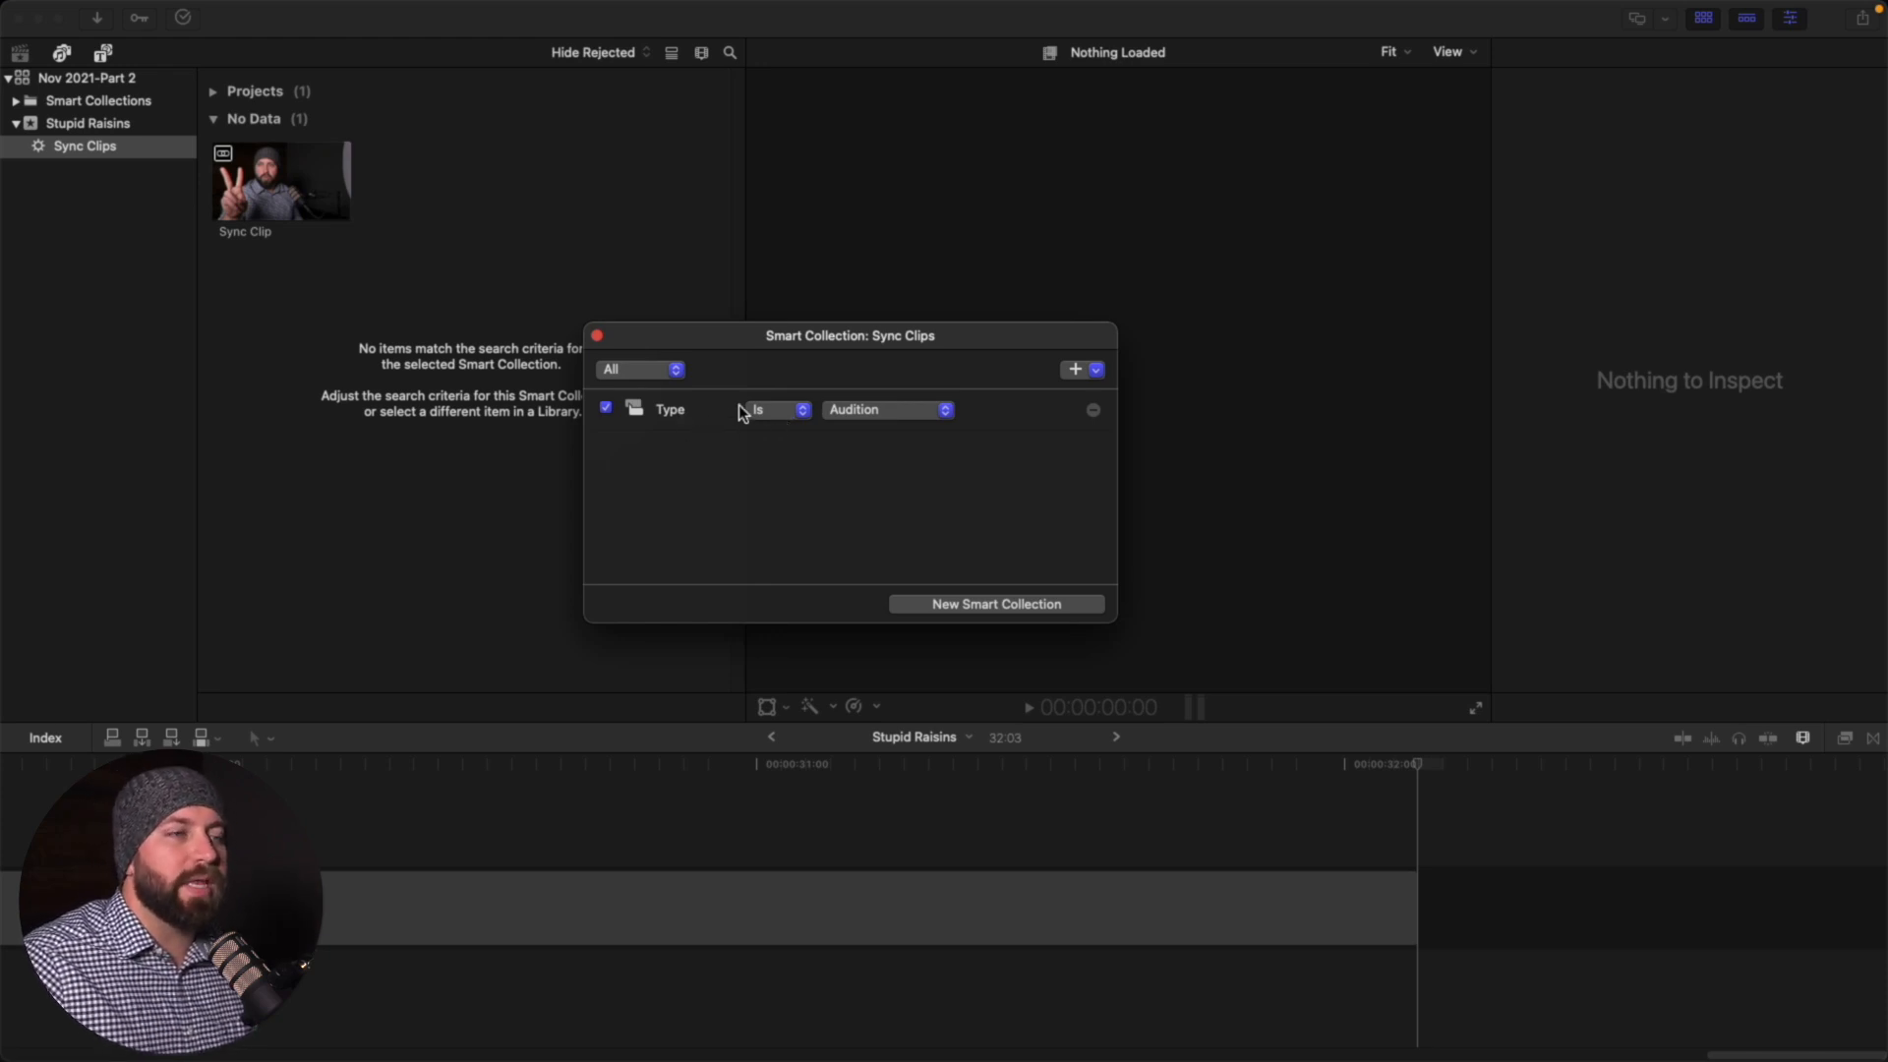
{"action": "left_click", "coordinate": [887, 409]}
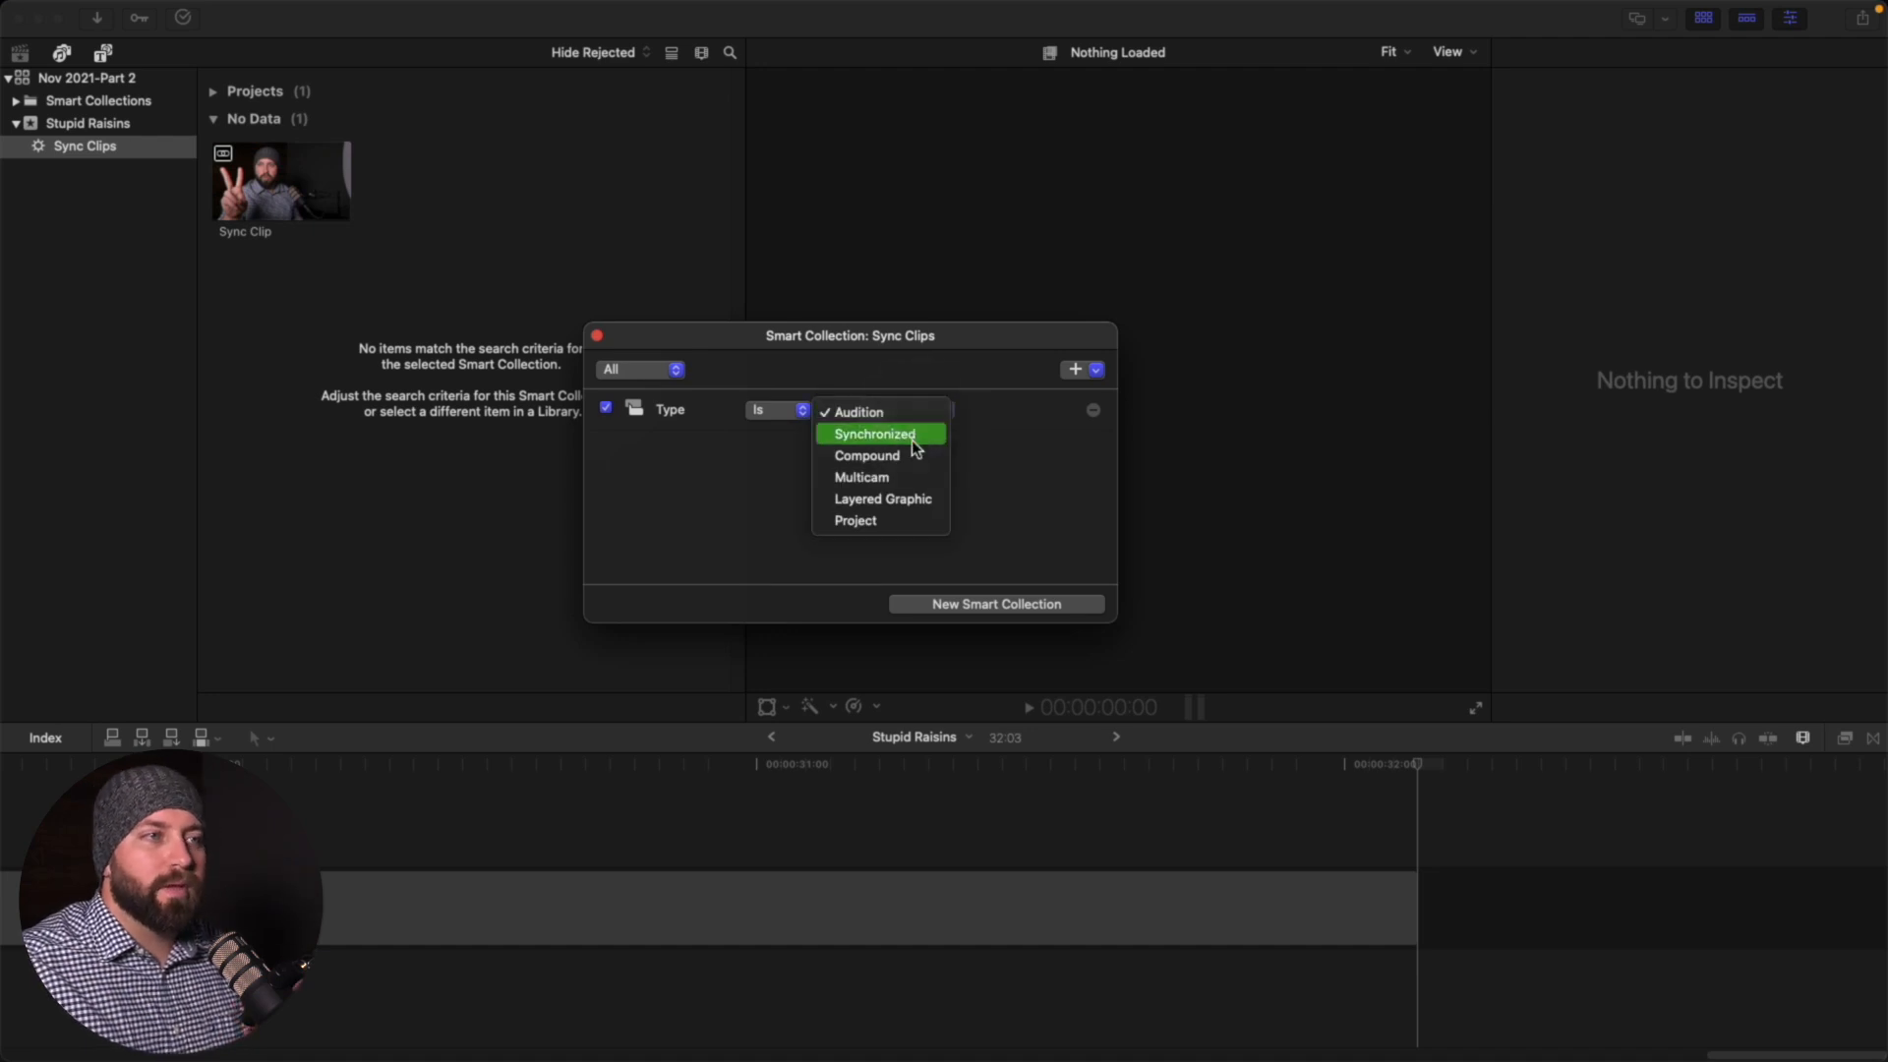
{"action": "mouse_move", "coordinate": [909, 510]}
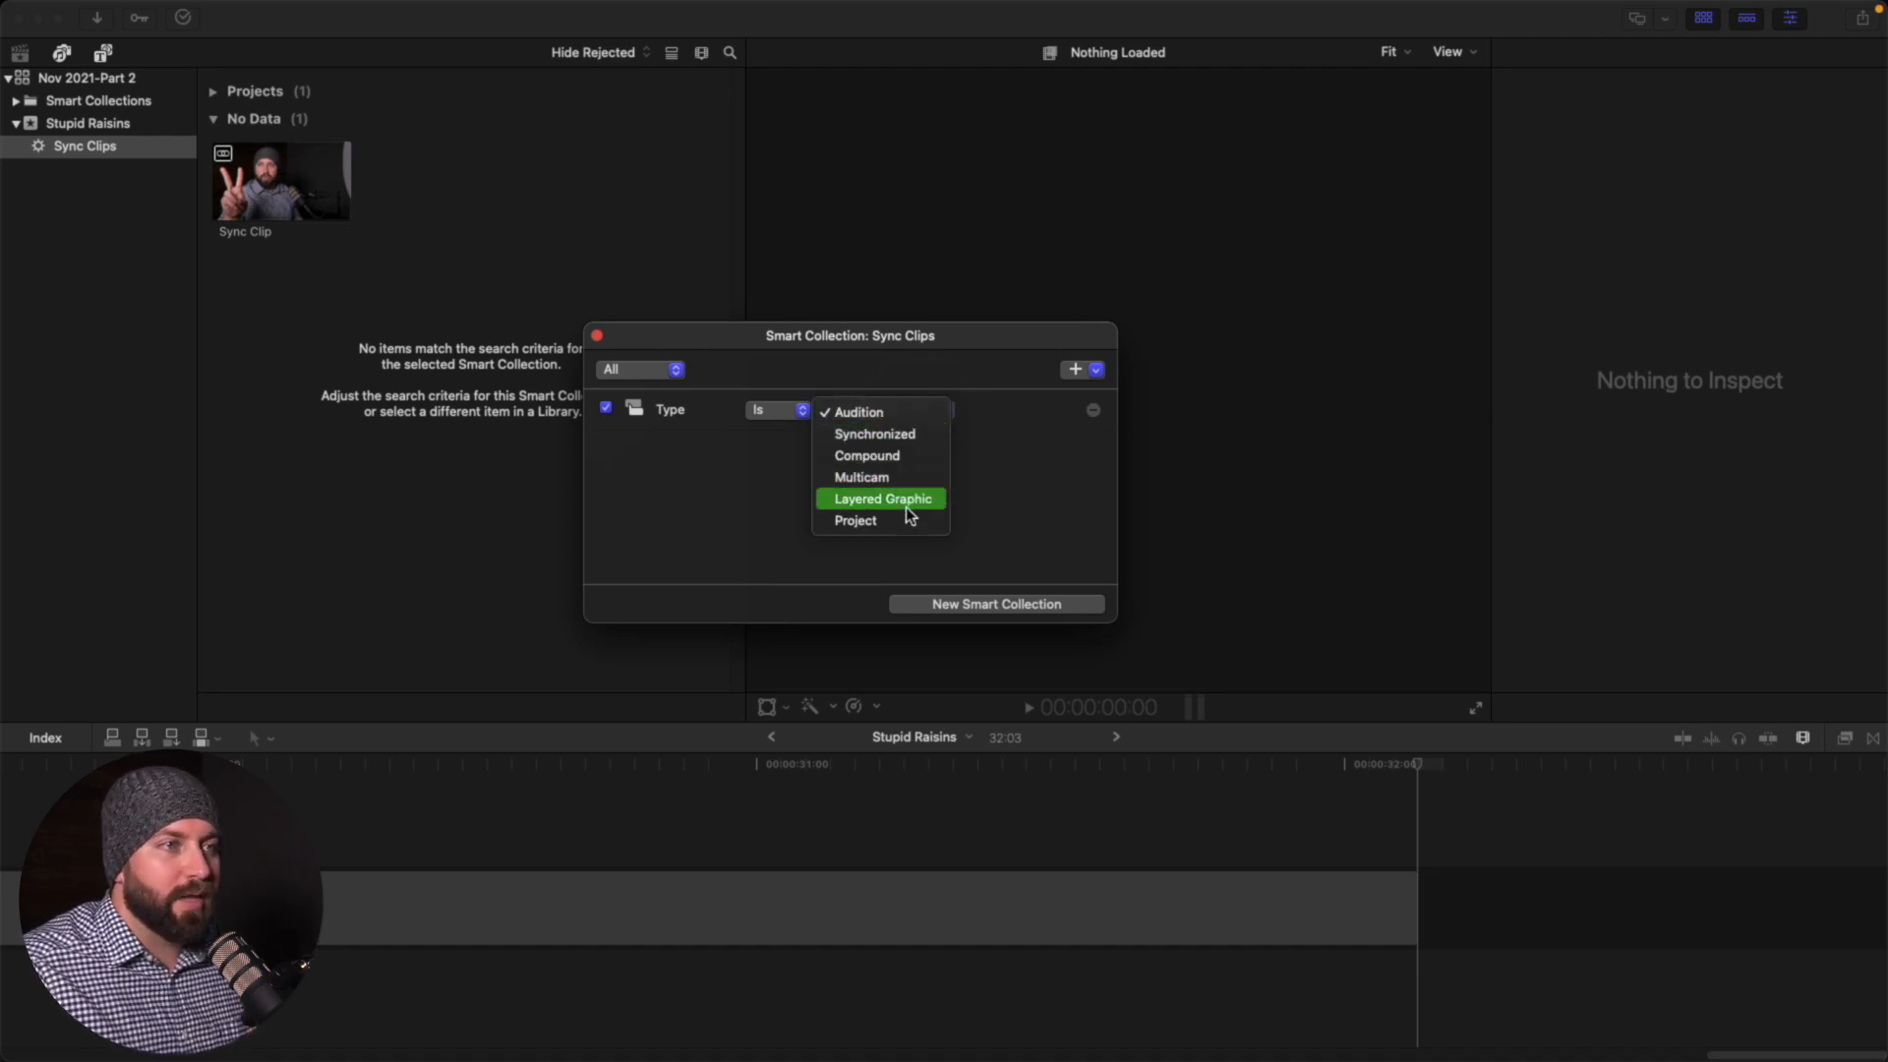
{"action": "mouse_move", "coordinate": [893, 521]}
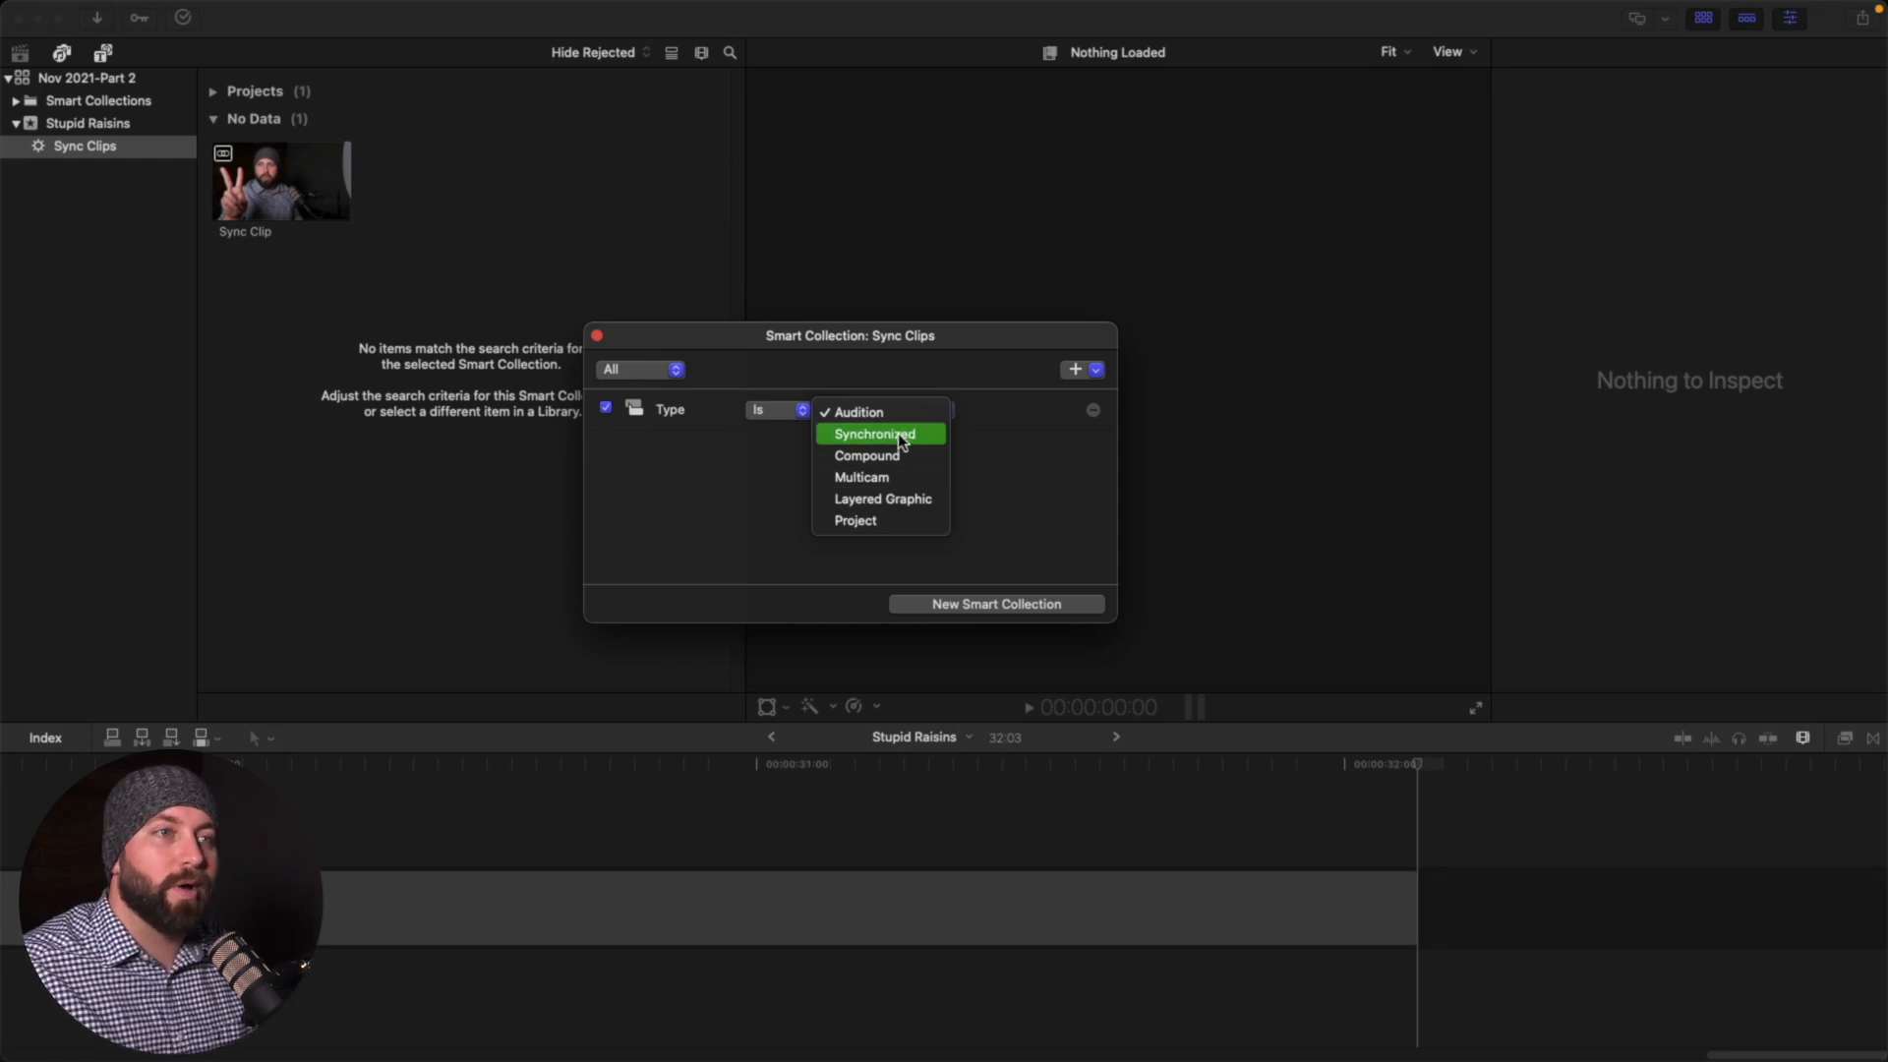
{"action": "left_click", "coordinate": [875, 433]}
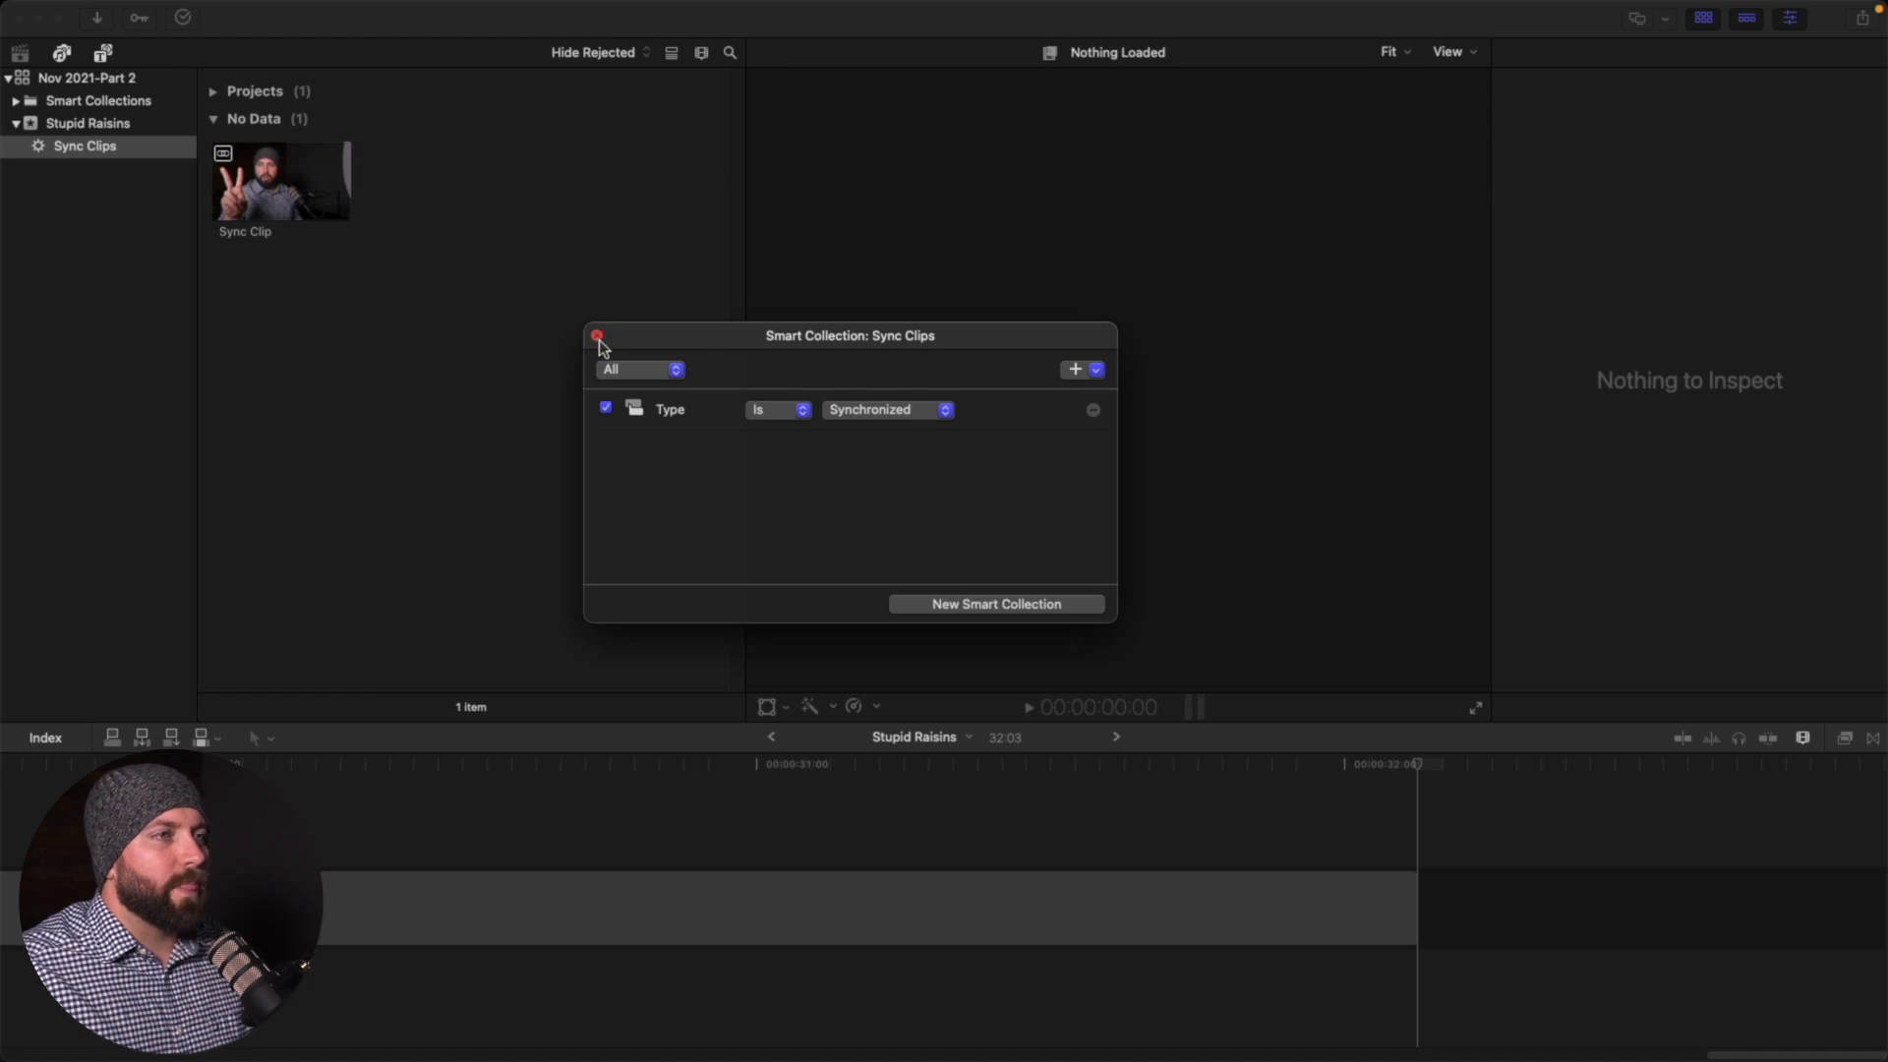
{"action": "left_click", "coordinate": [596, 334]}
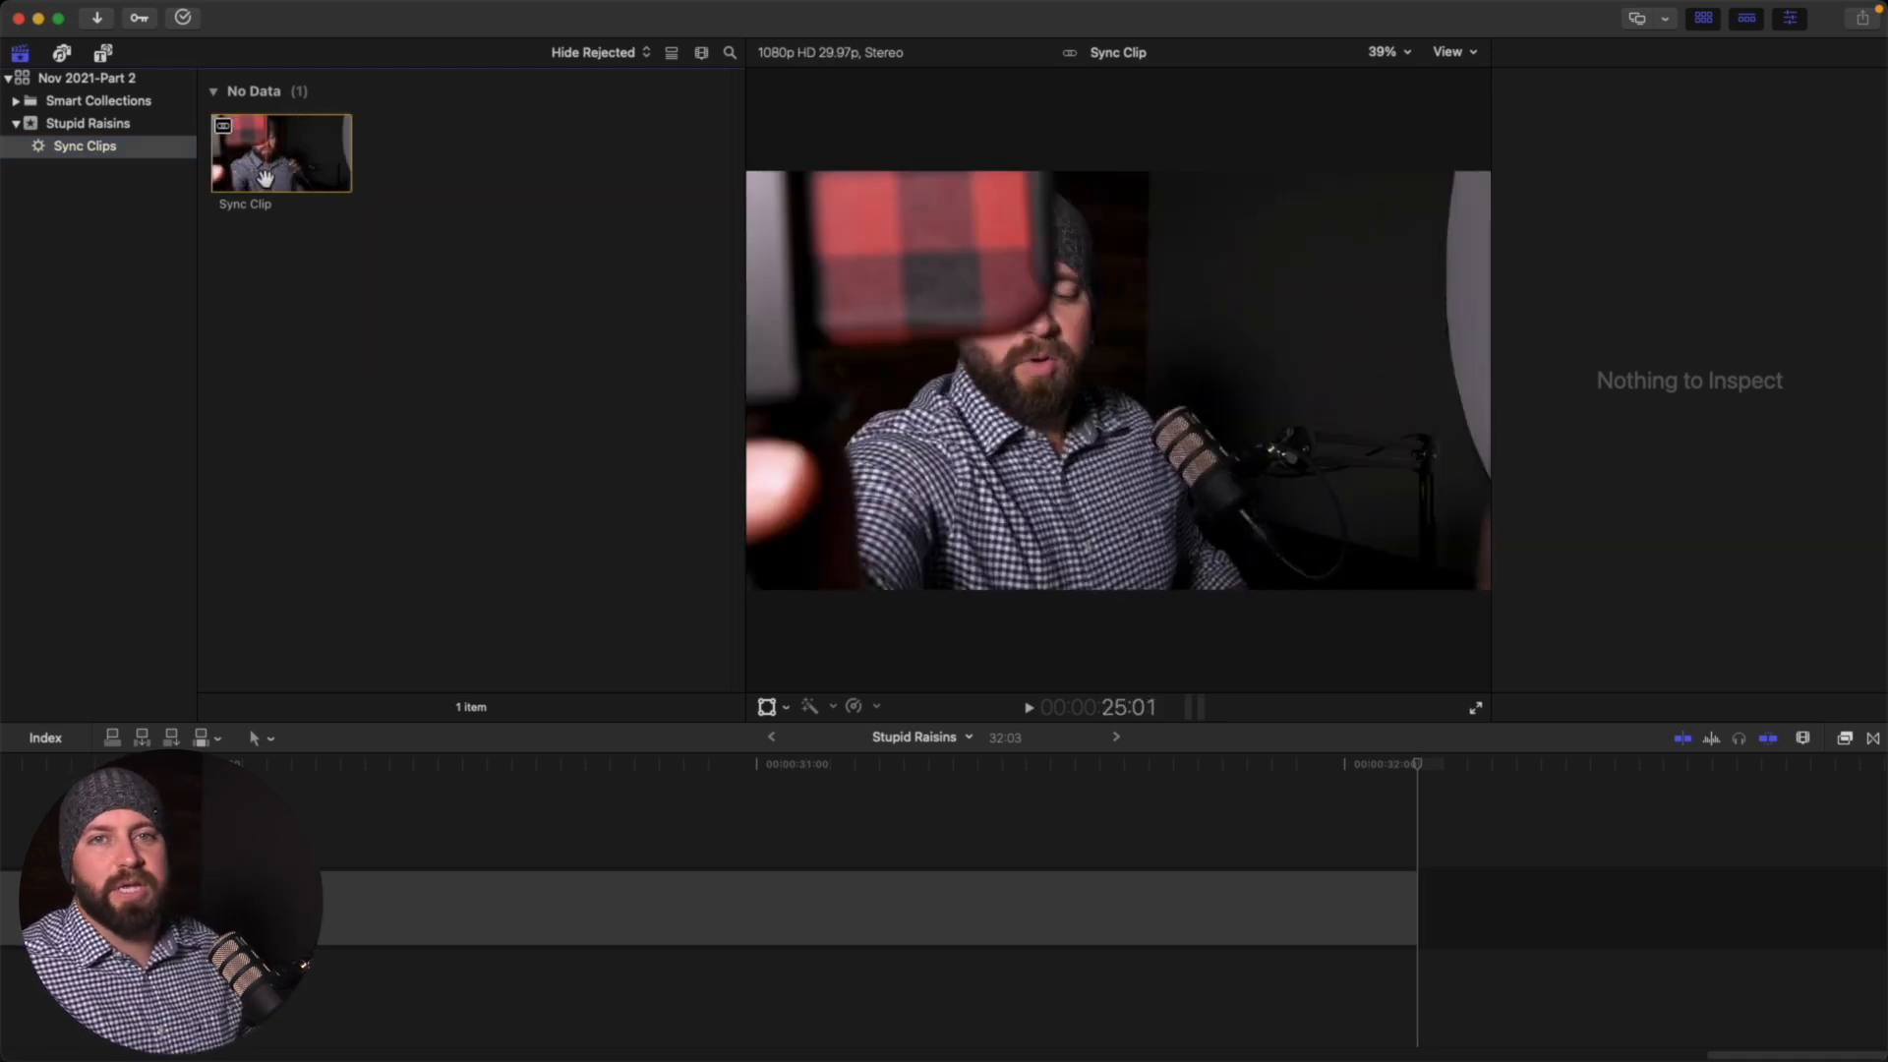
Select Sync Clip in the collection and undo the last change with Cmd+Z
{"action": "left_click", "coordinate": [592, 52]}
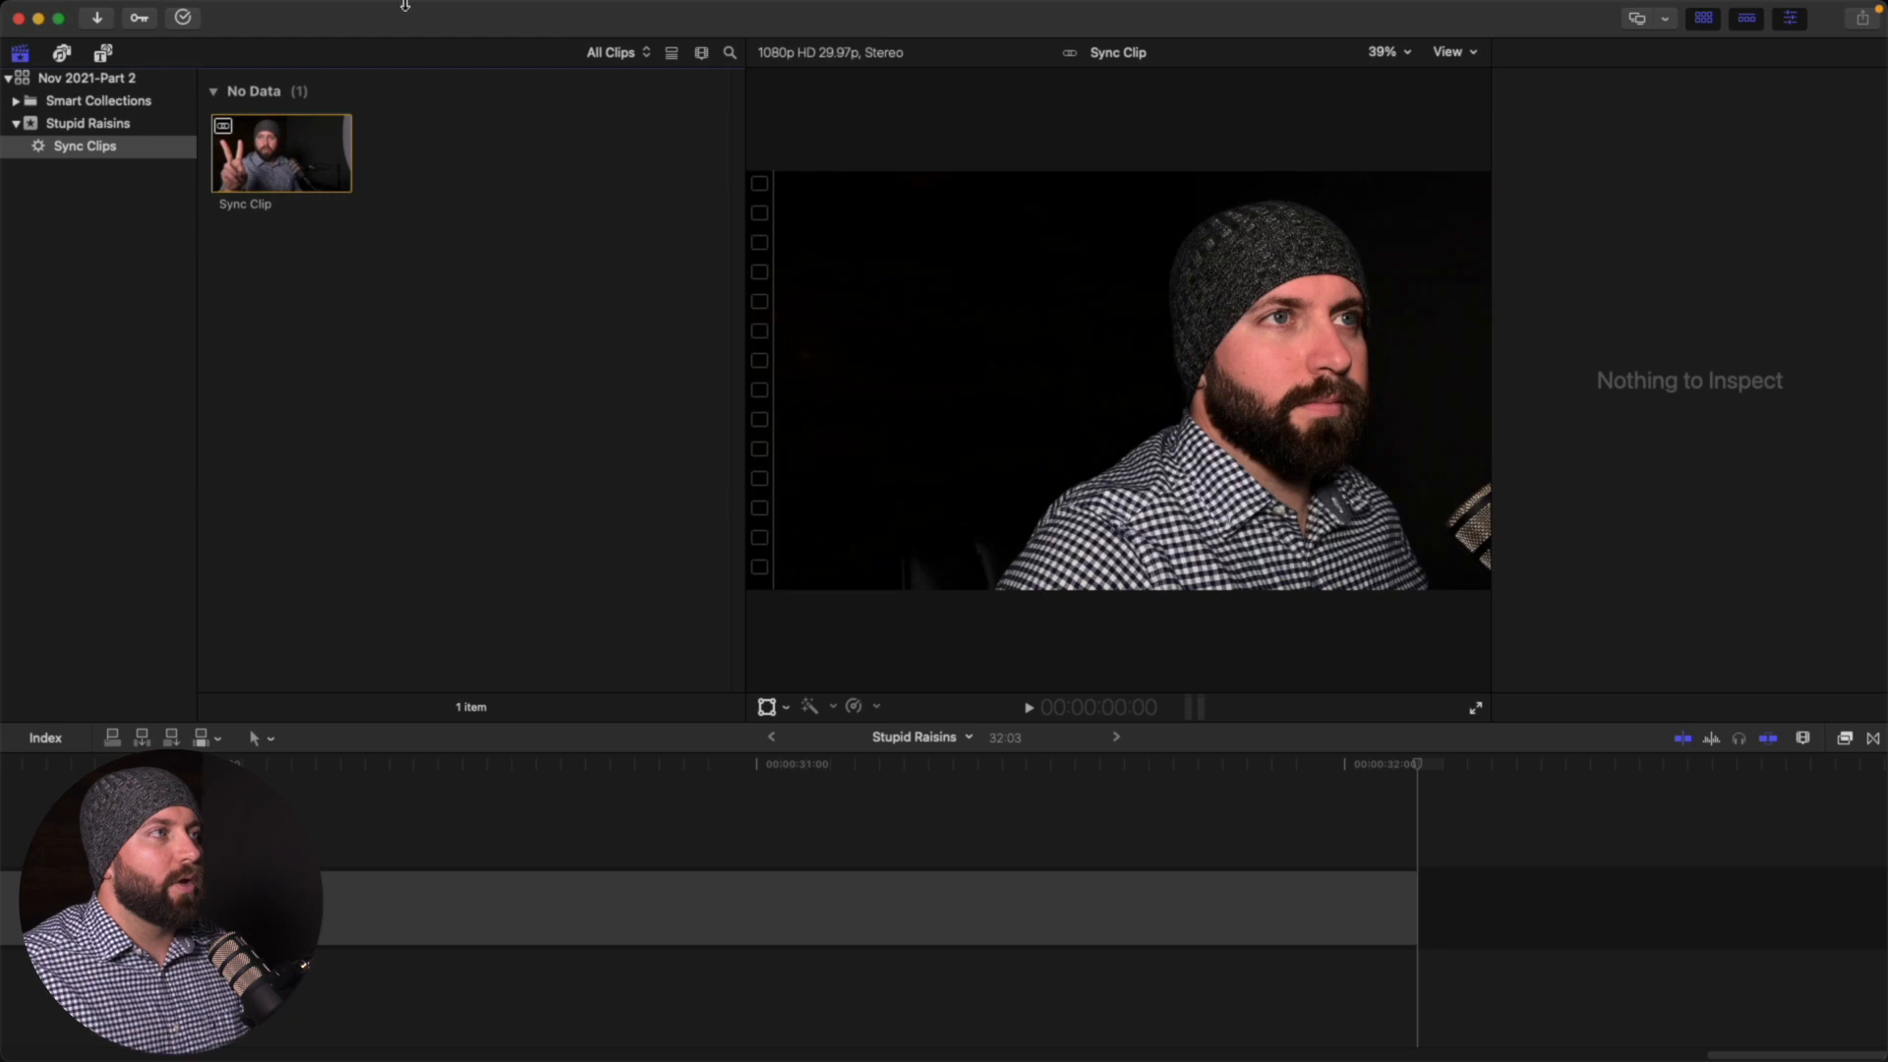
{"action": "mouse_move", "coordinate": [401, 350]}
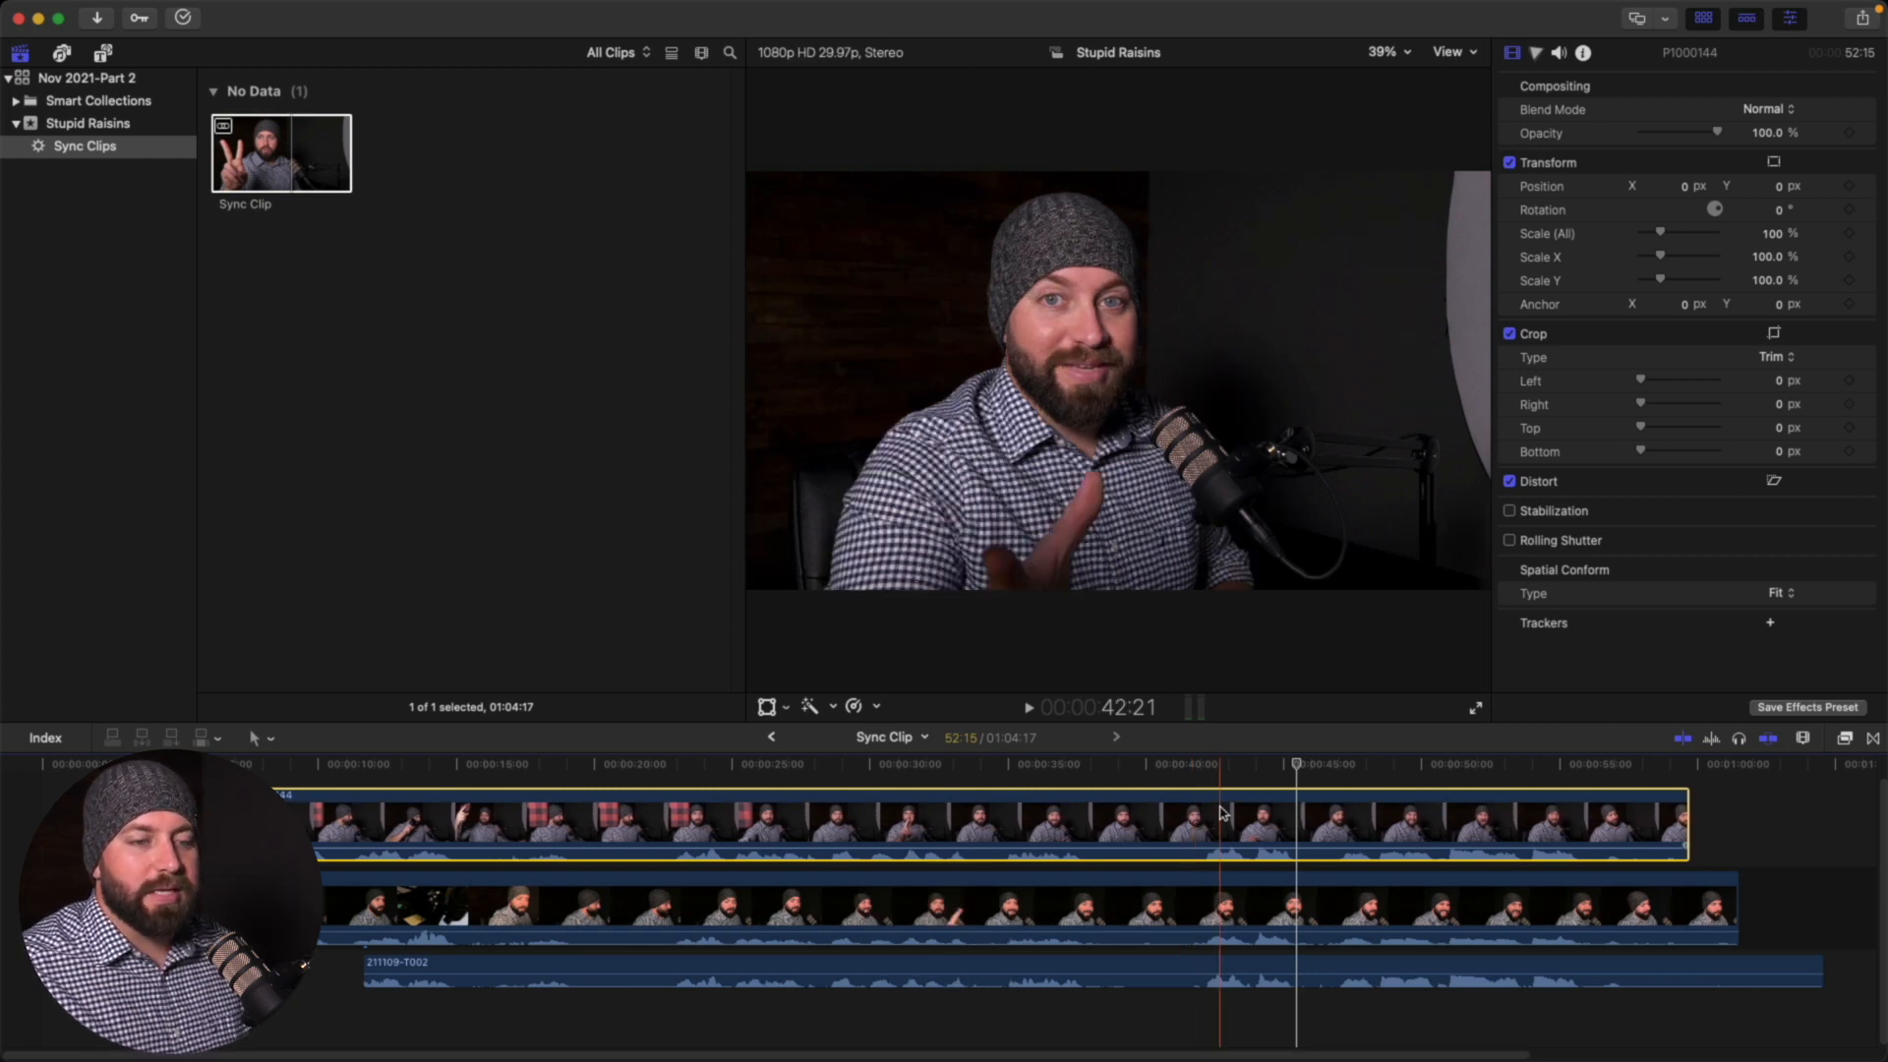
{"action": "key", "text": "cmd+z"}
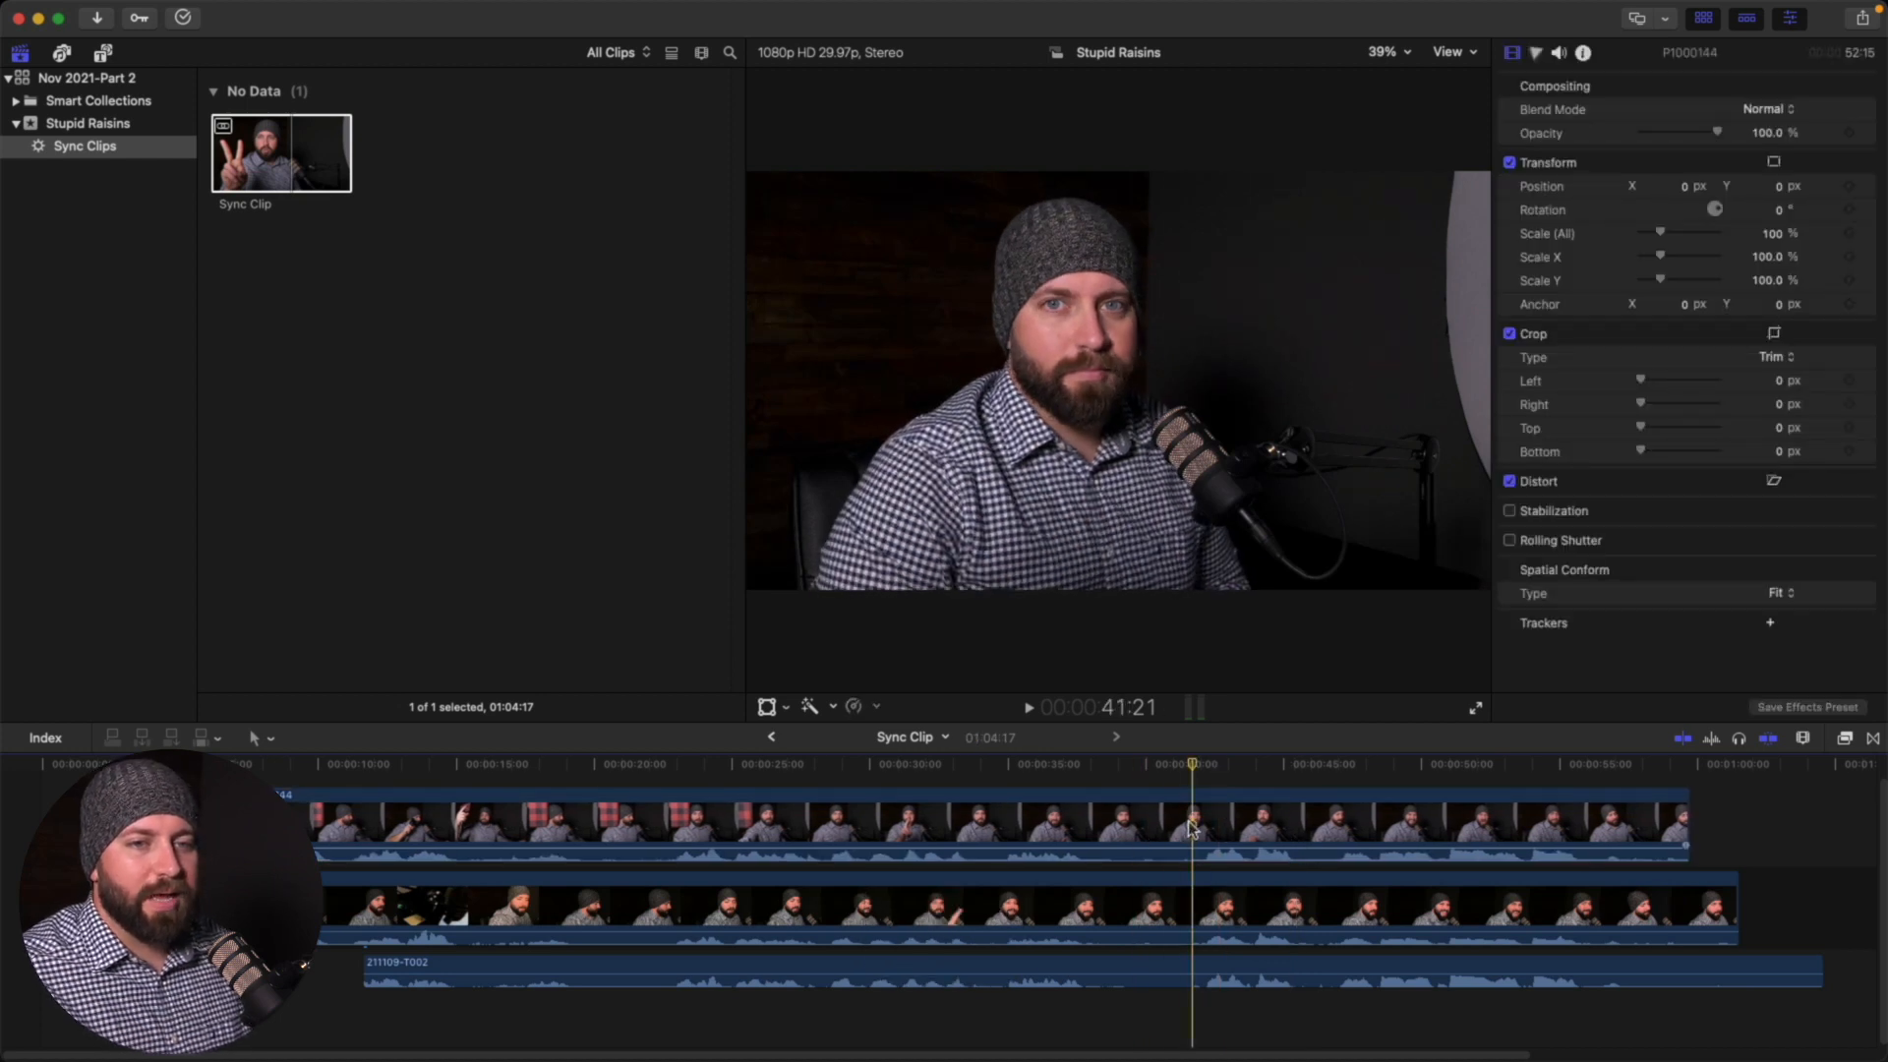
{"action": "left_click", "coordinate": [1237, 815]}
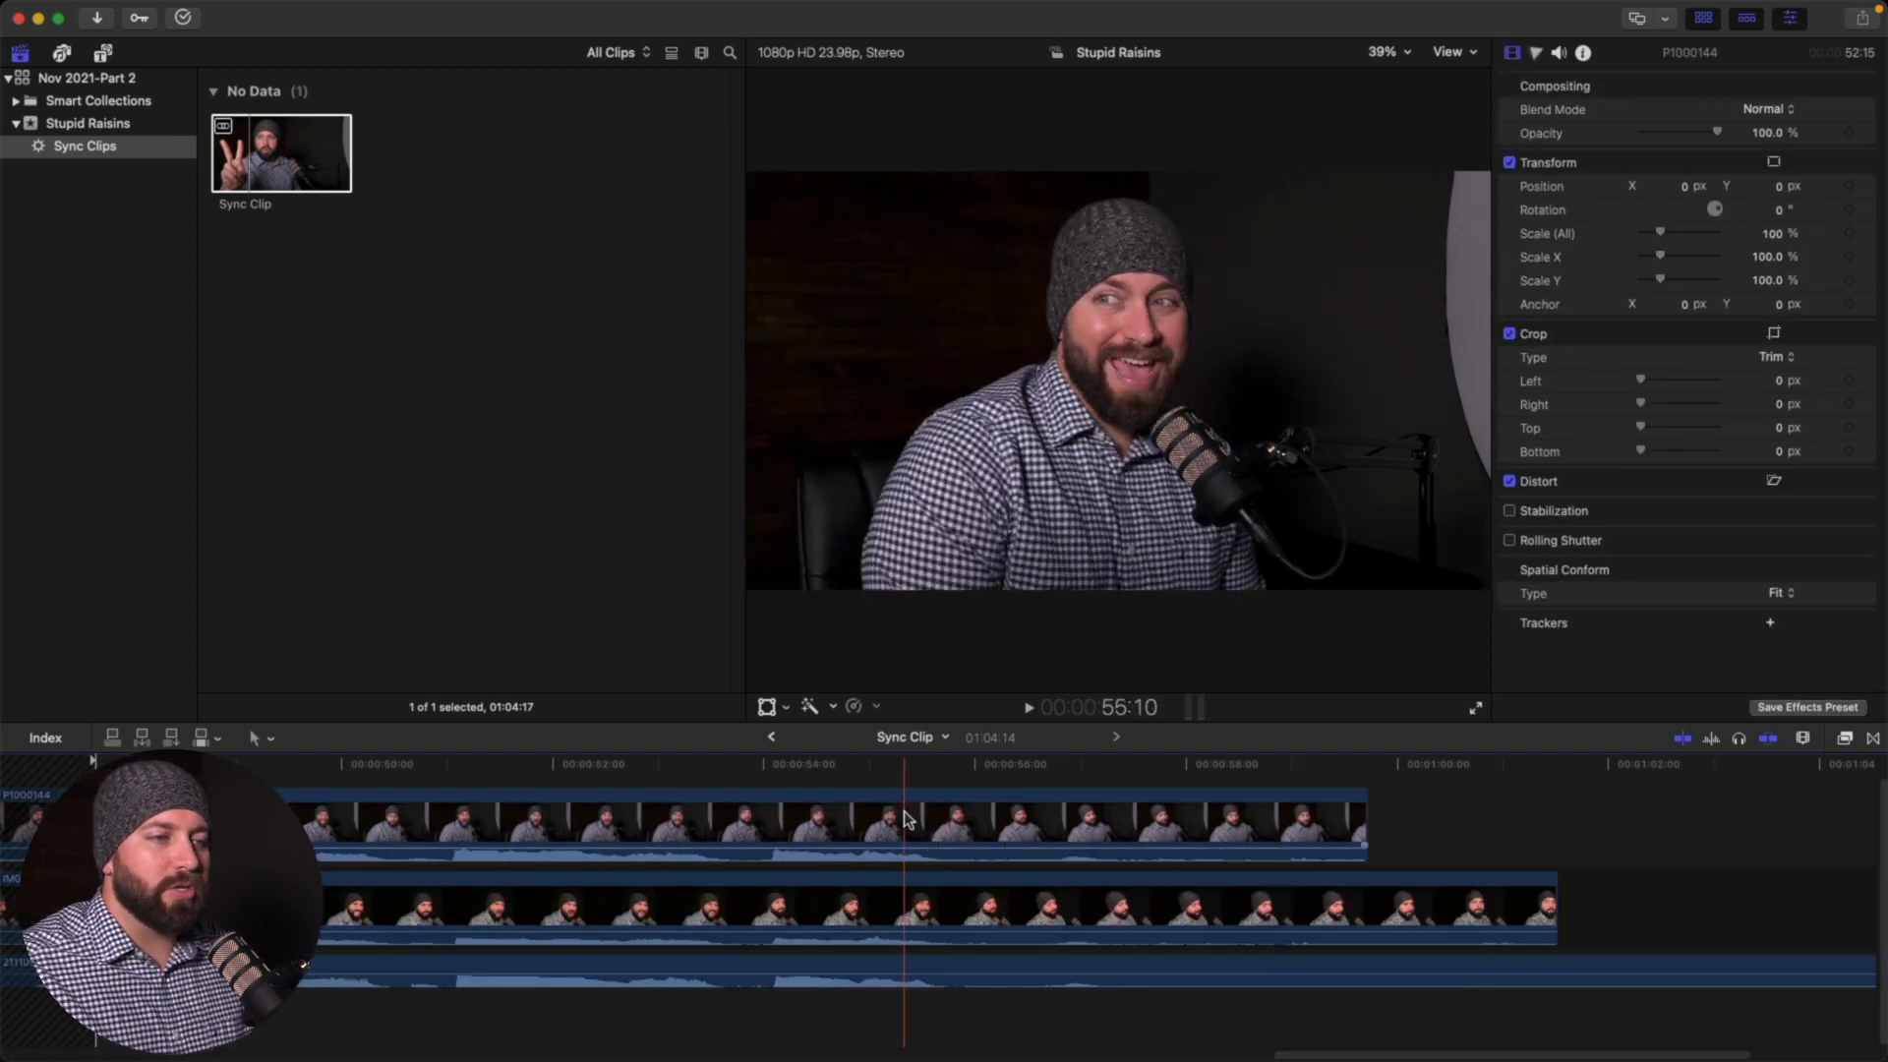
{"action": "left_click", "coordinate": [771, 736]}
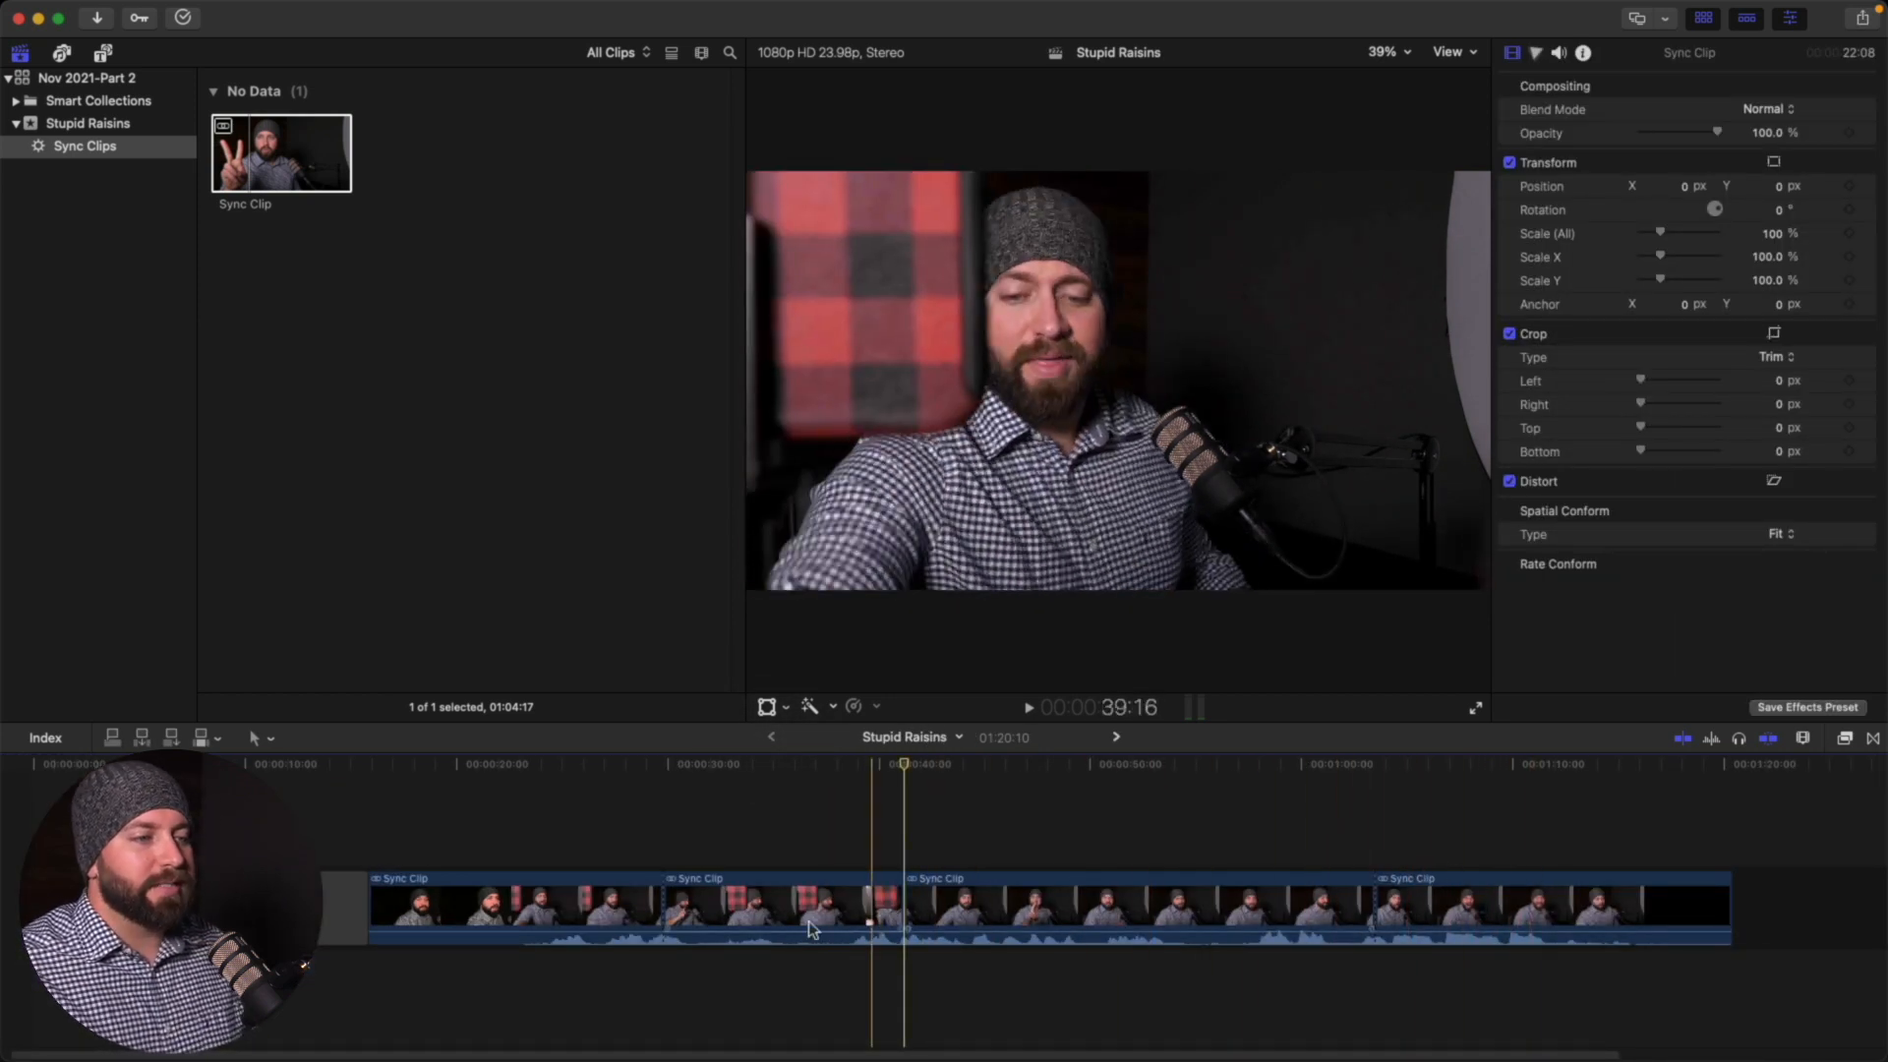
Return to the Stupid Raisins project and open Sync Clip to reach its clips
{"action": "left_click", "coordinate": [533, 903]}
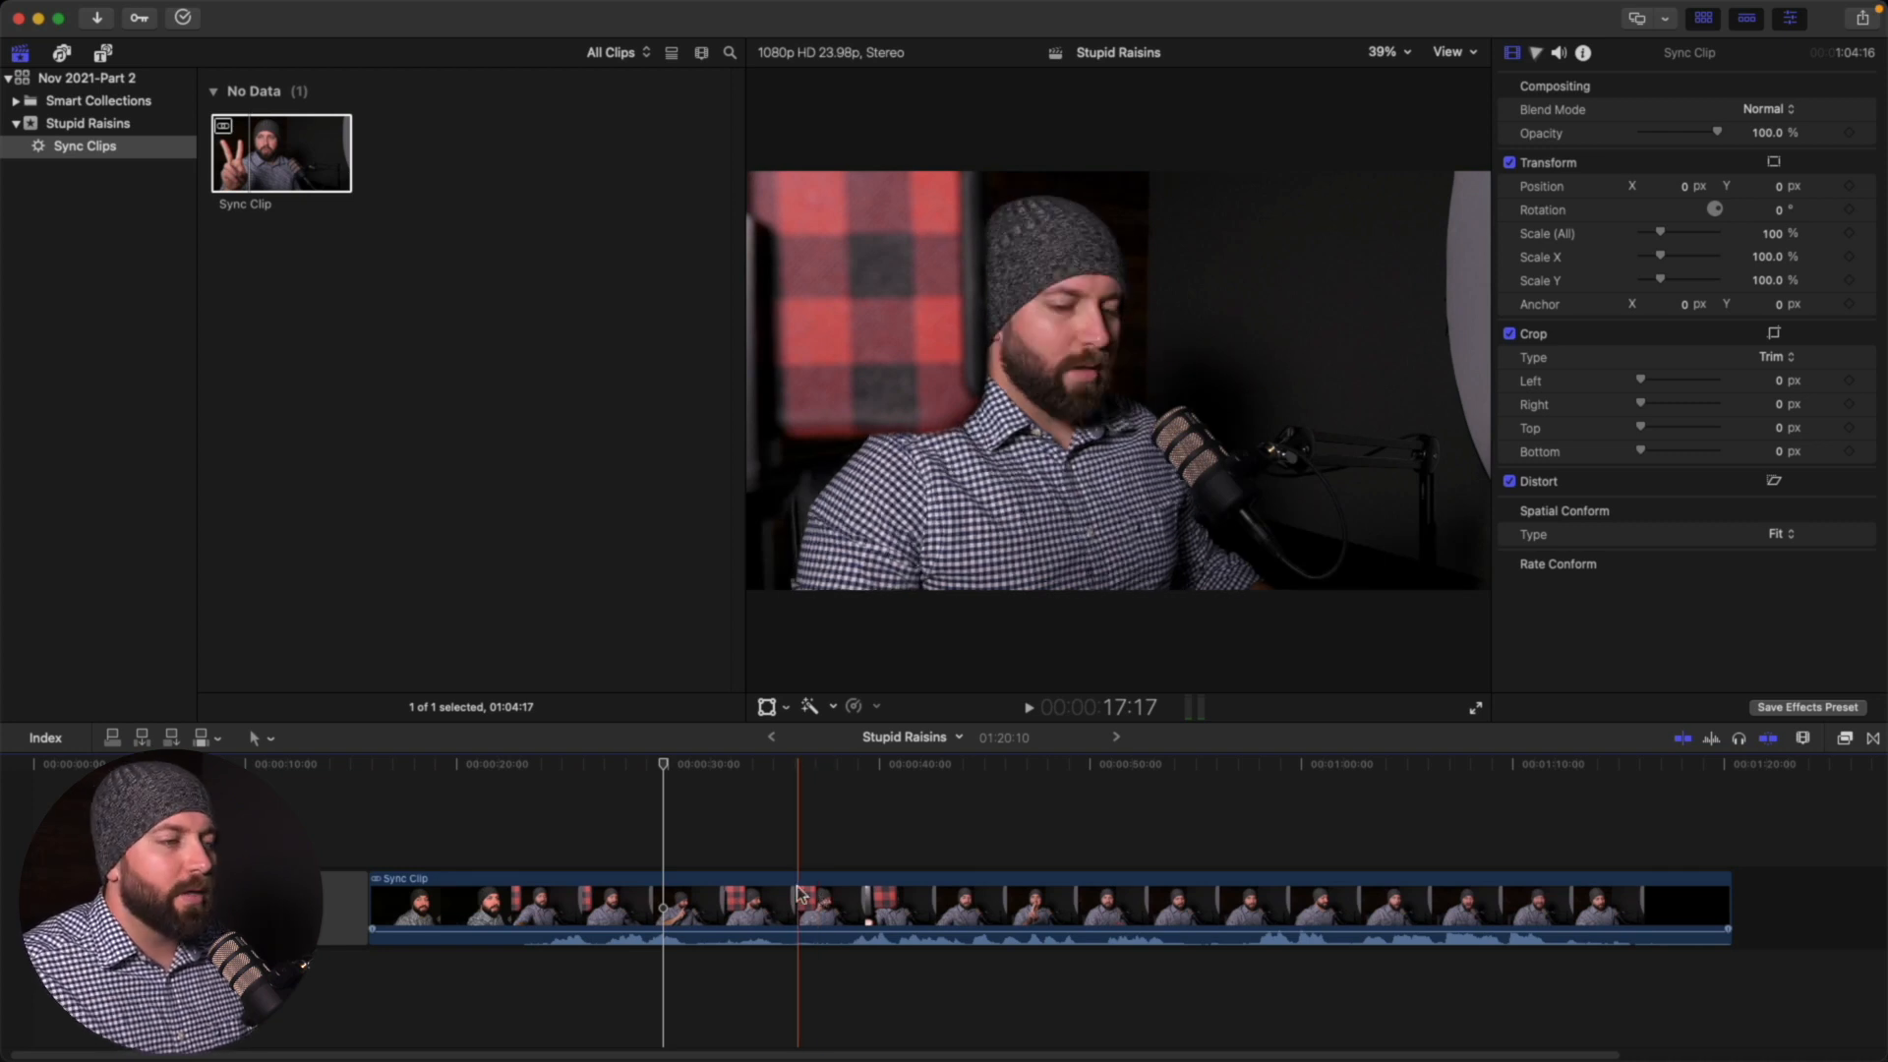
{"action": "left_click", "coordinate": [751, 924]}
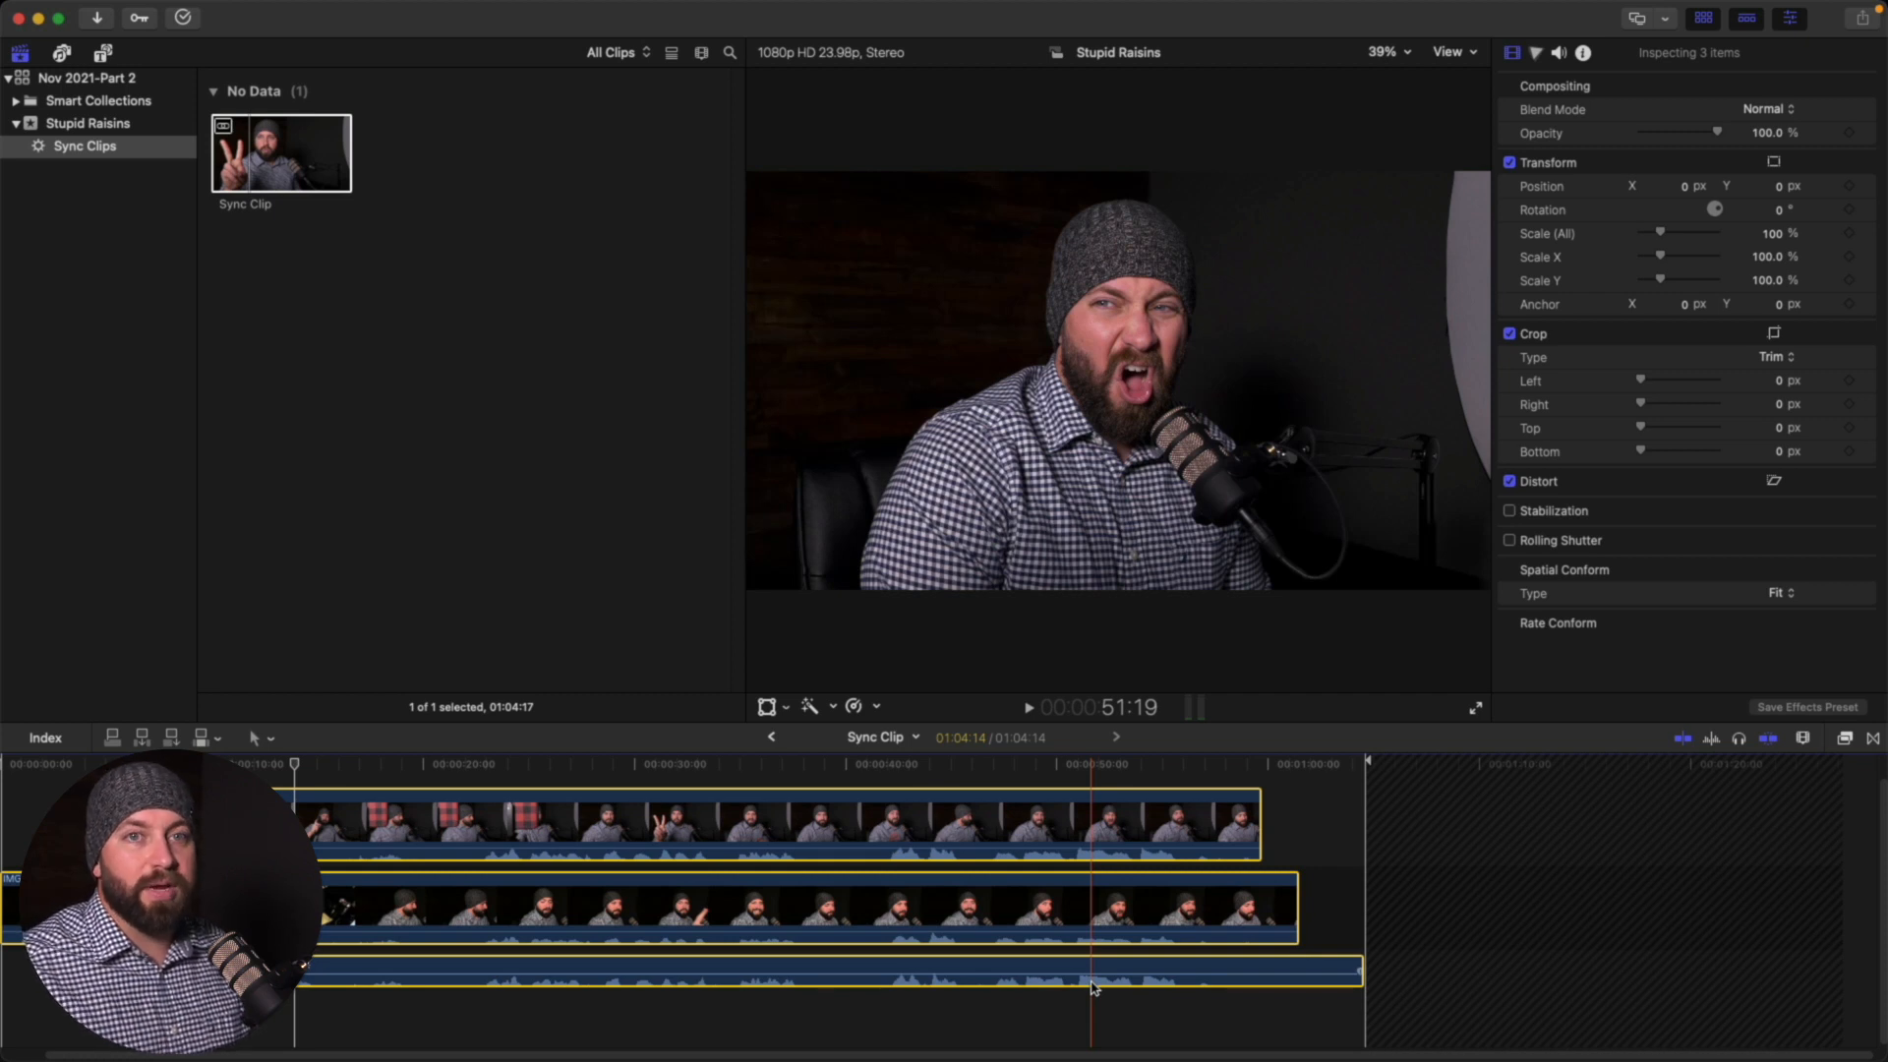
Paste the three synced clips into the Stupid Raisins project timeline with Cmd+V and bring up their actions
{"action": "left_click", "coordinate": [842, 988]}
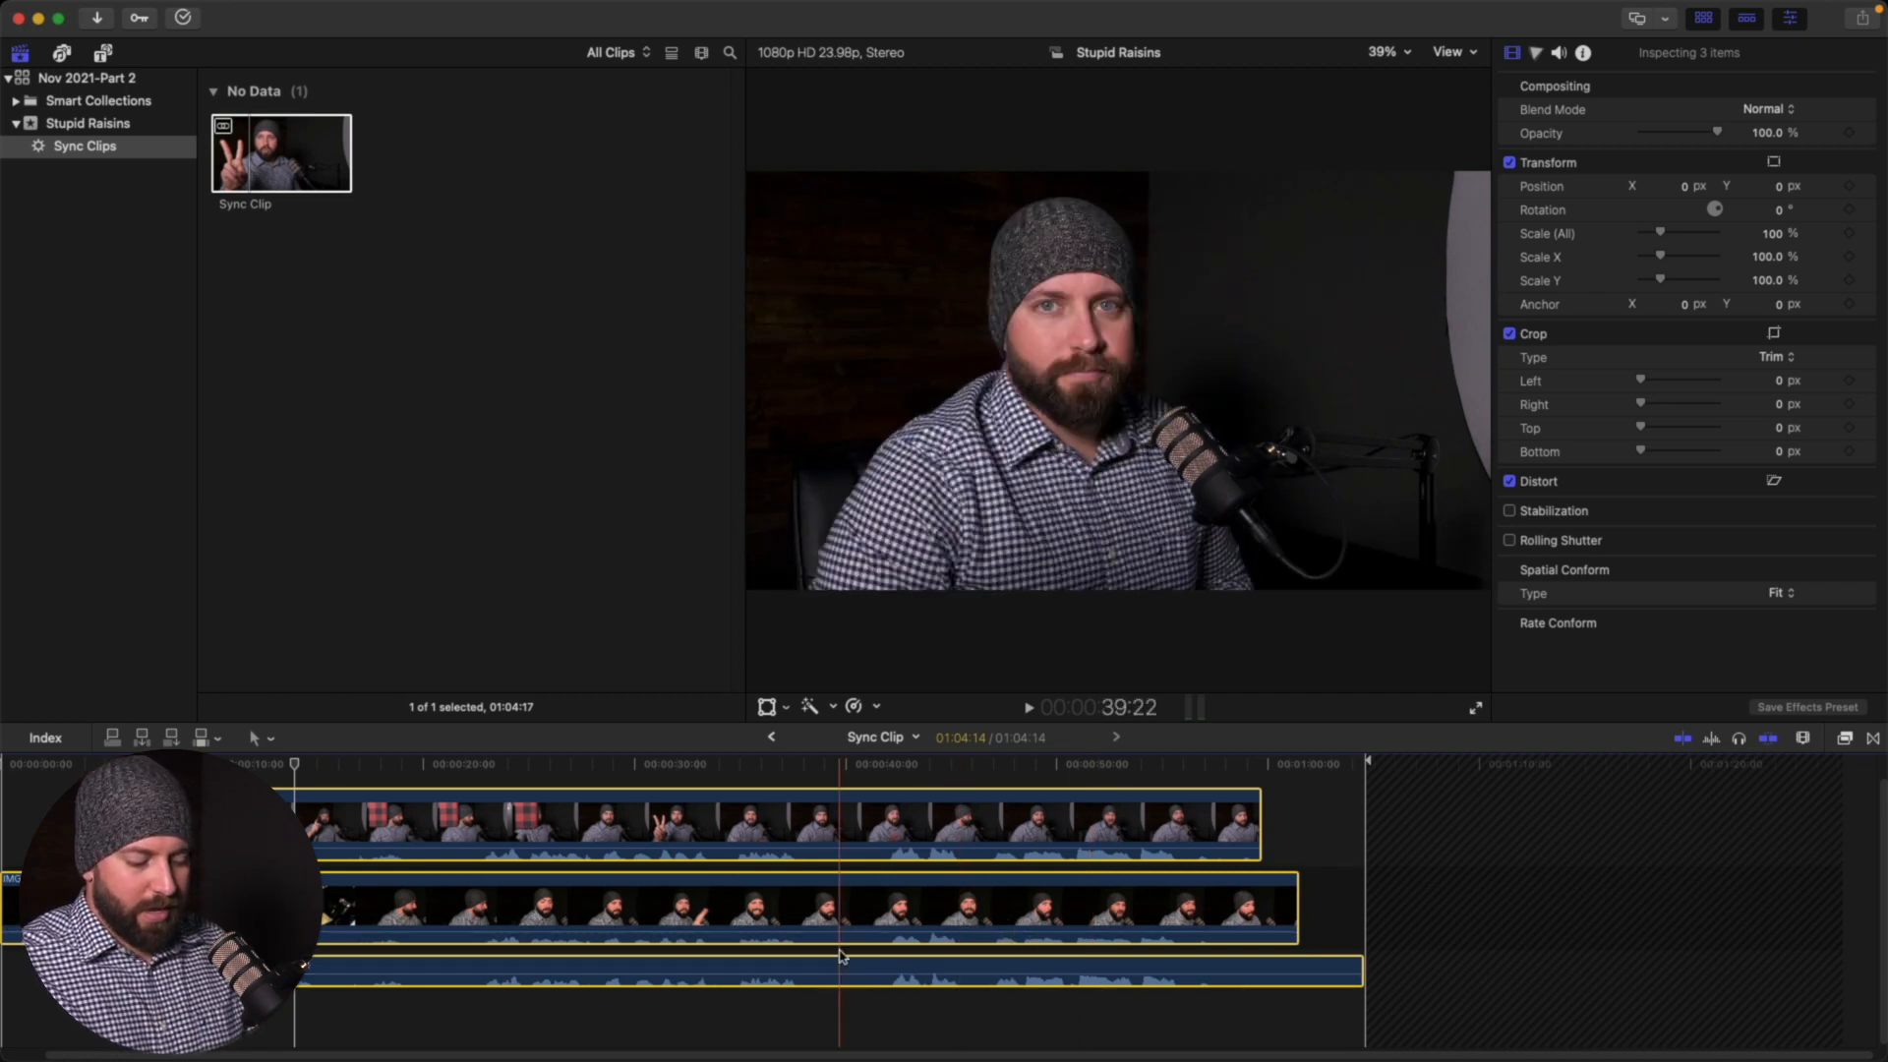
{"action": "left_click", "coordinate": [771, 735]}
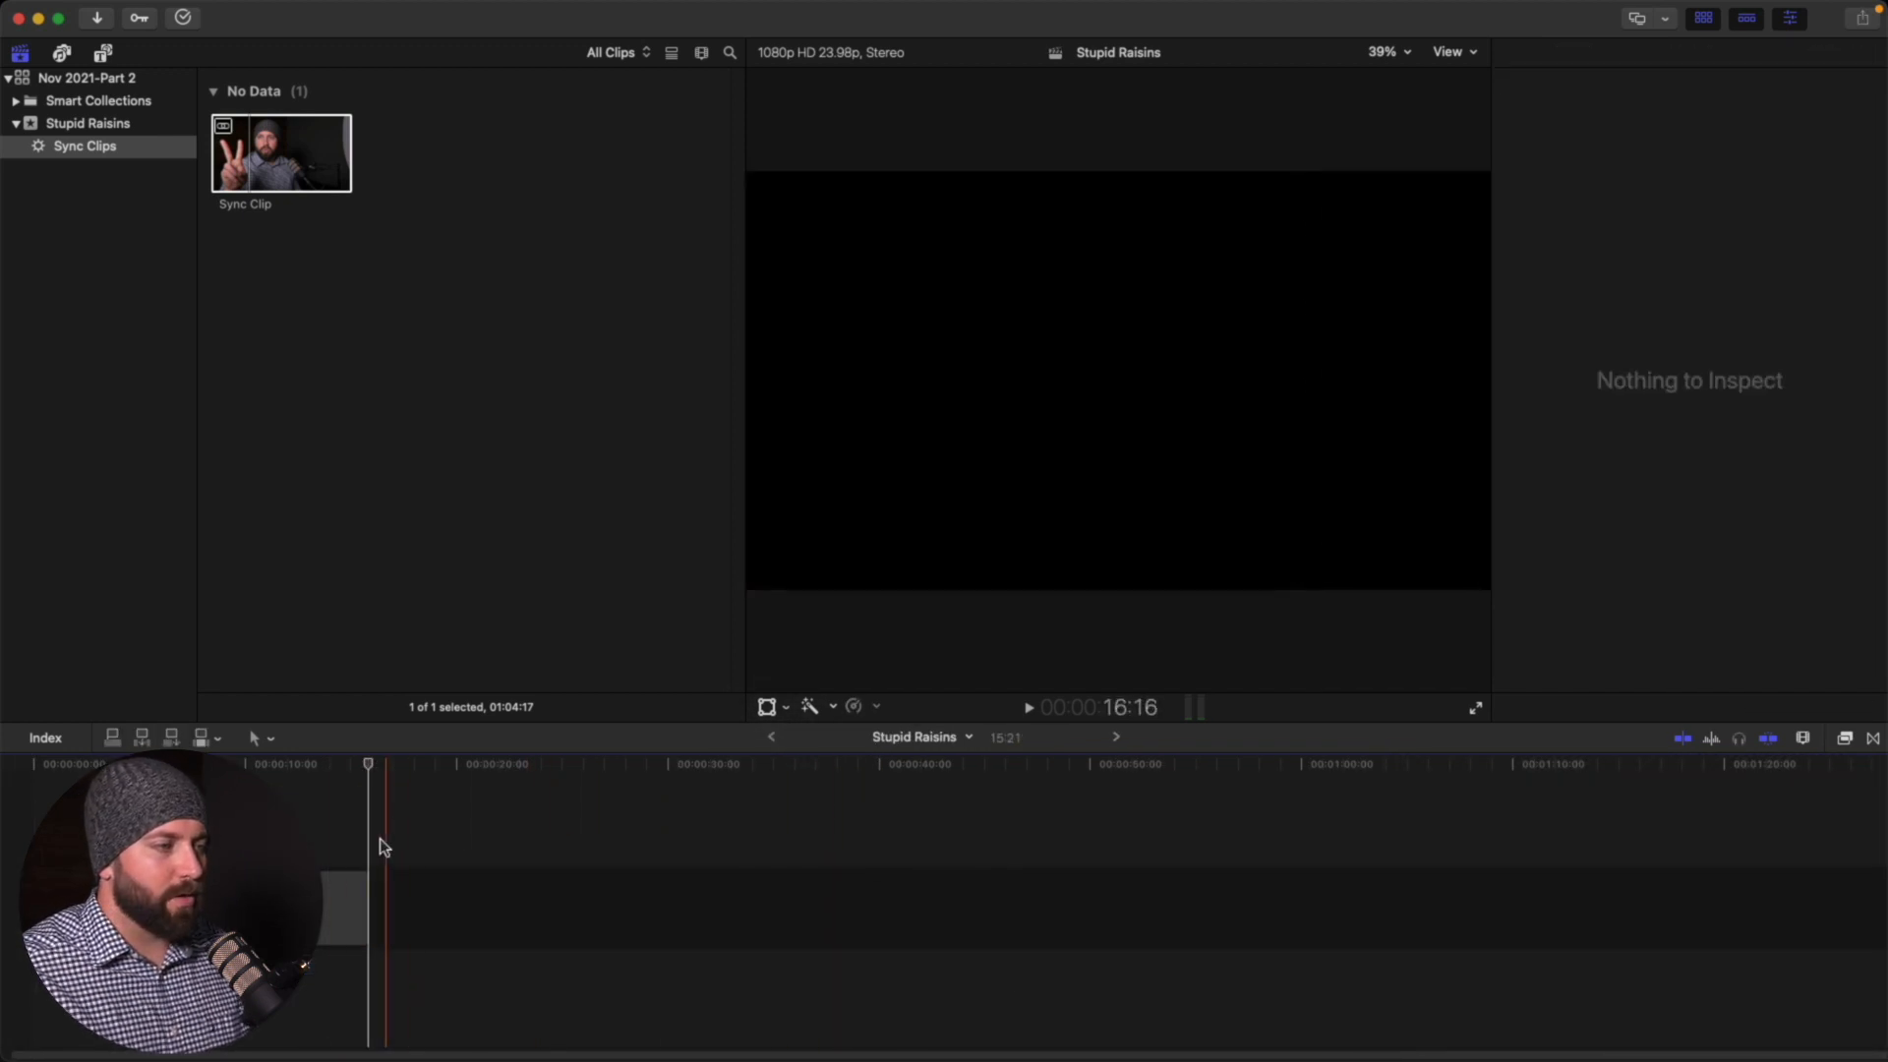
{"action": "key", "text": "cmd+v"}
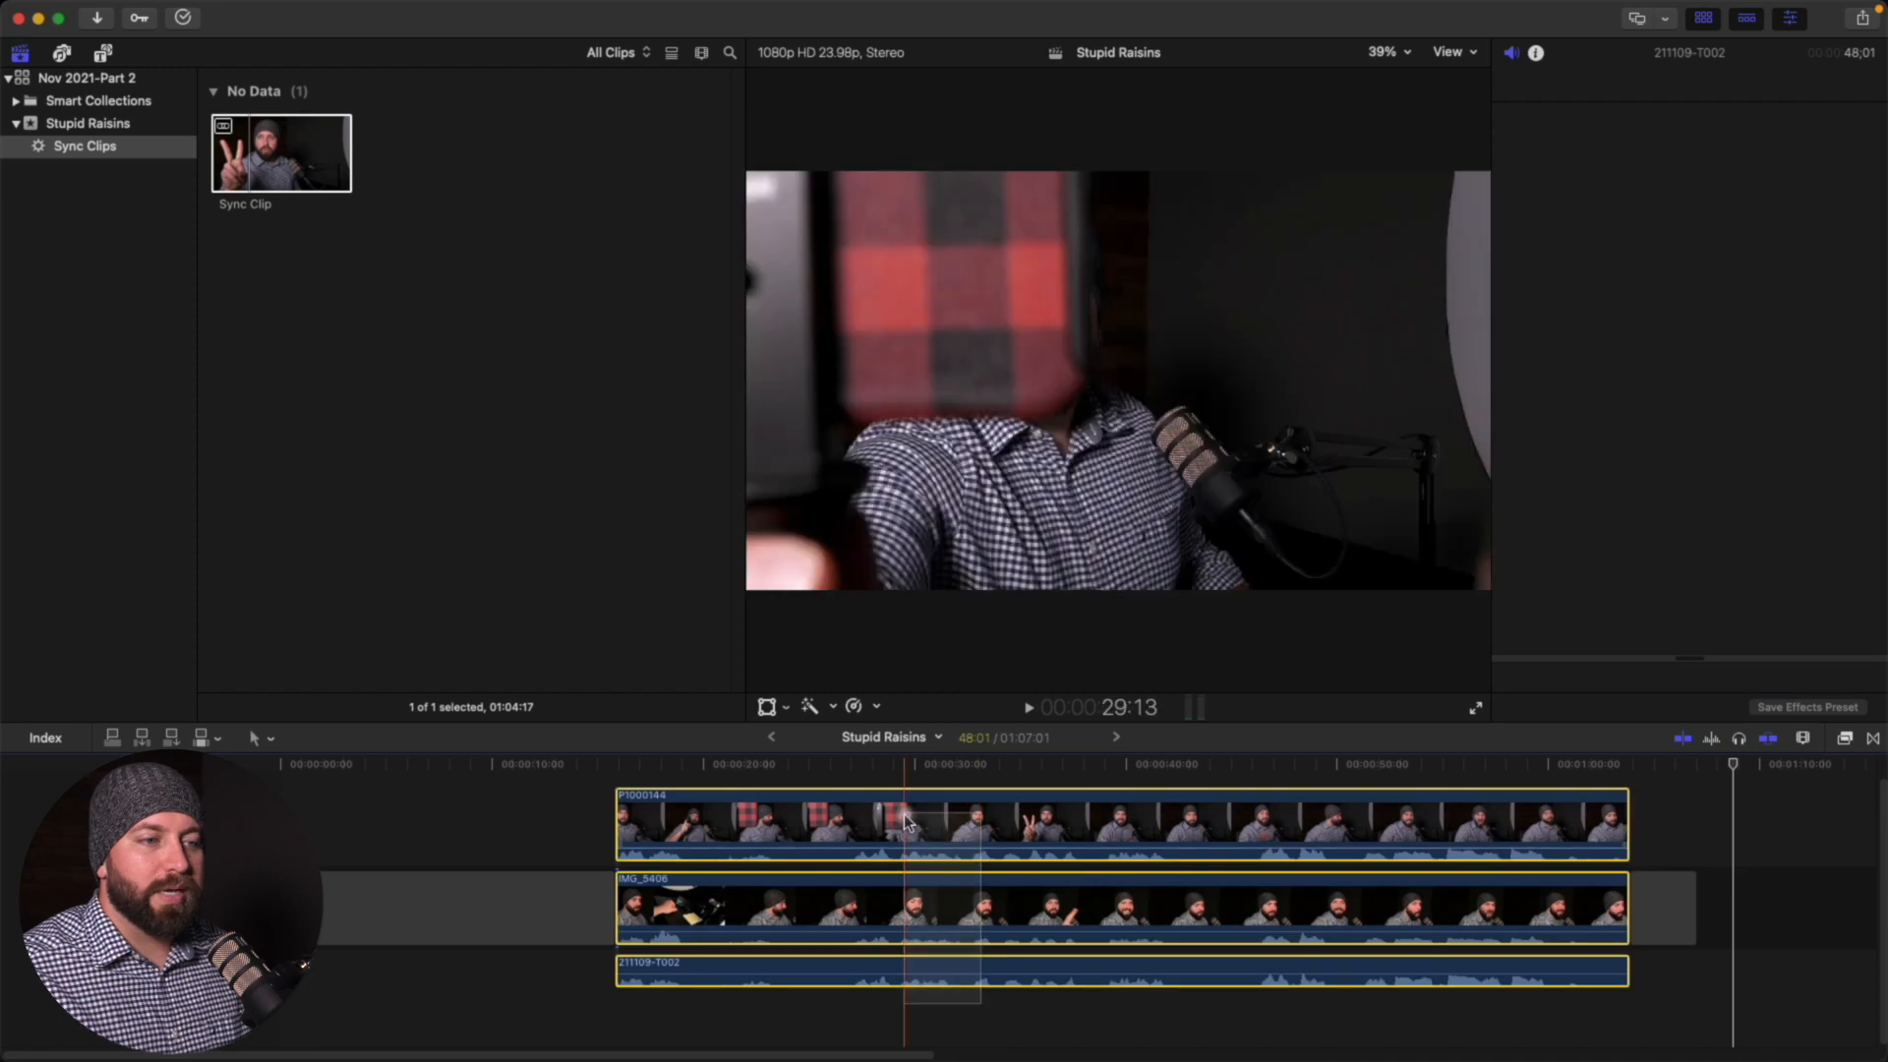
{"action": "right_click", "coordinate": [917, 828]}
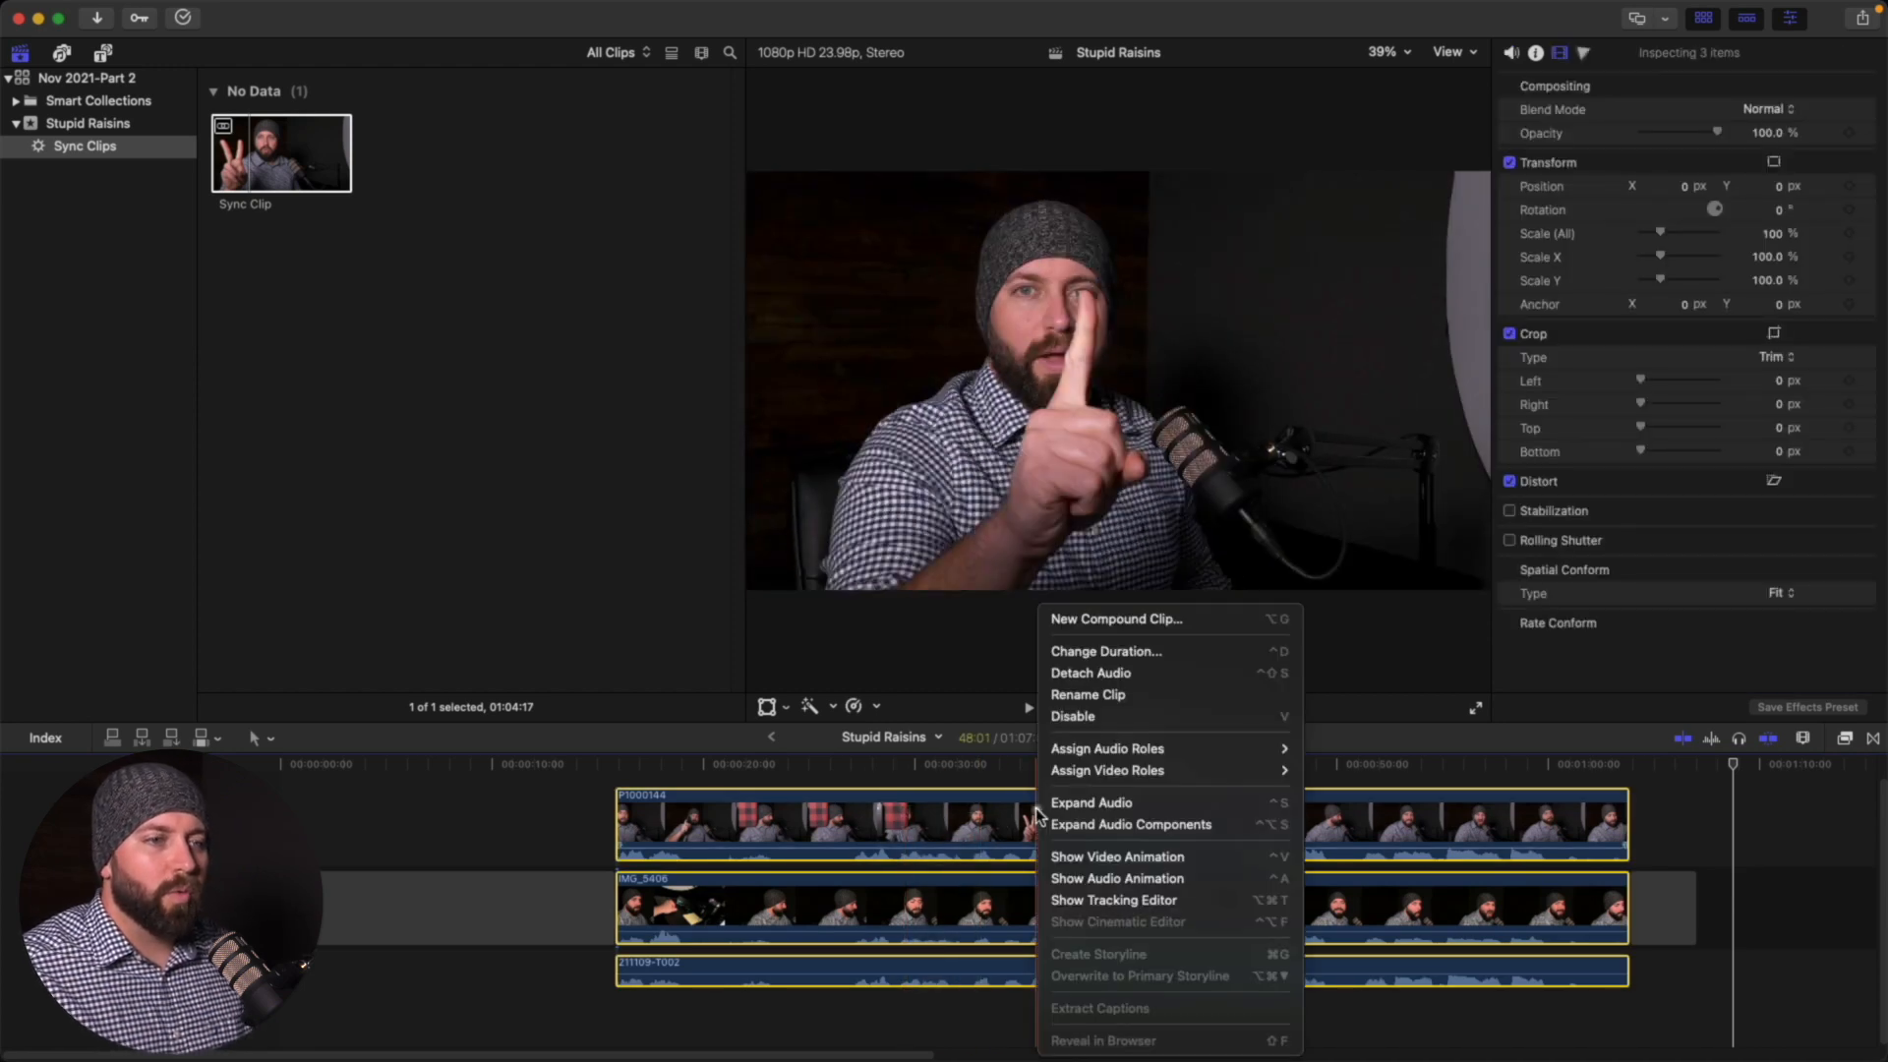
{"action": "mouse_move", "coordinate": [1113, 625]}
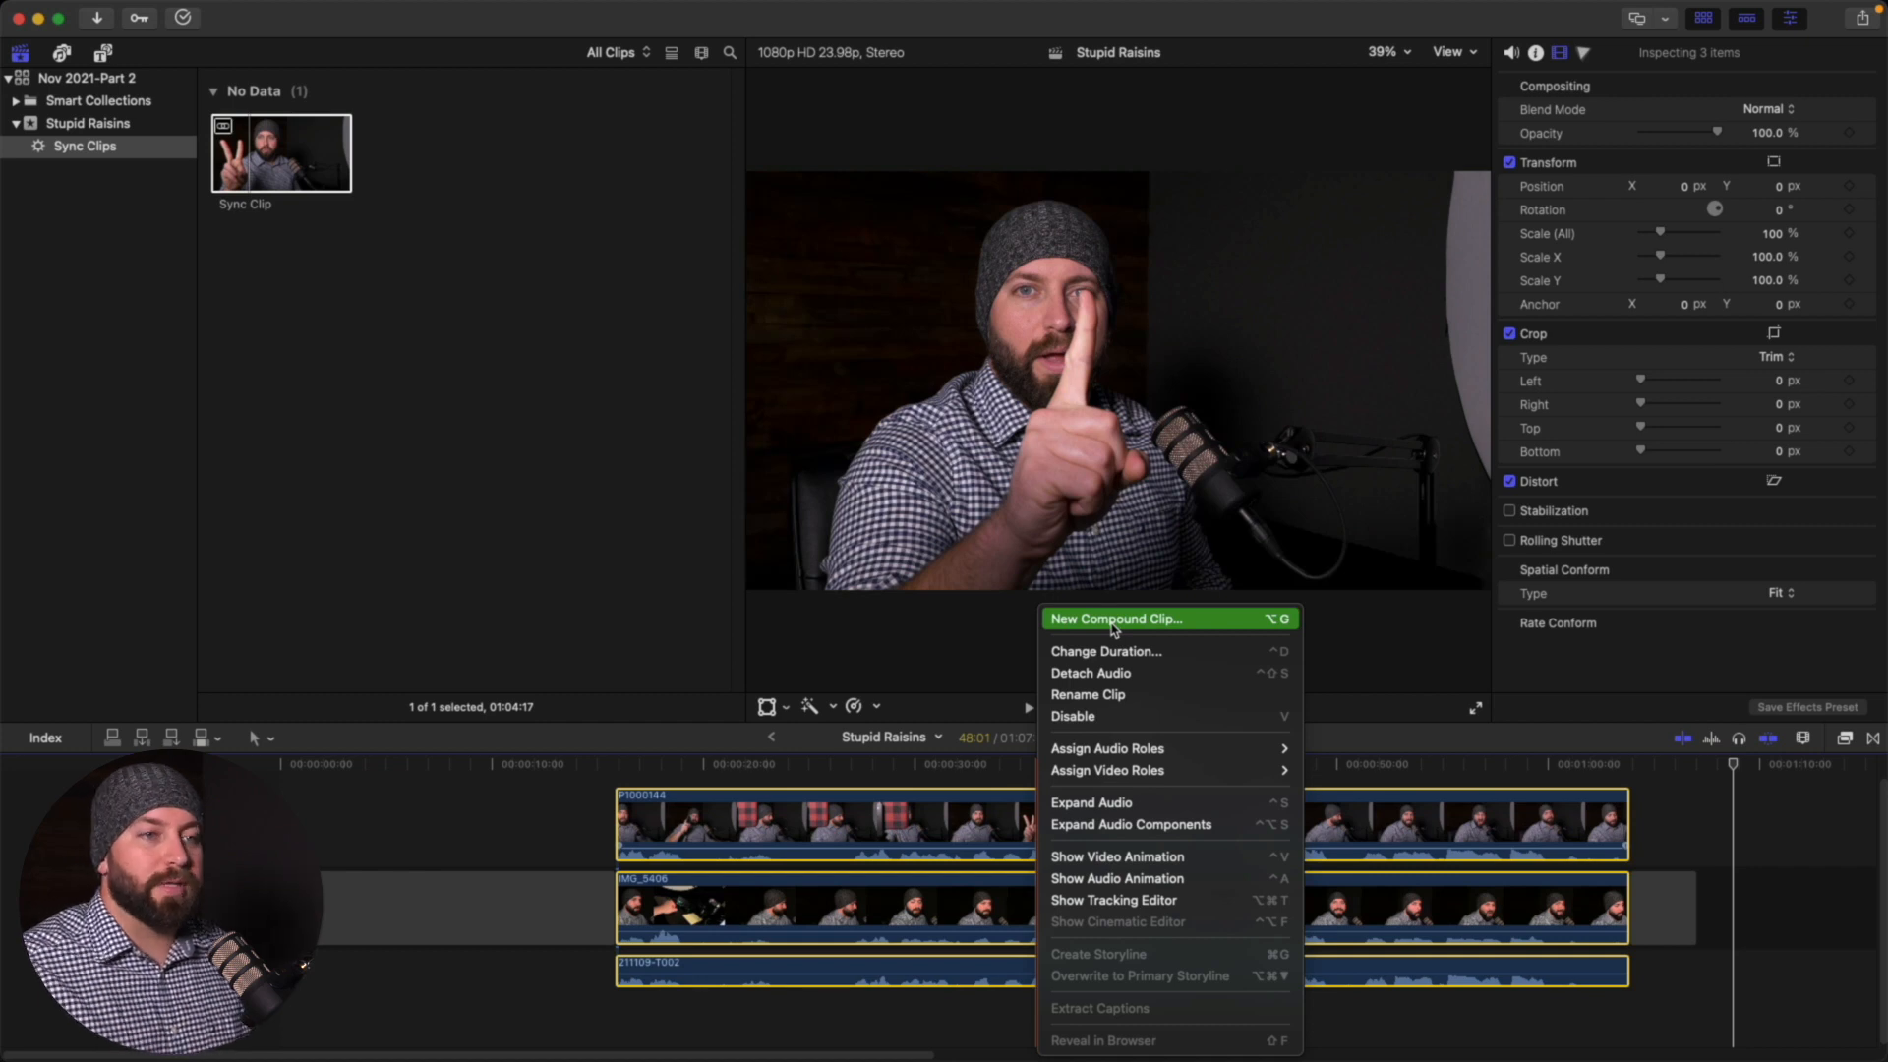
Make a new compound clip from the three clips, named 'Sync Compound Clip'
{"action": "left_click", "coordinate": [1115, 617]}
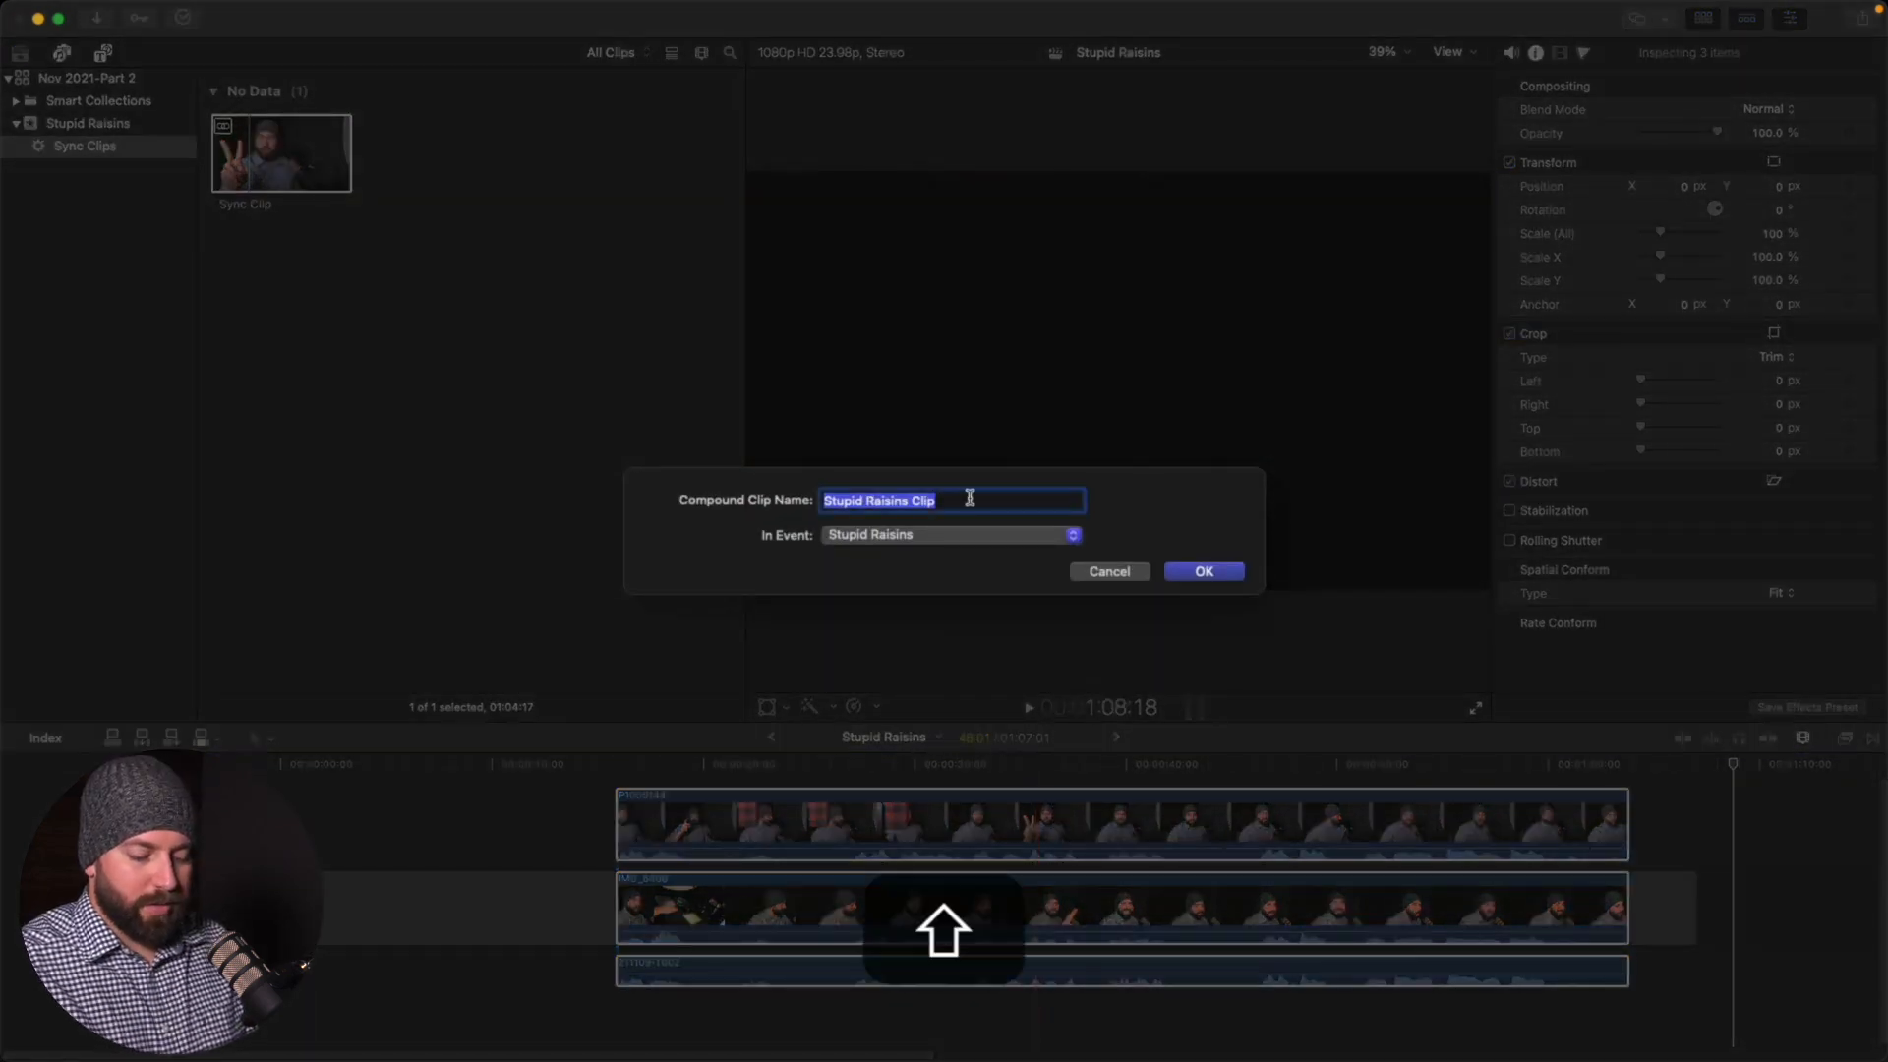
{"action": "type", "text": "Sync Clip"}
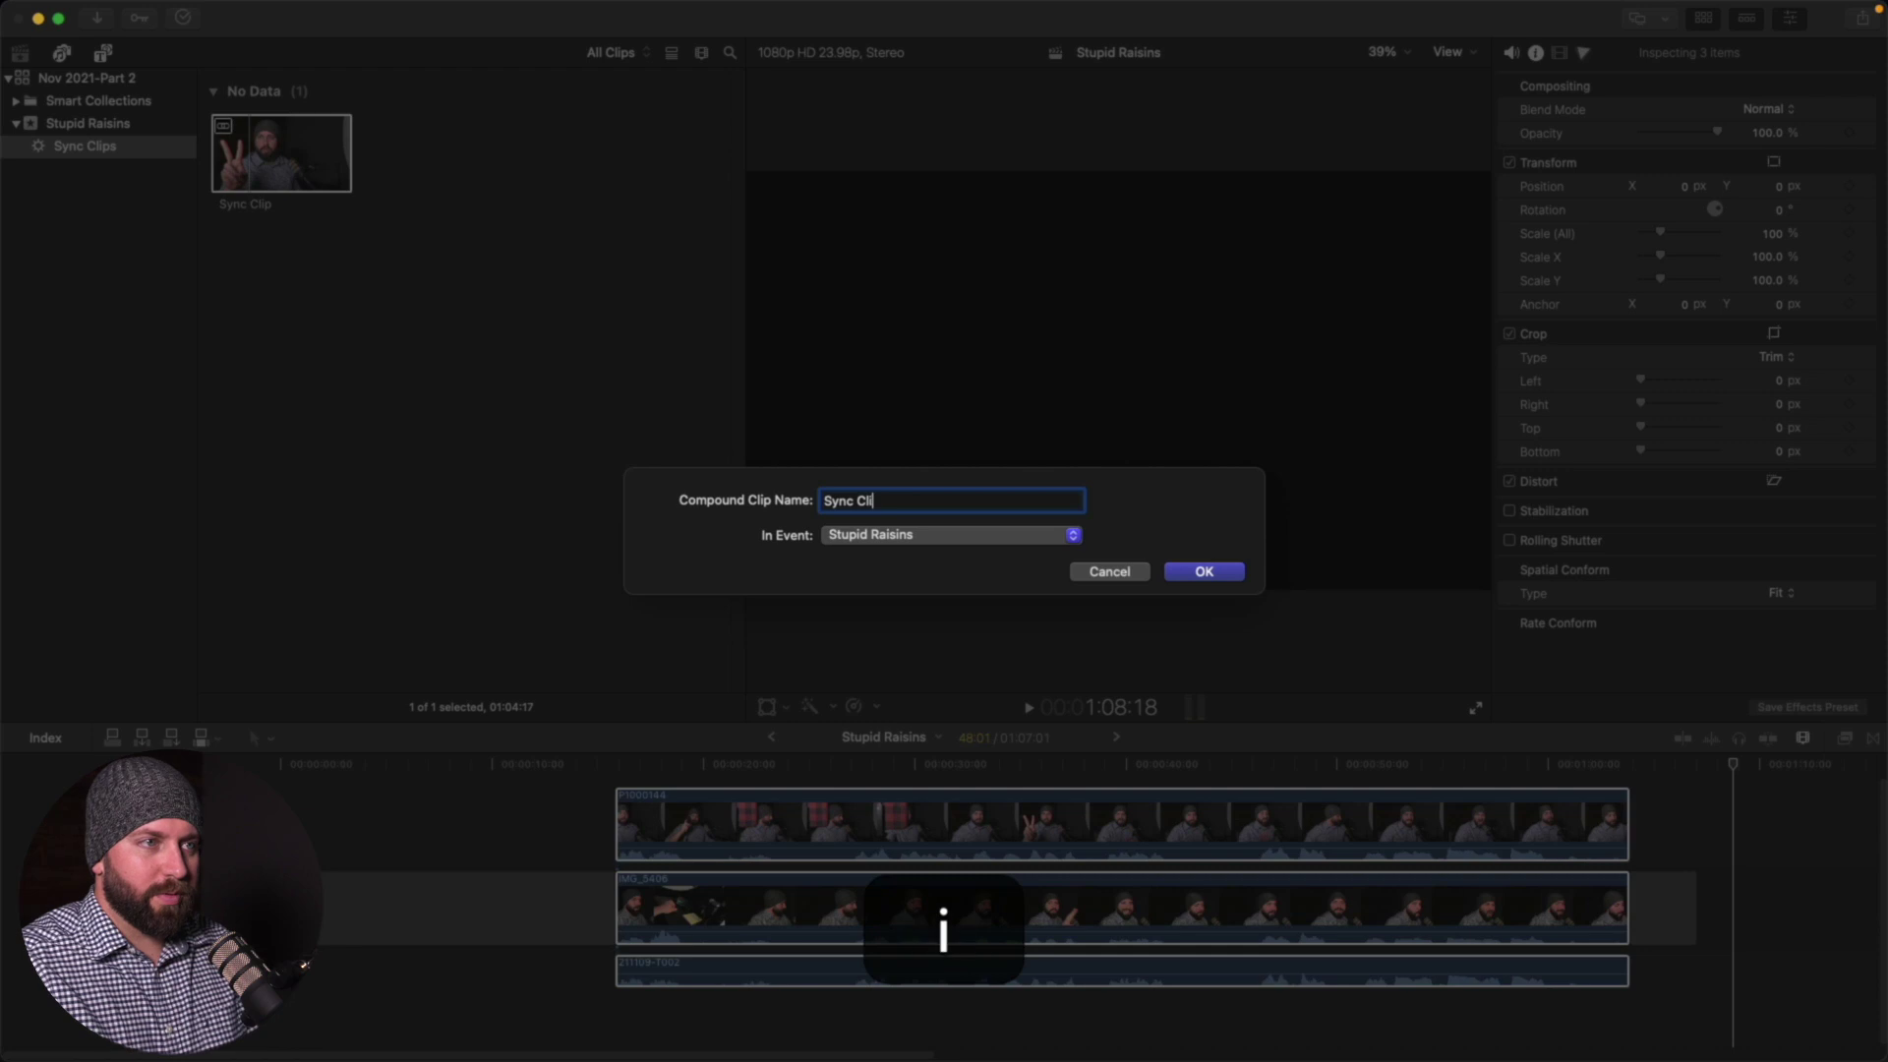
{"action": "left_click", "coordinate": [1204, 570]}
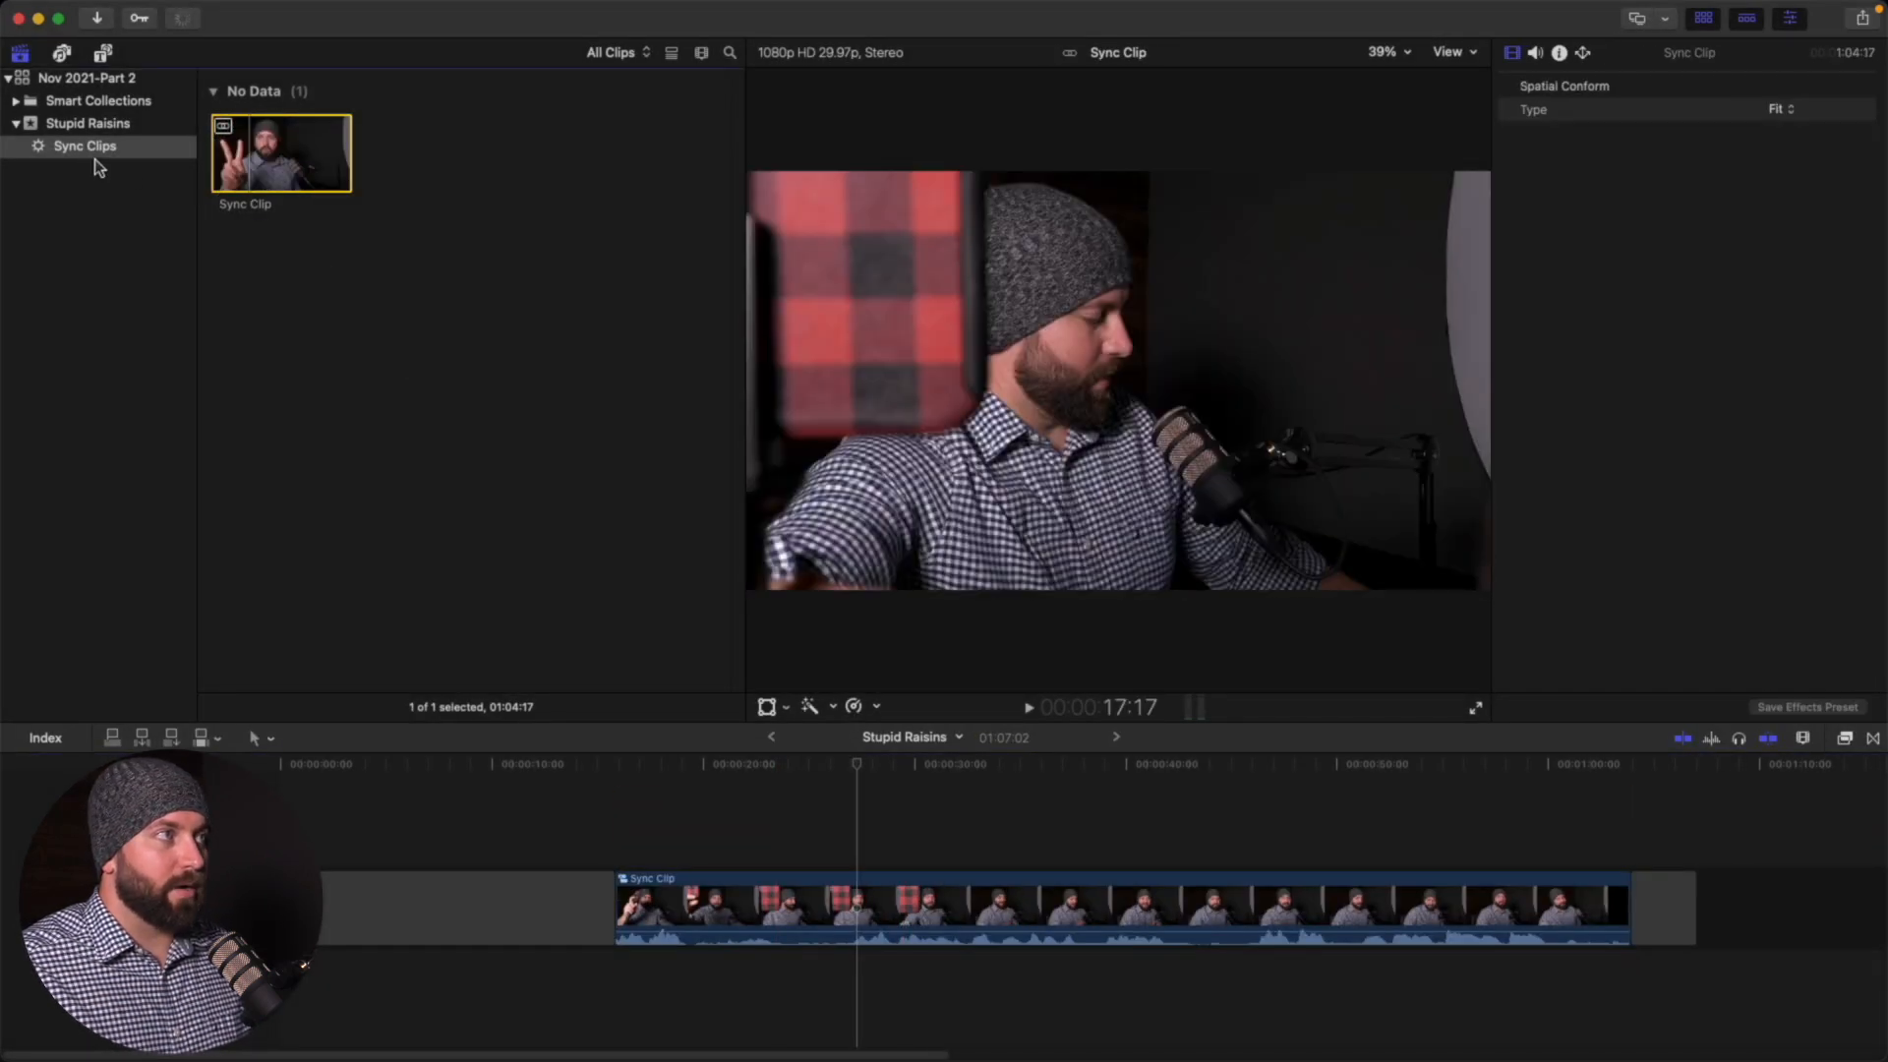
Show the Stupid Raisins event and set its browser filter to Hide Rejected
{"action": "left_click", "coordinate": [75, 124]}
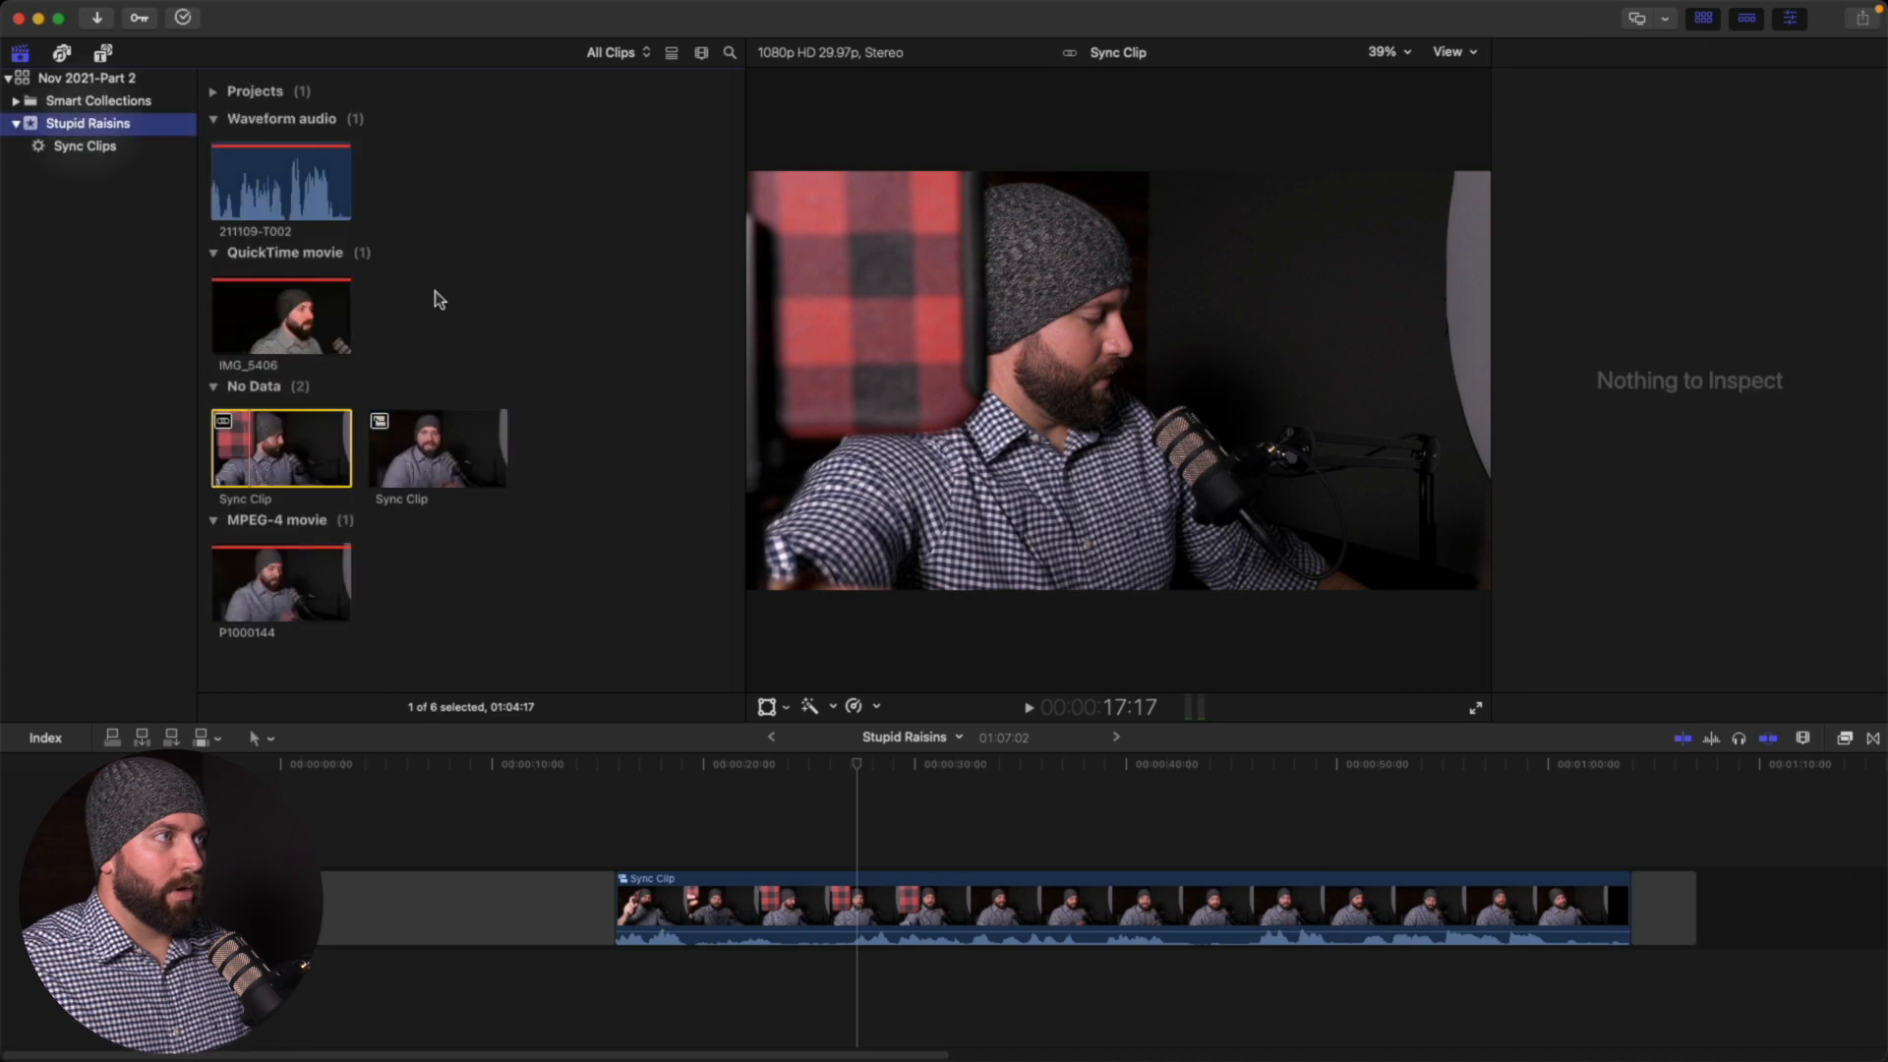
{"action": "left_click", "coordinate": [614, 52]}
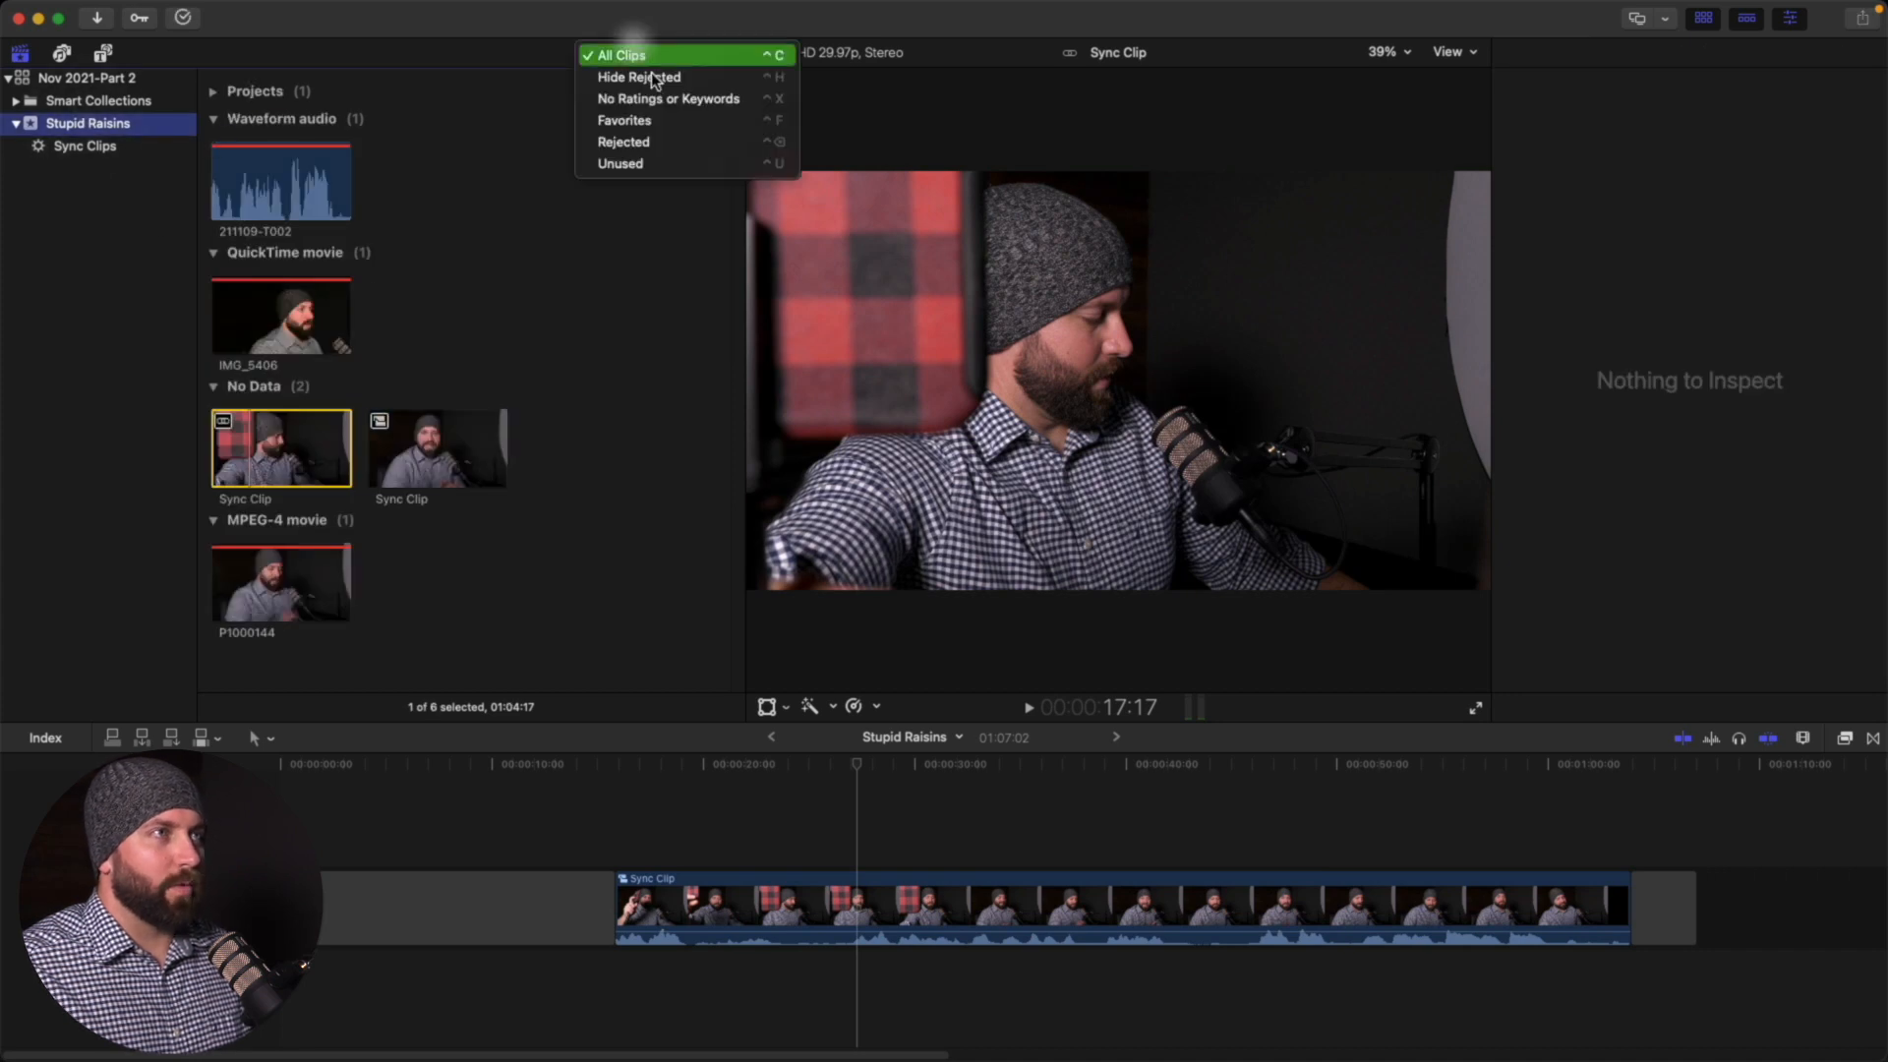
{"action": "left_click", "coordinate": [635, 76]}
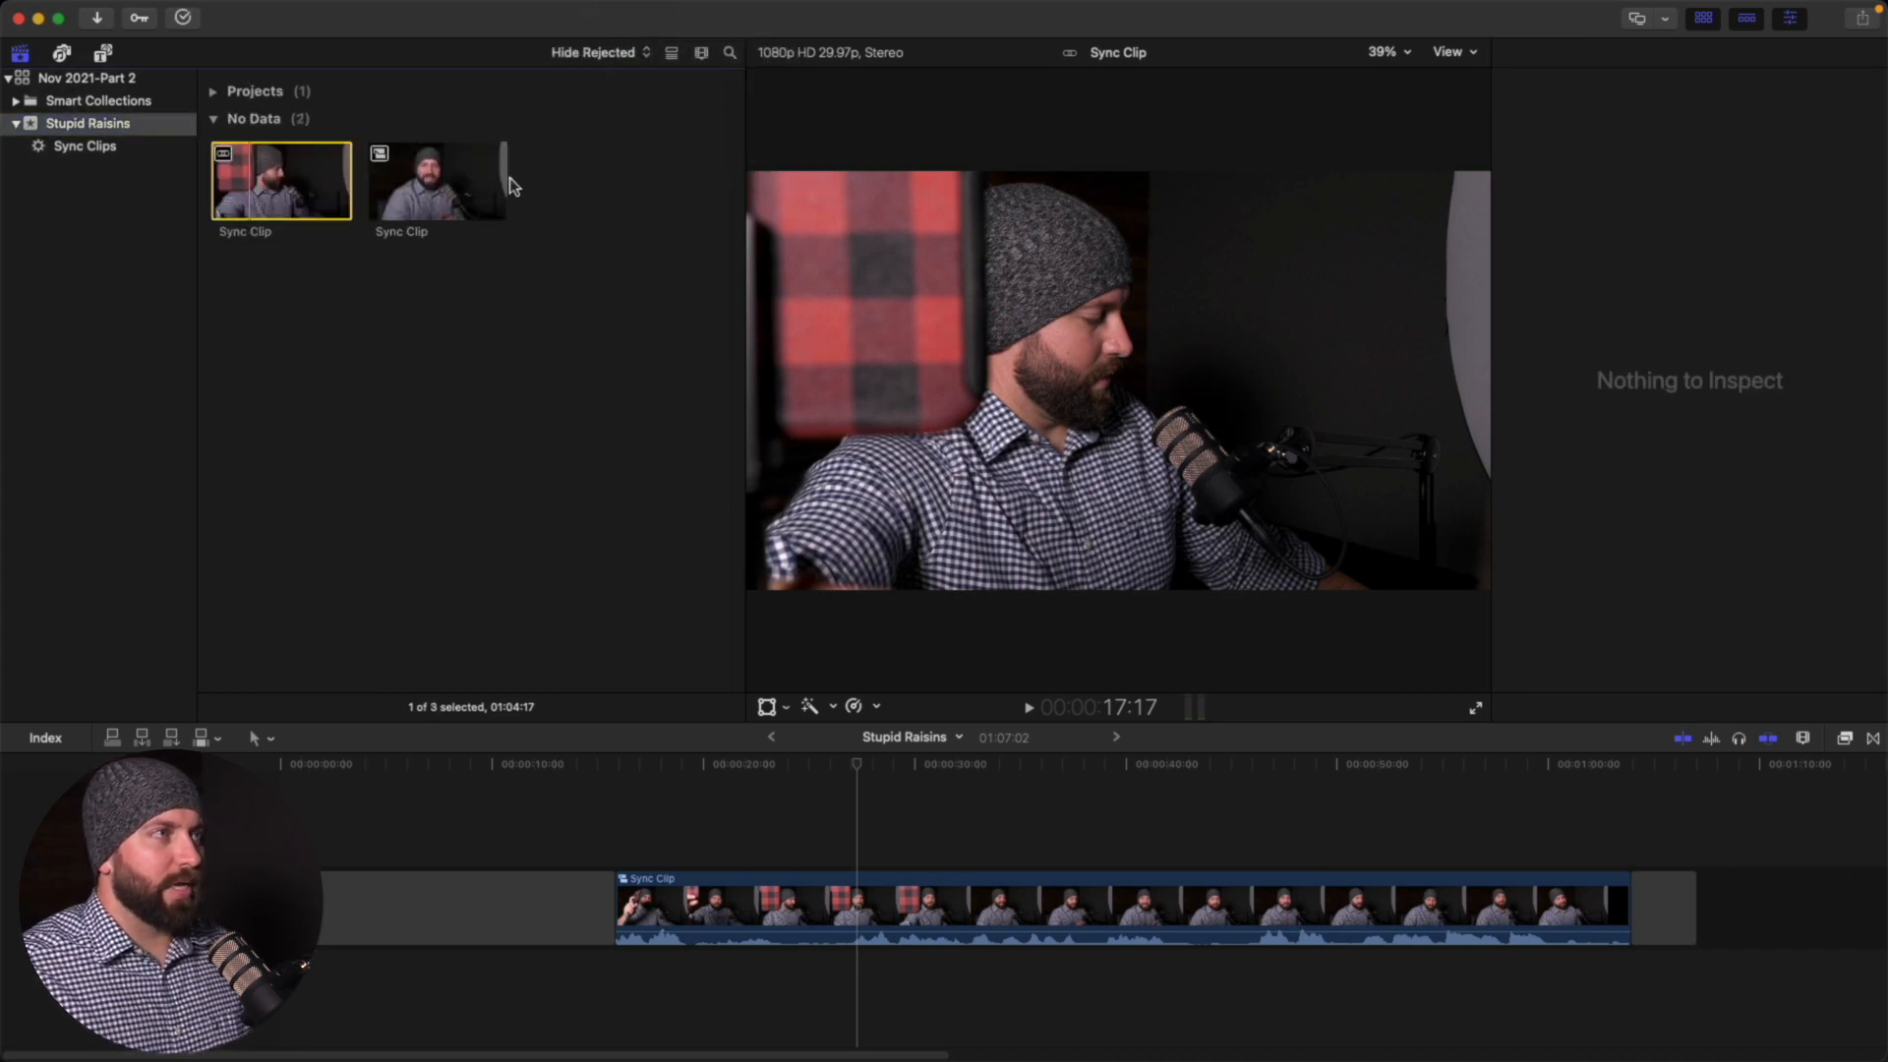
{"action": "left_click", "coordinate": [437, 179]}
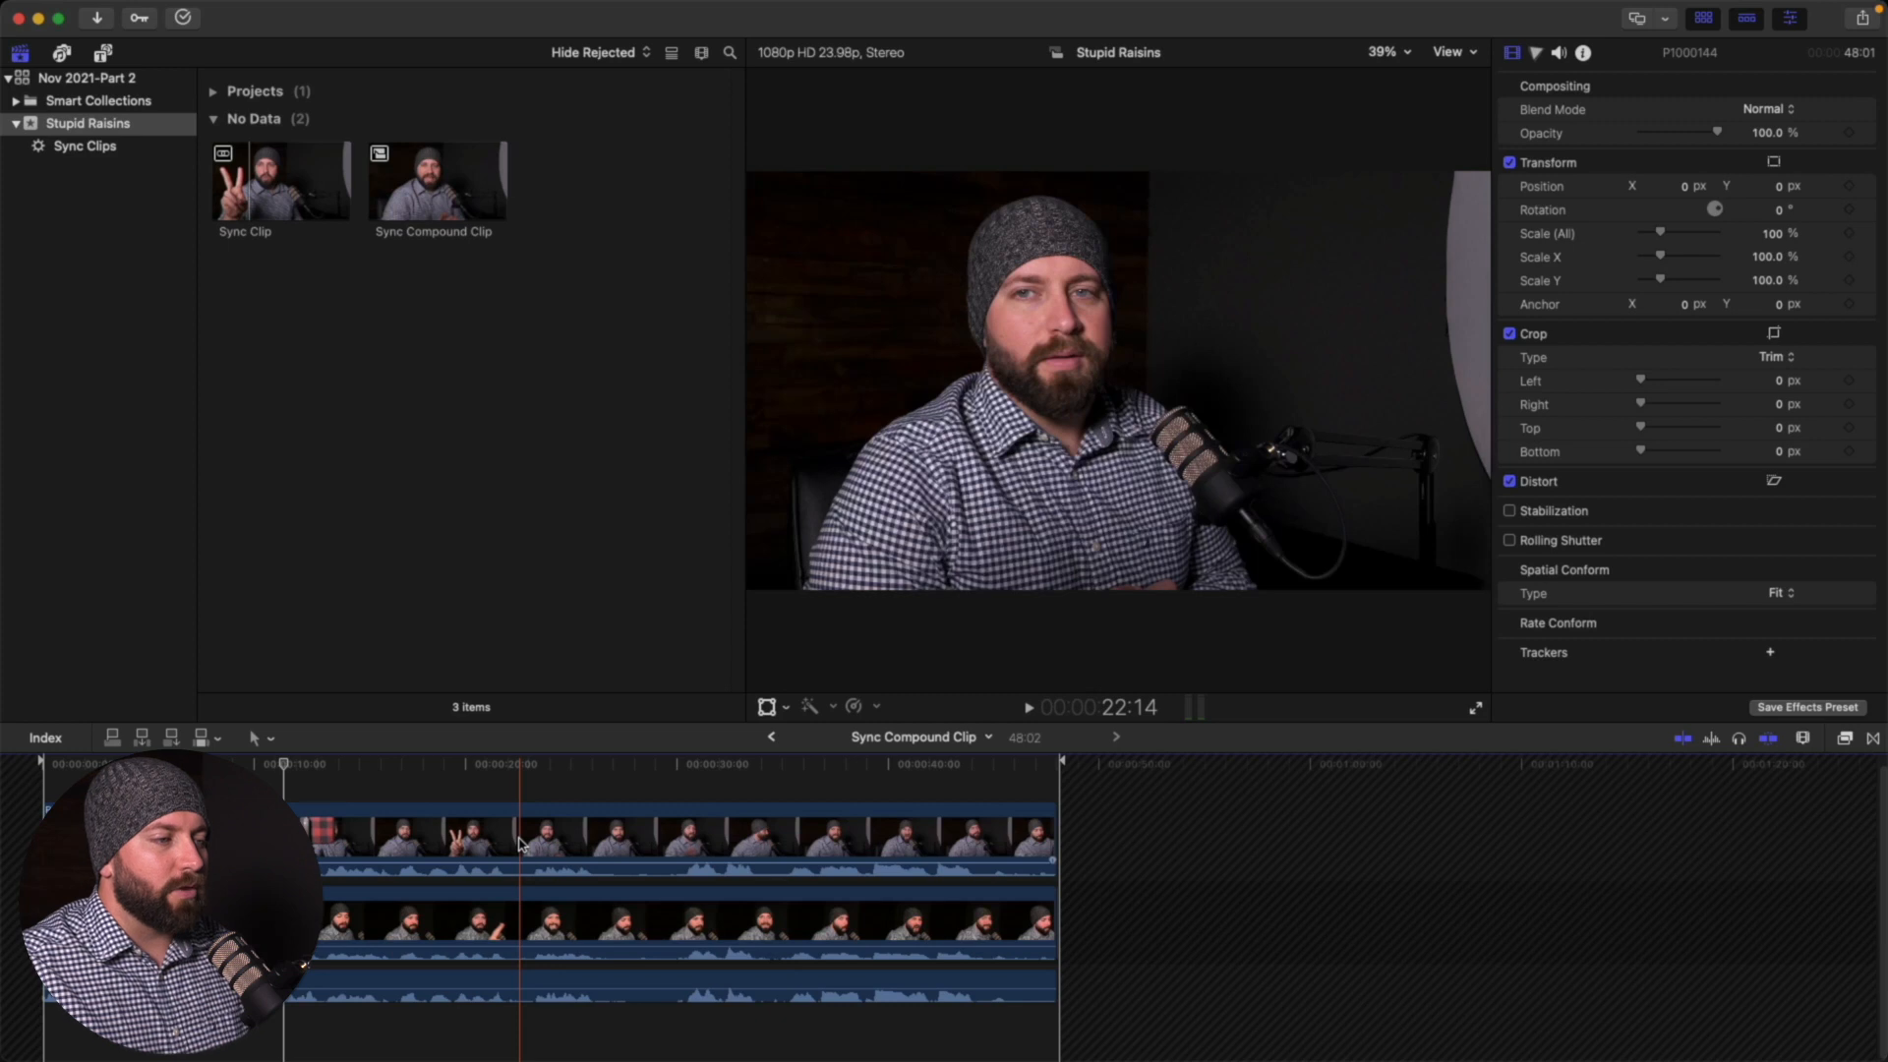
Blade the stacked clips into aligned segments and select a P1000144 segment
{"action": "left_click", "coordinate": [649, 838]}
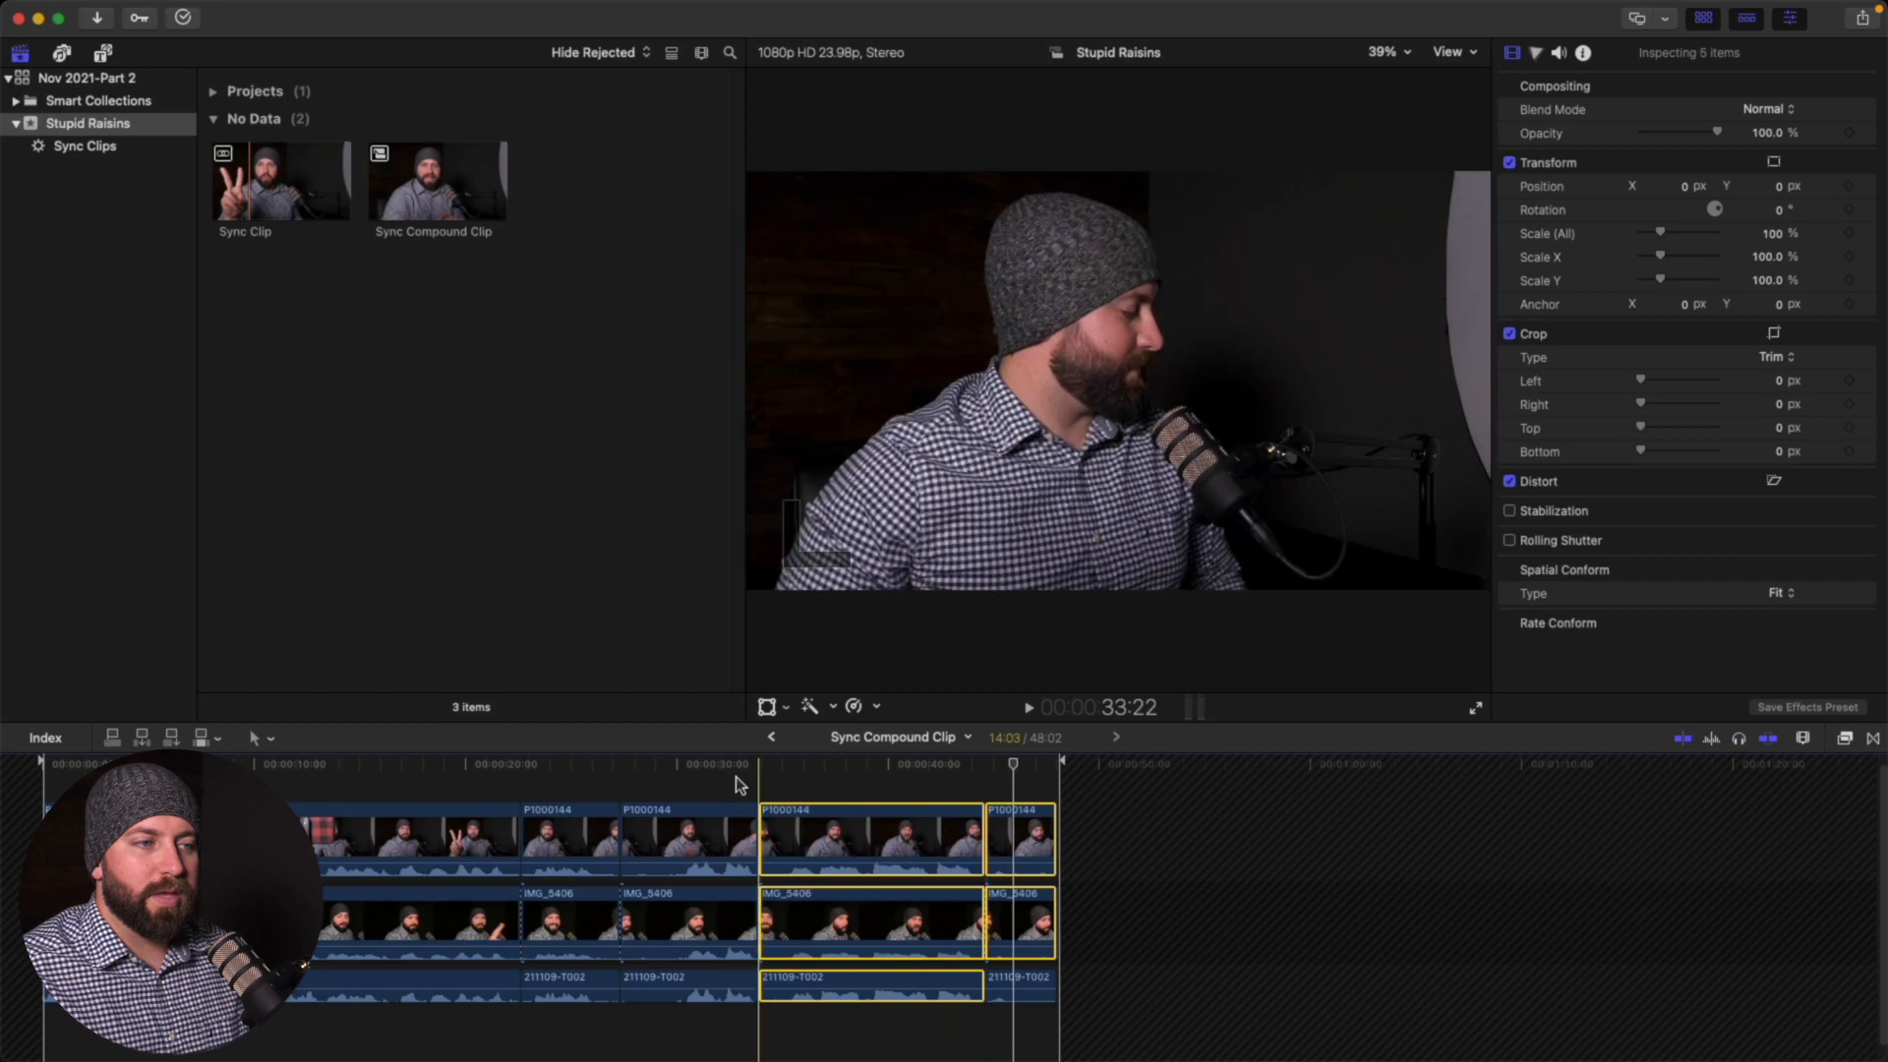
{"action": "left_click", "coordinate": [682, 792]}
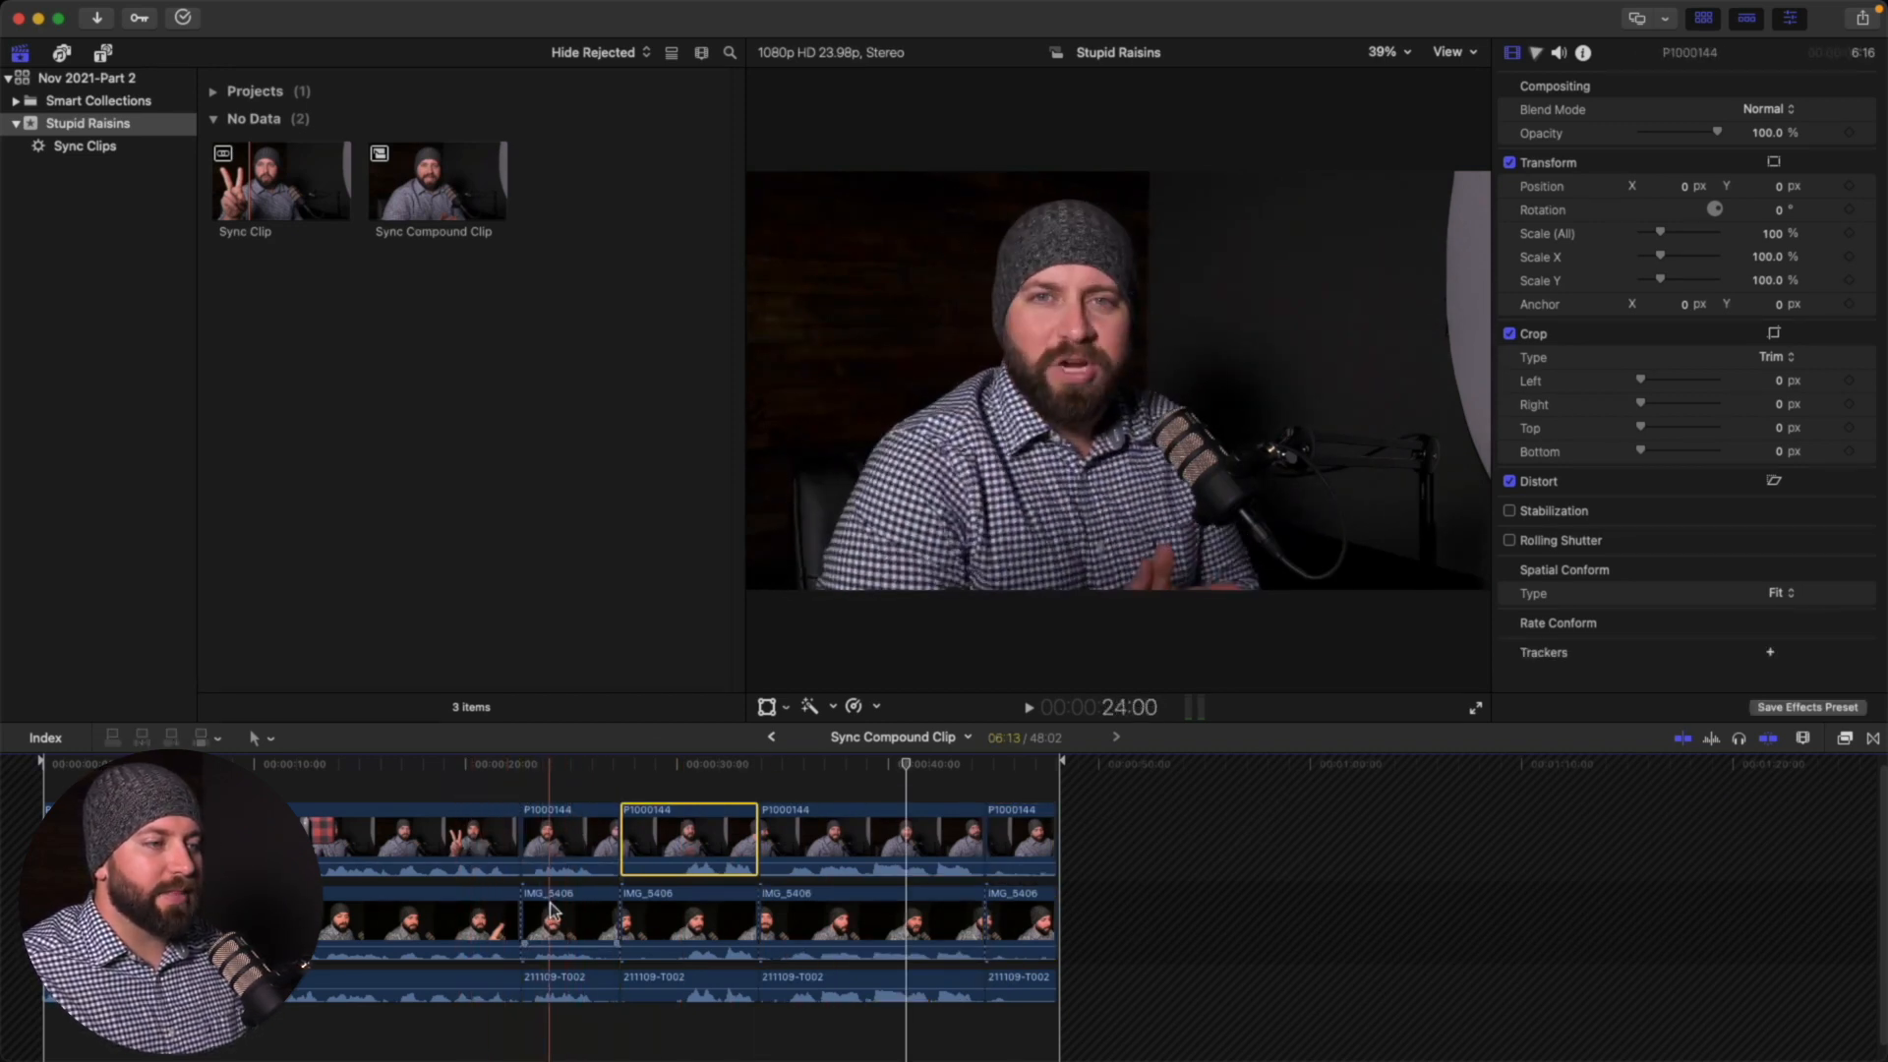
Select the earlier P1000144 segment and bring up its actions to disable it
{"action": "left_click", "coordinate": [565, 842]}
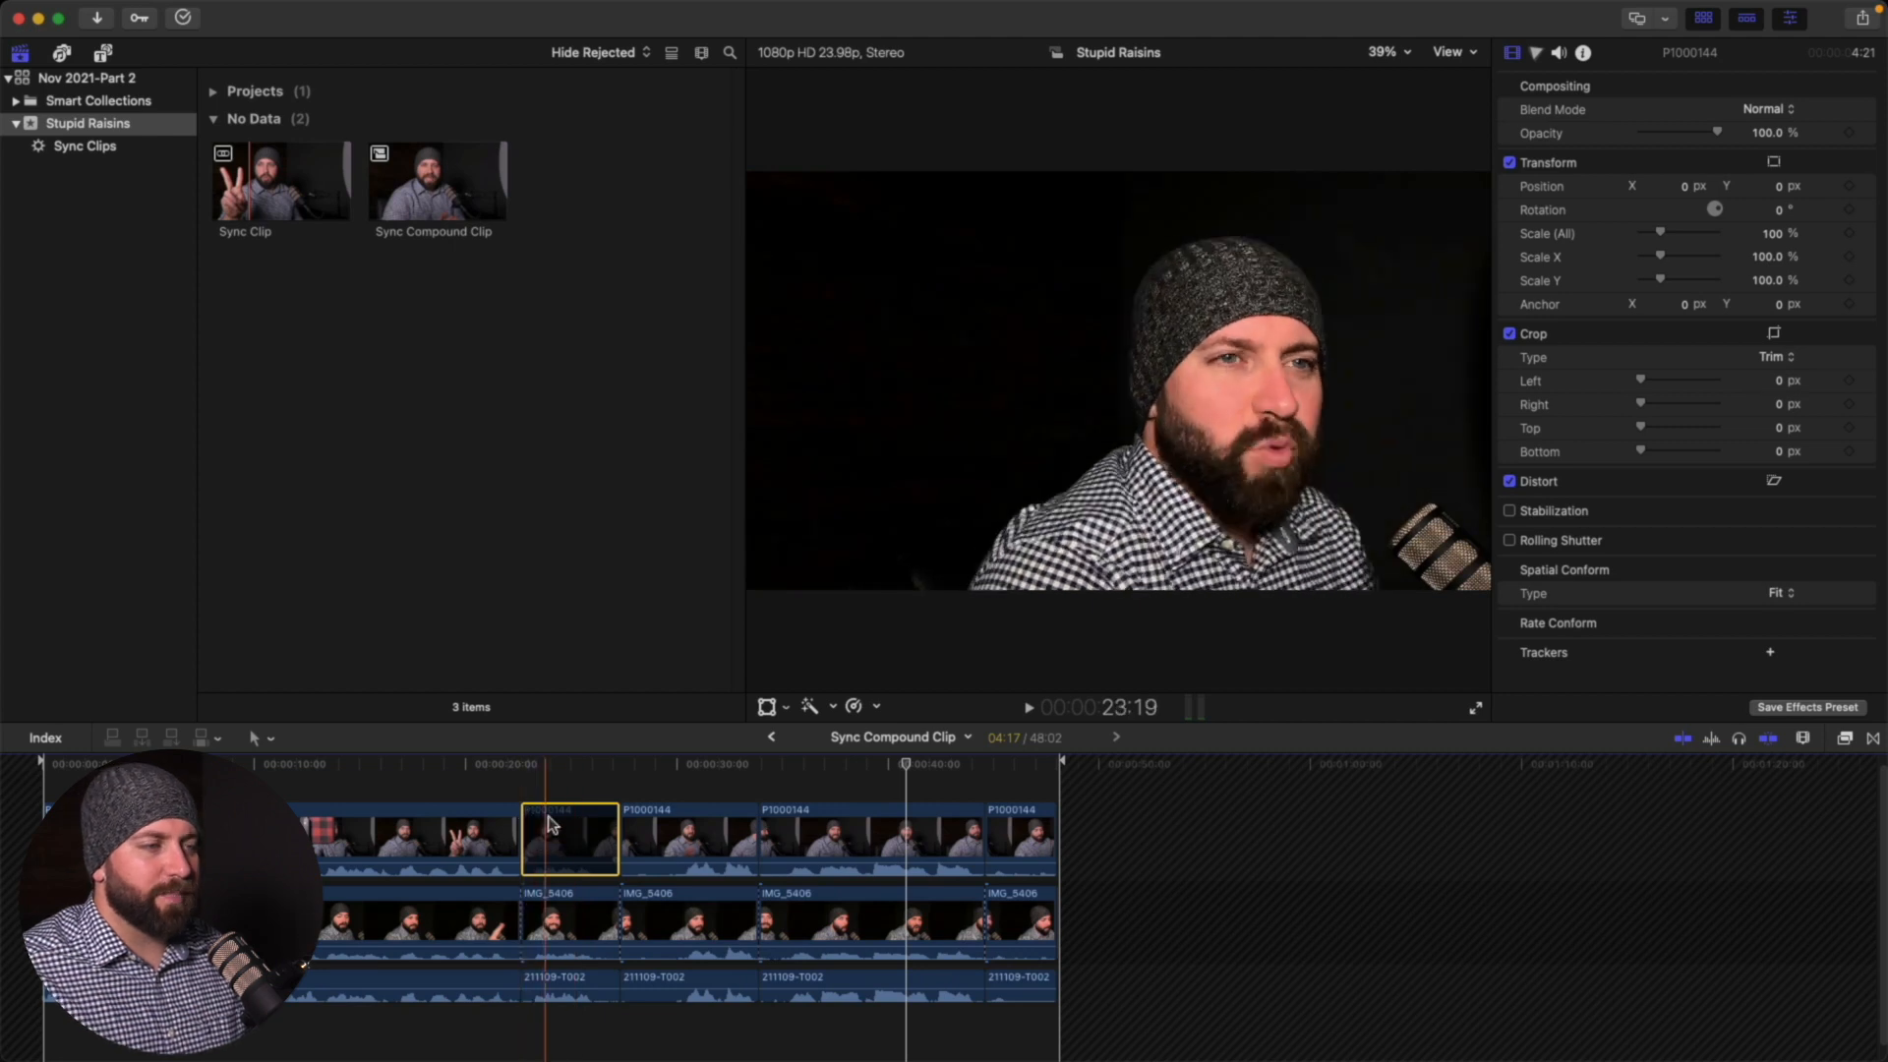
{"action": "right_click", "coordinate": [791, 842]}
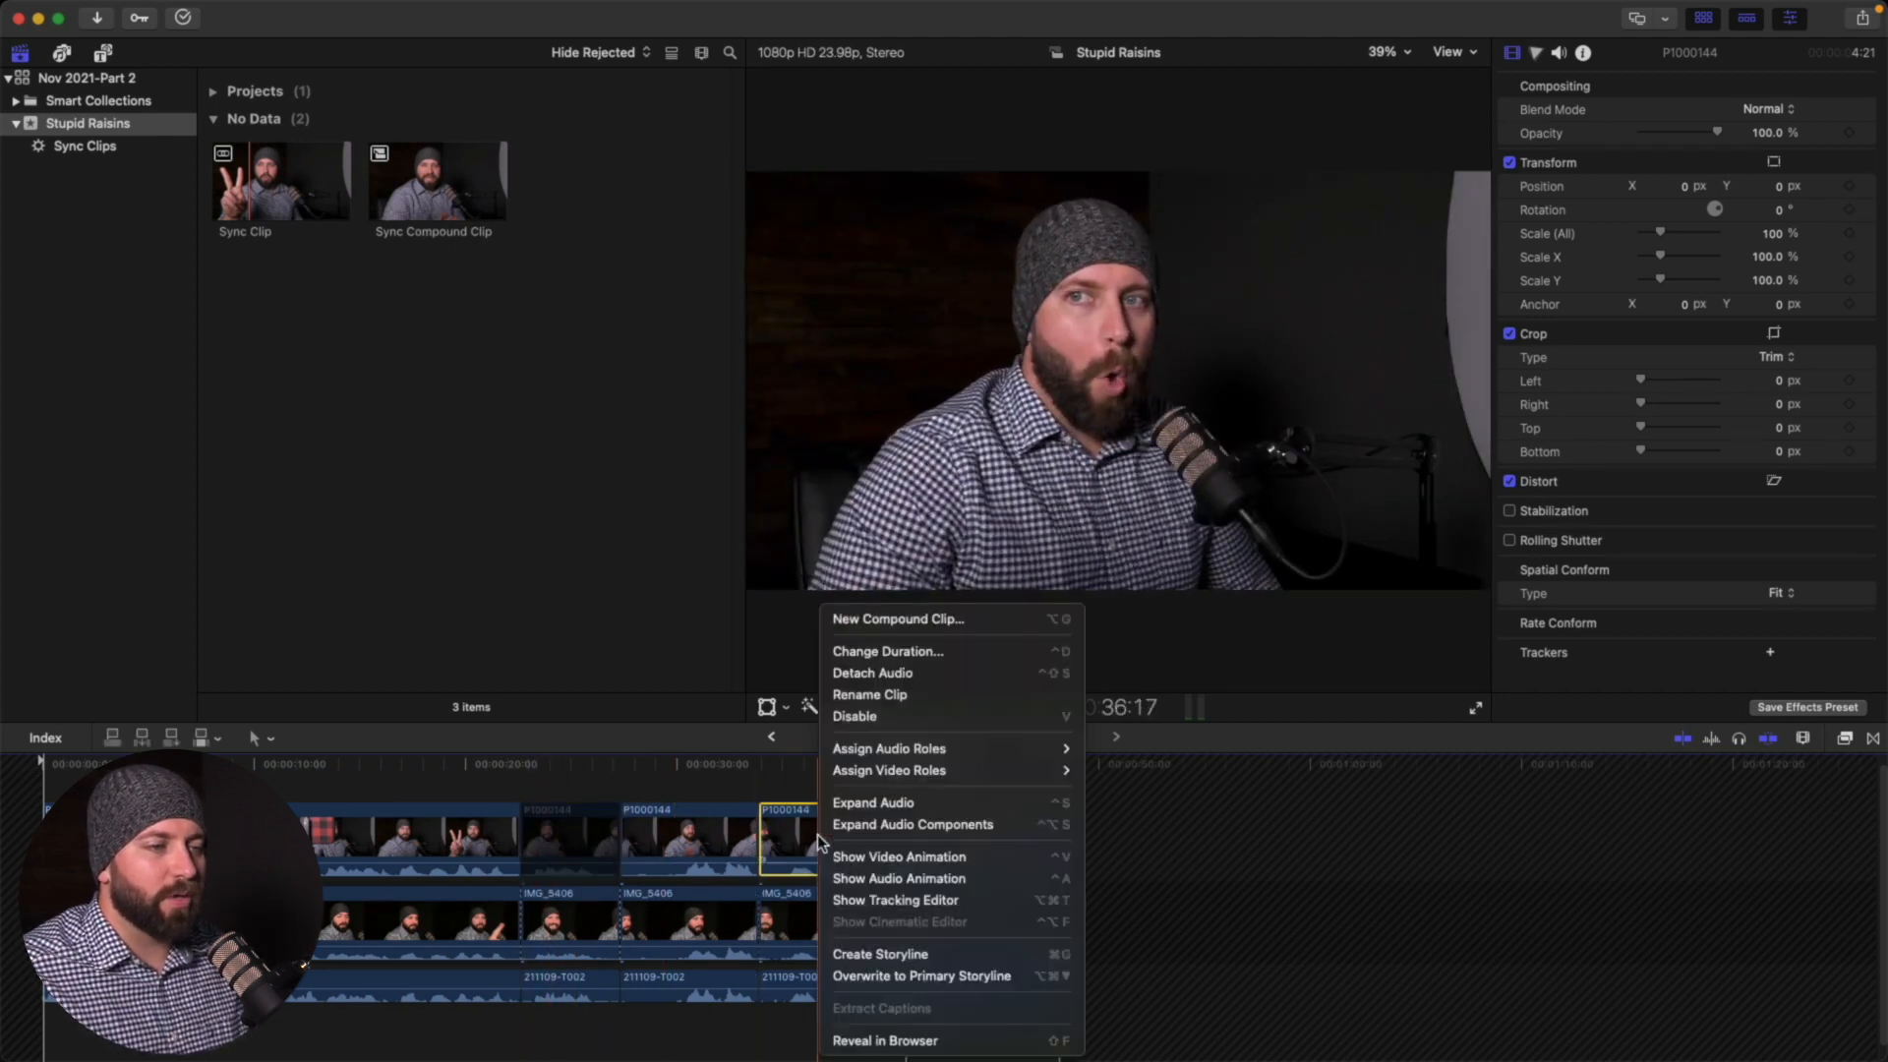
{"action": "mouse_move", "coordinate": [895, 724]}
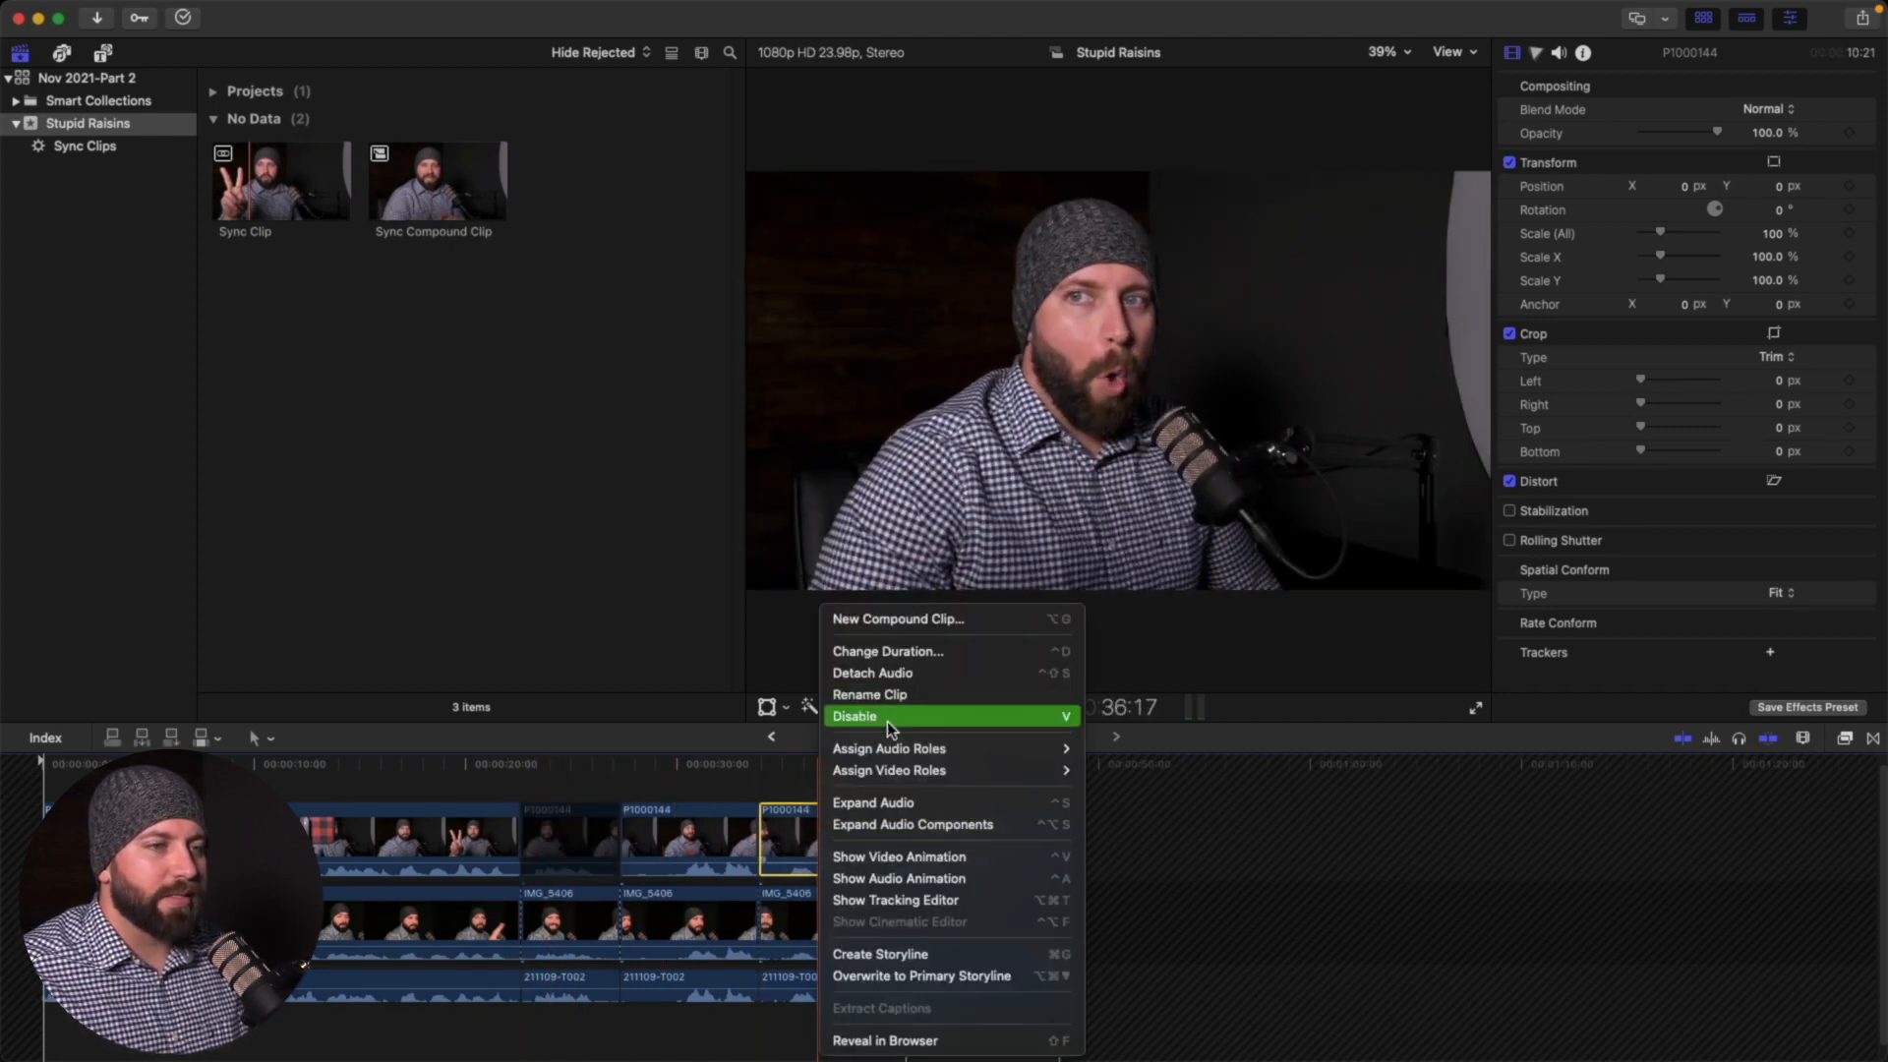